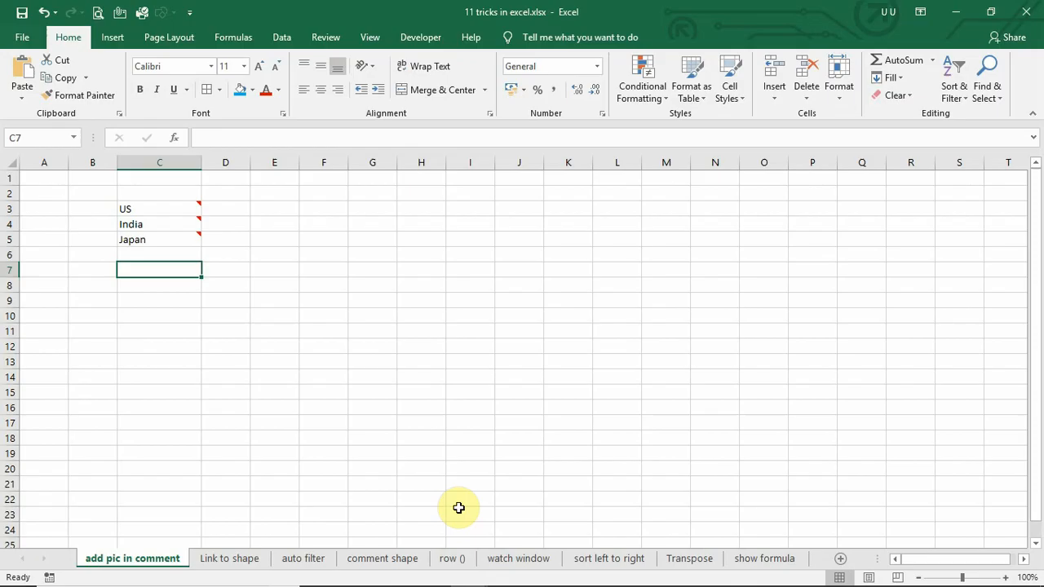
pyautogui.moveTo(160, 239)
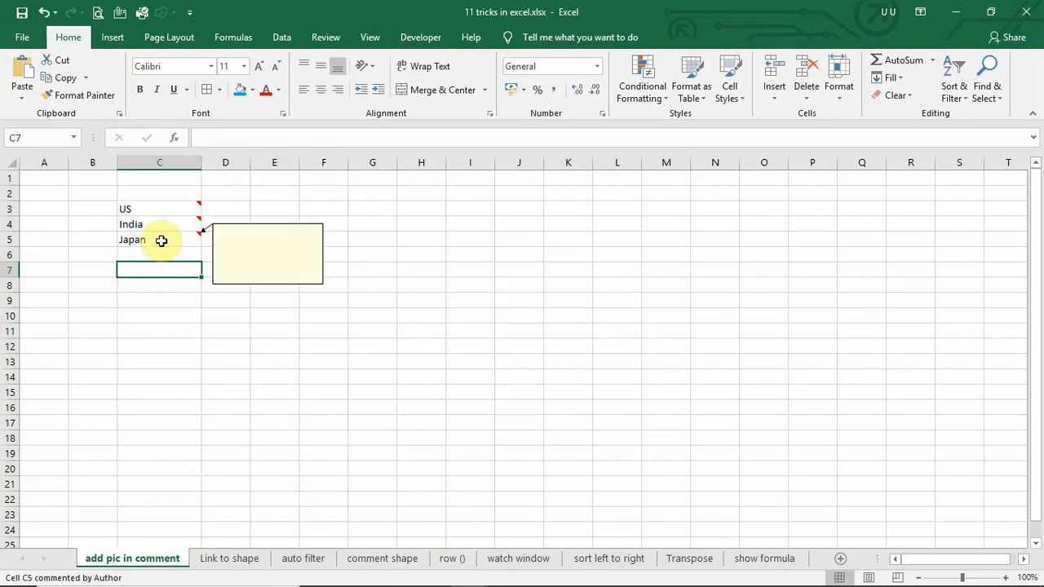
# Edit the Japan cell's comment and bring up its Format Comment colour and line settings
pyautogui.click(160, 238)
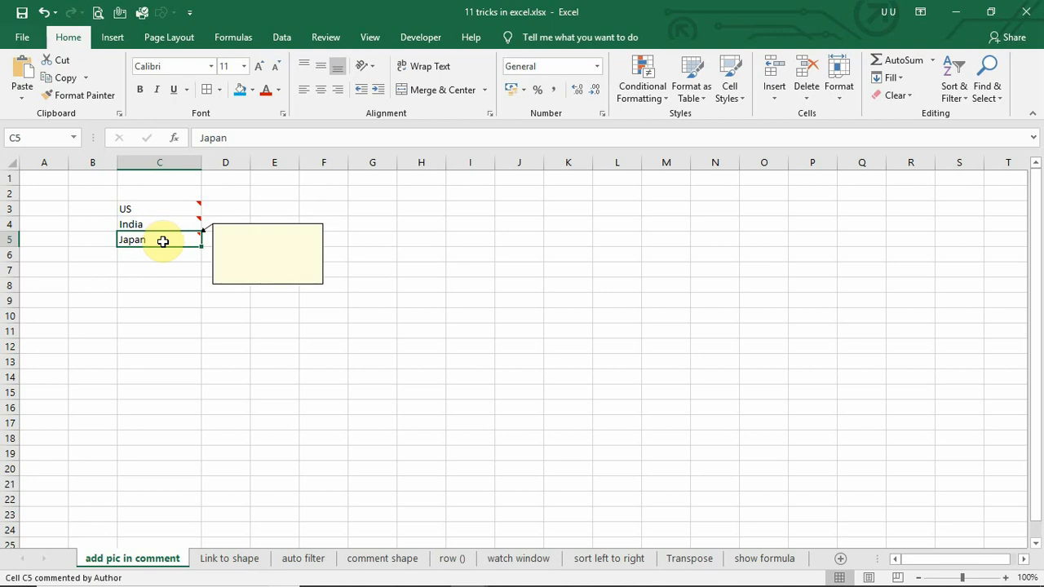
pyautogui.click(137, 252)
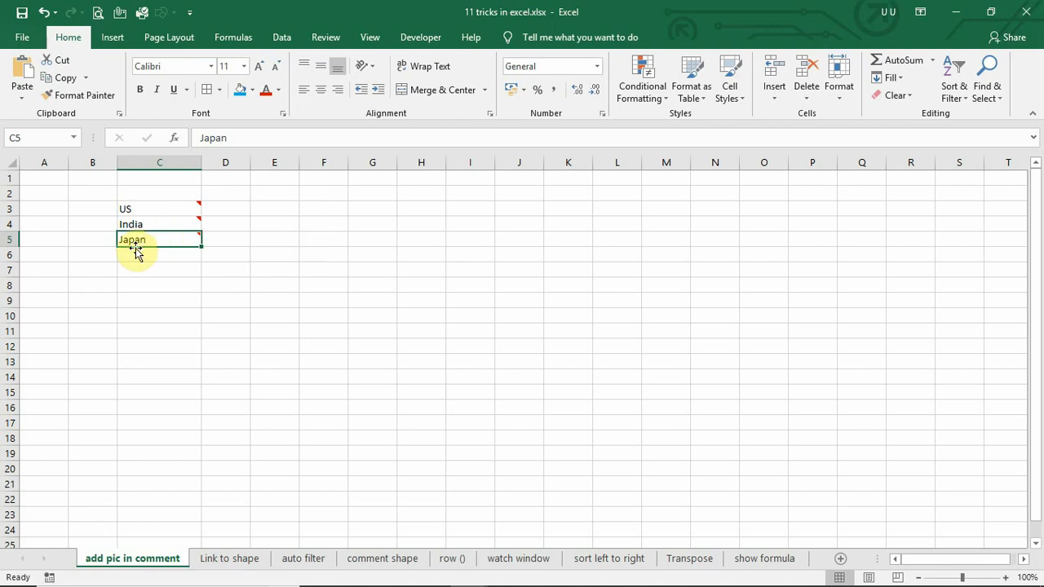
pyautogui.rightClick(137, 248)
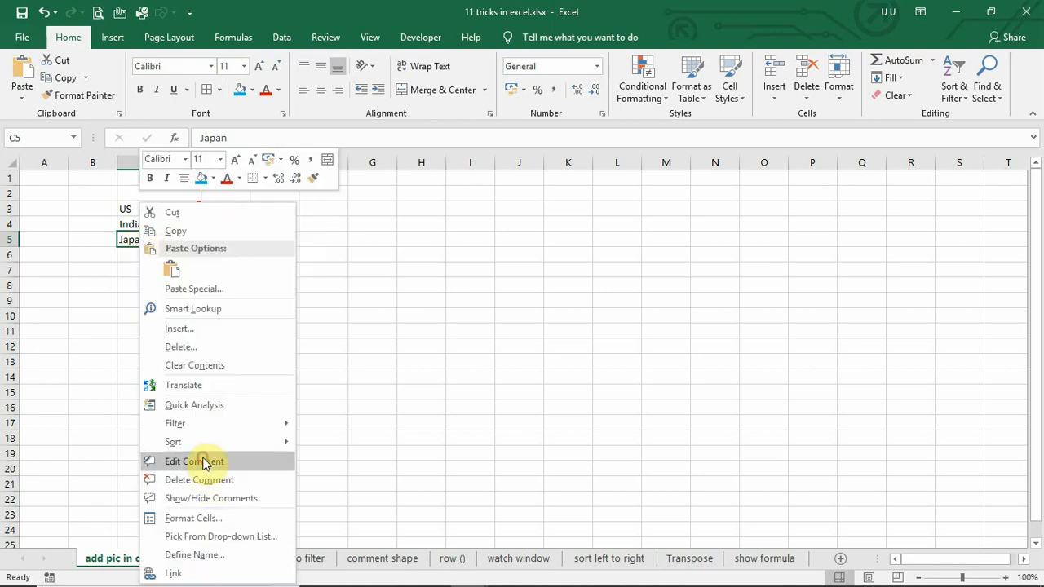
pyautogui.click(194, 461)
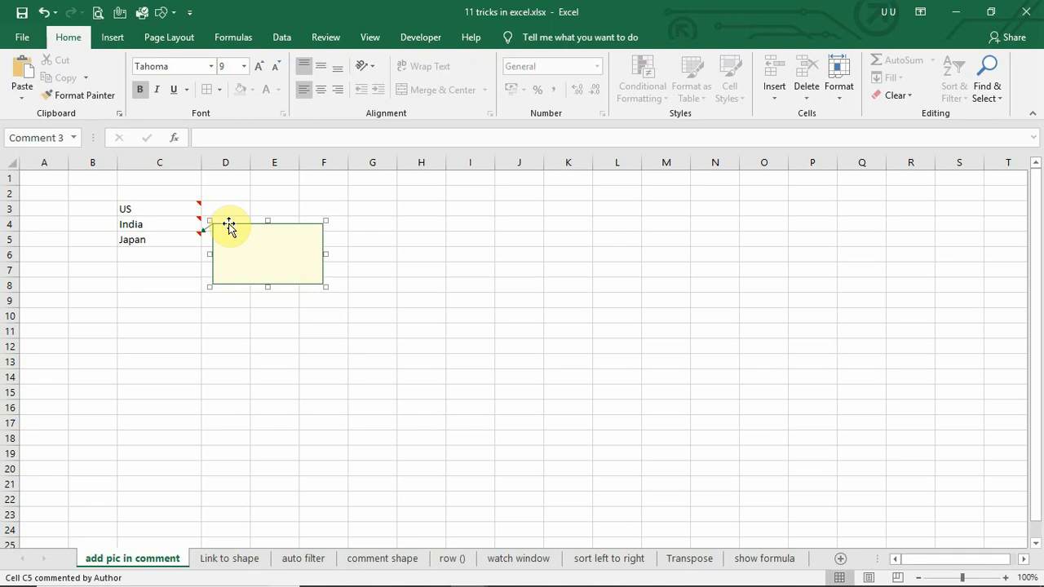
pyautogui.rightClick(228, 225)
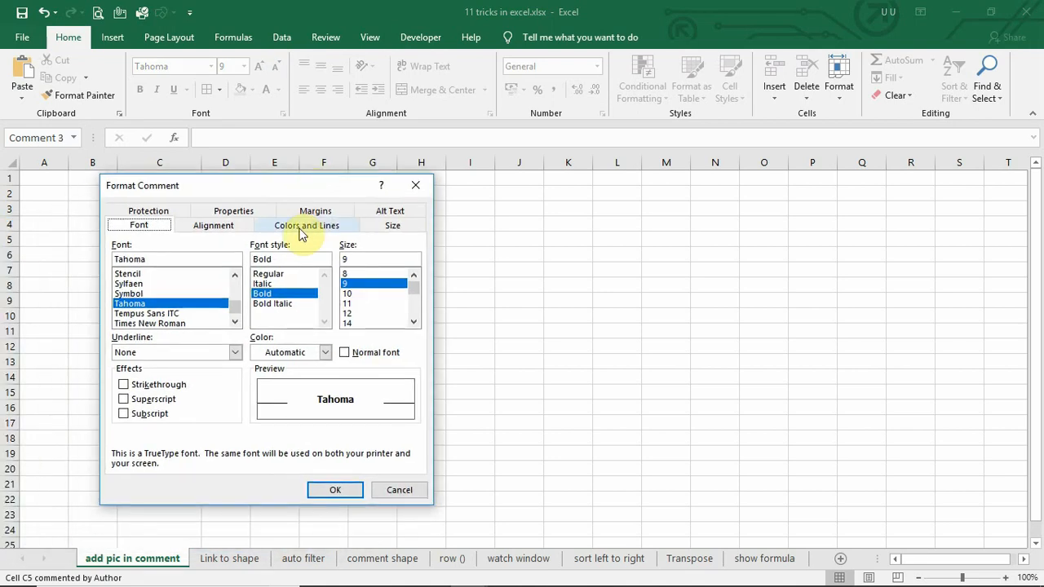
pyautogui.click(306, 225)
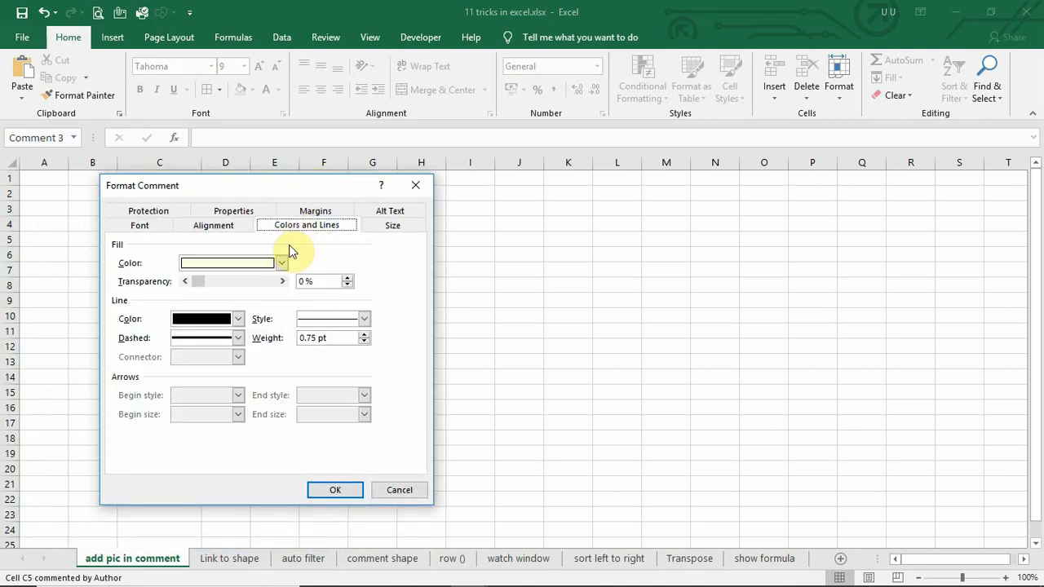
# Set the comment's fill to a picture effect using the japan flag image
pyautogui.click(281, 262)
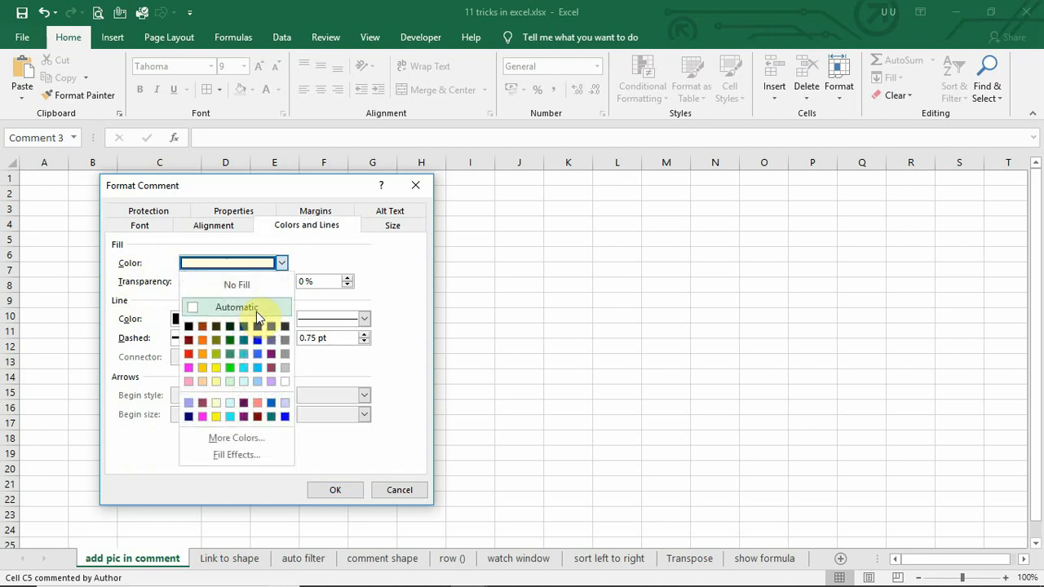
pyautogui.click(236, 453)
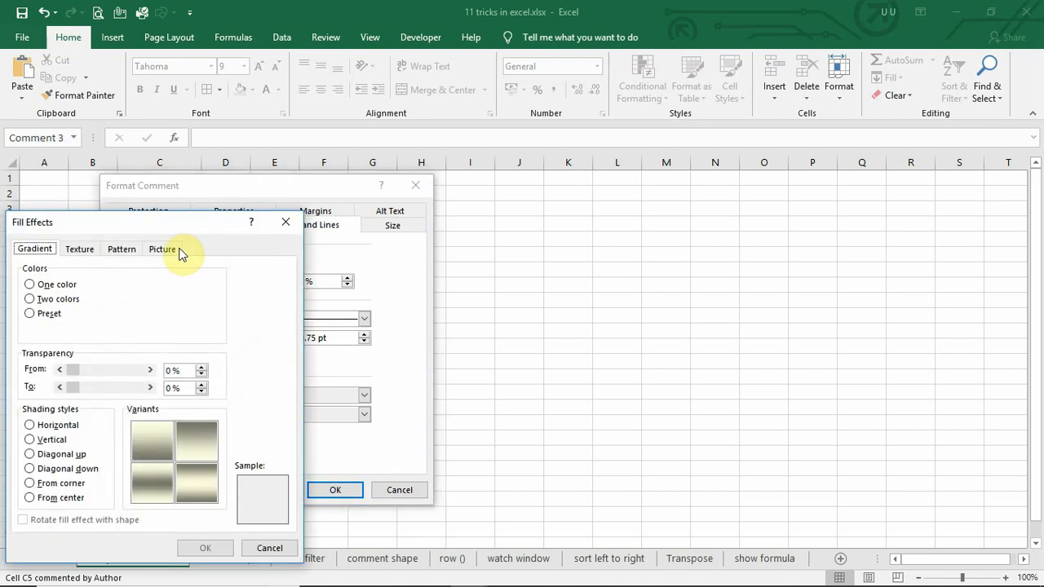
pyautogui.click(163, 248)
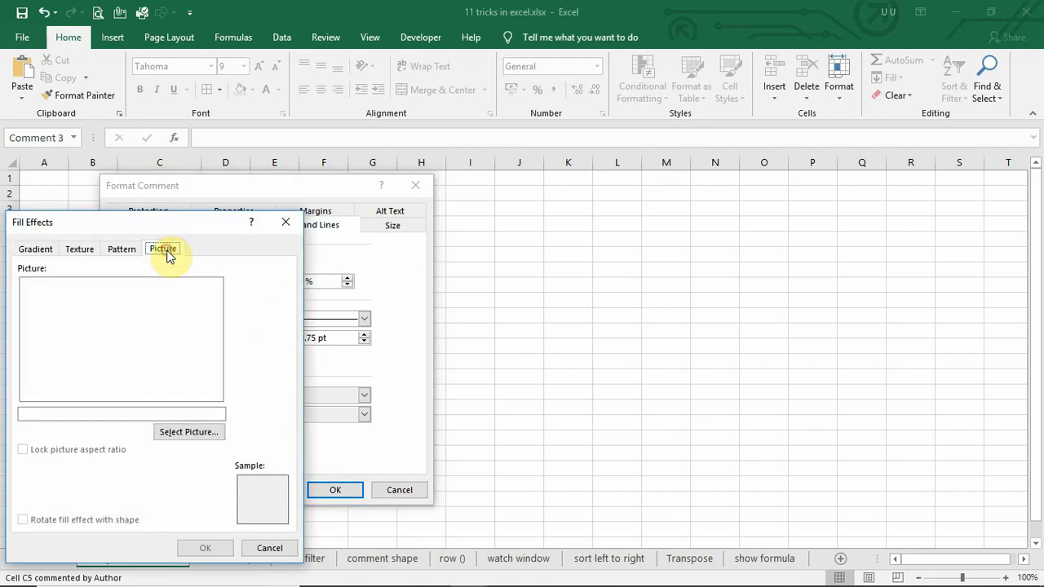
pyautogui.click(189, 431)
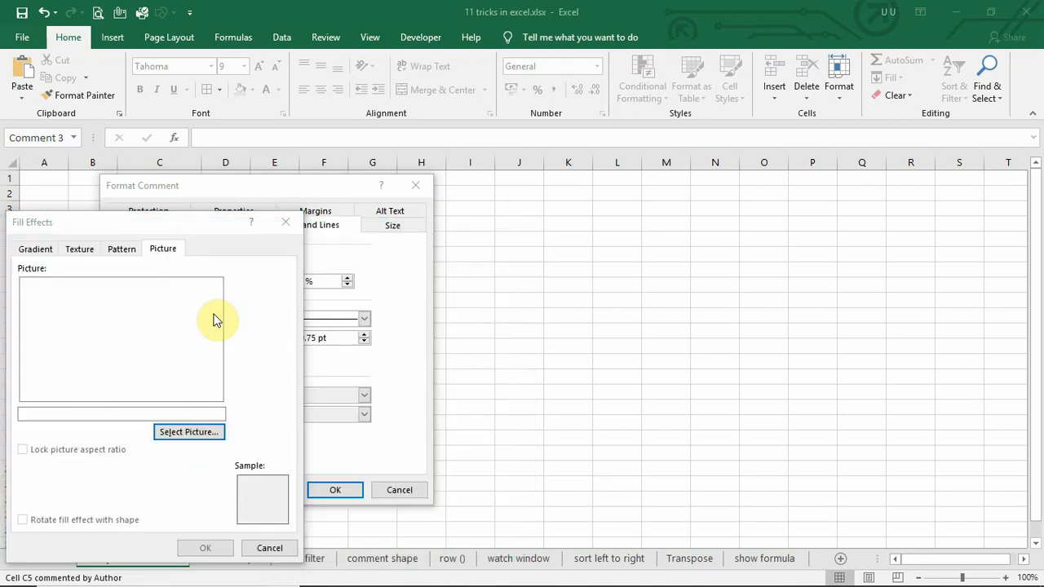
pyautogui.click(189, 431)
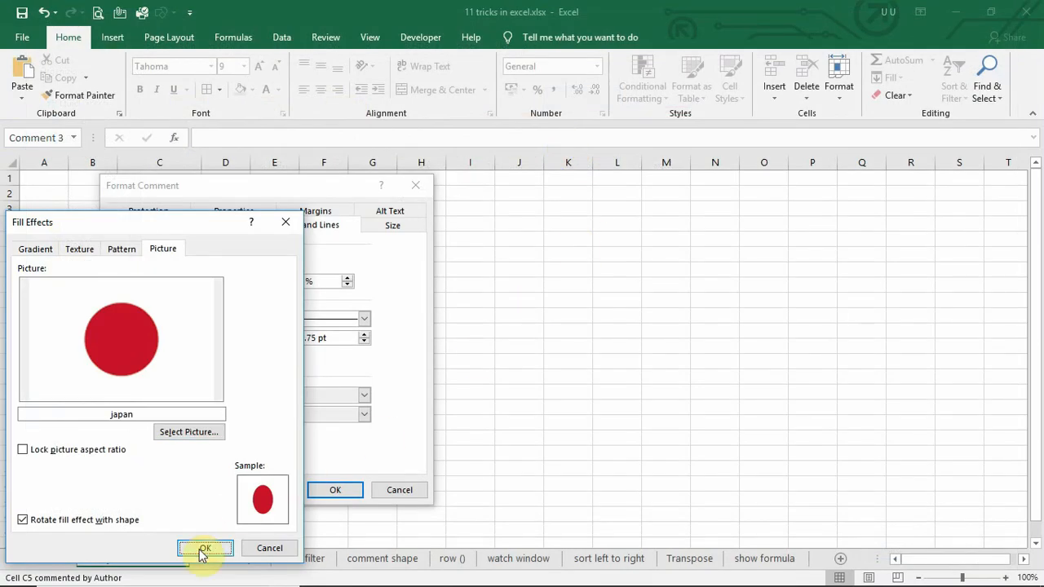
pyautogui.click(205, 548)
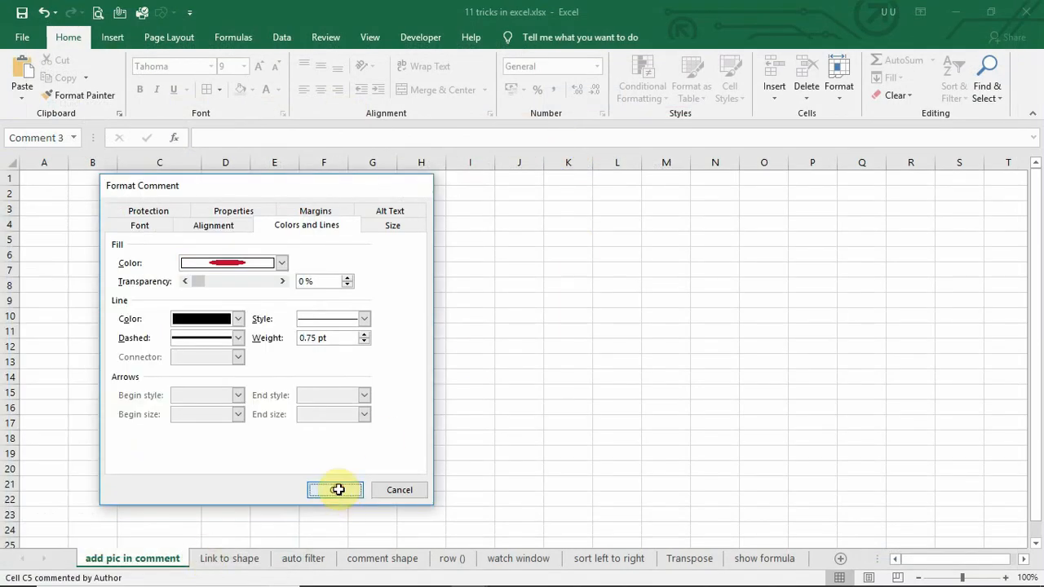
# Apply the flag picture fill to Japan's comment and move to the Link to shape sheet
pyautogui.click(334, 489)
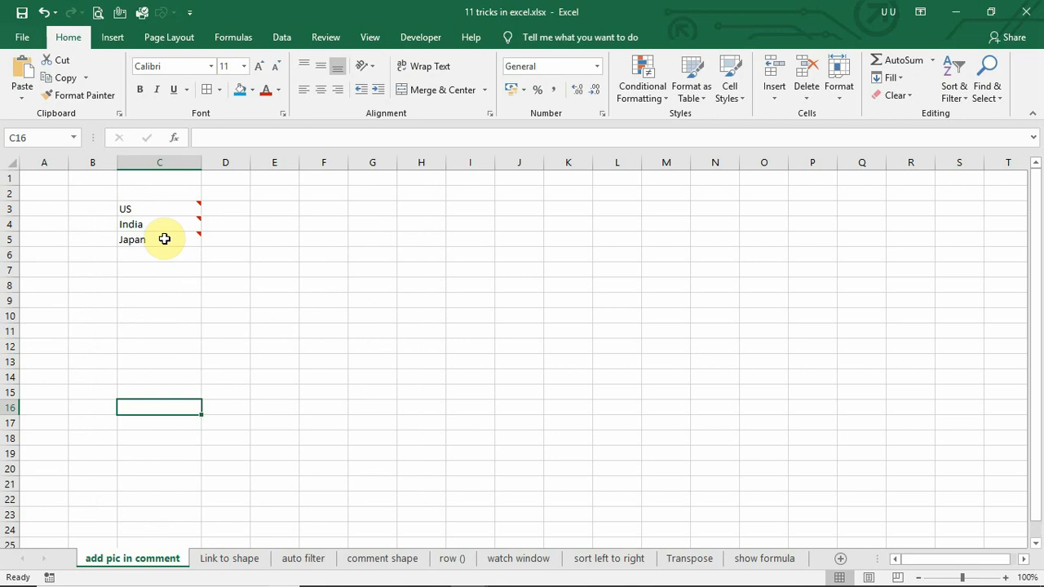
pyautogui.moveTo(160, 238)
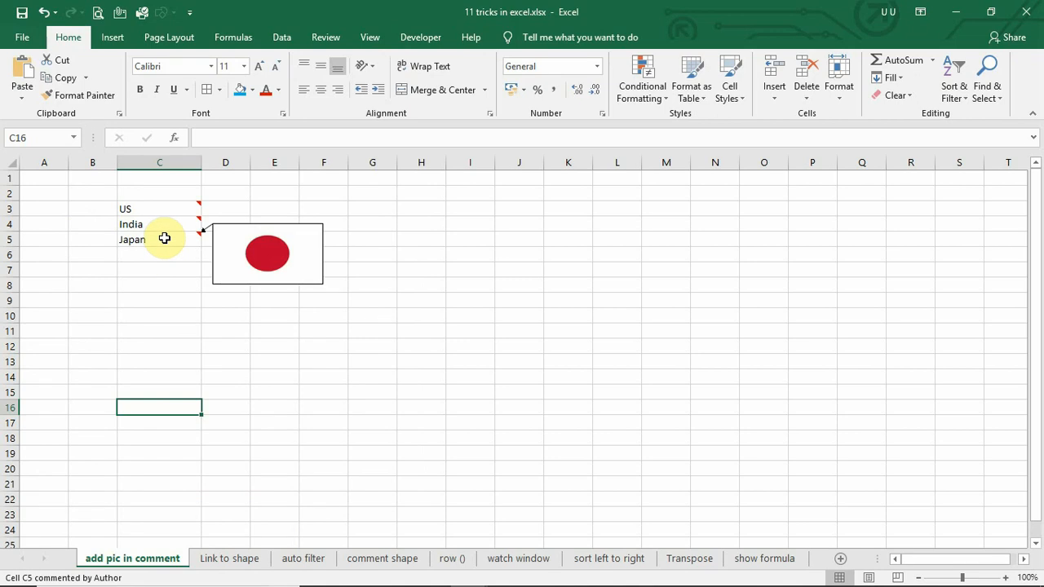
pyautogui.moveTo(169, 253)
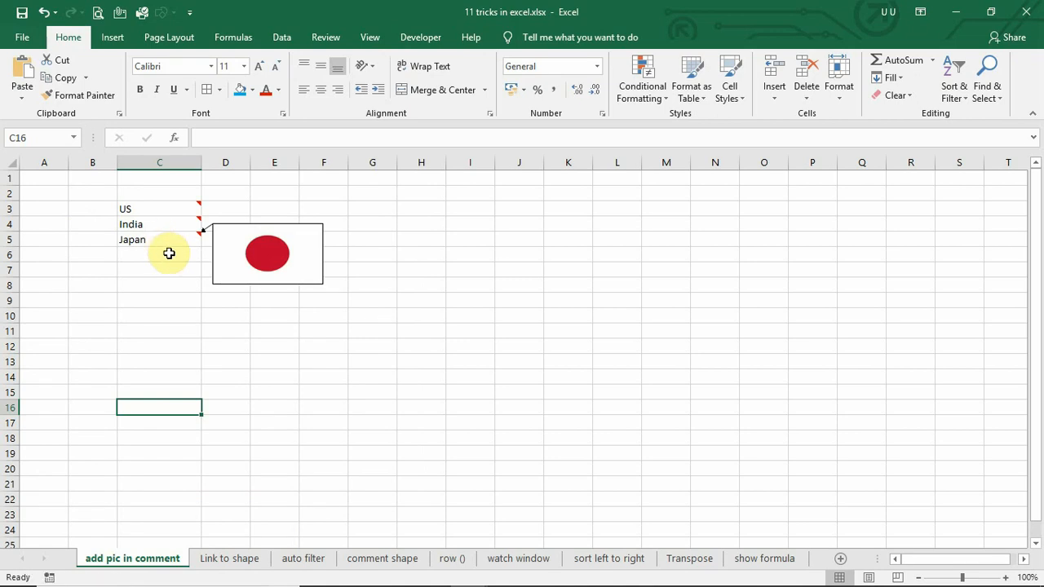
pyautogui.click(228, 558)
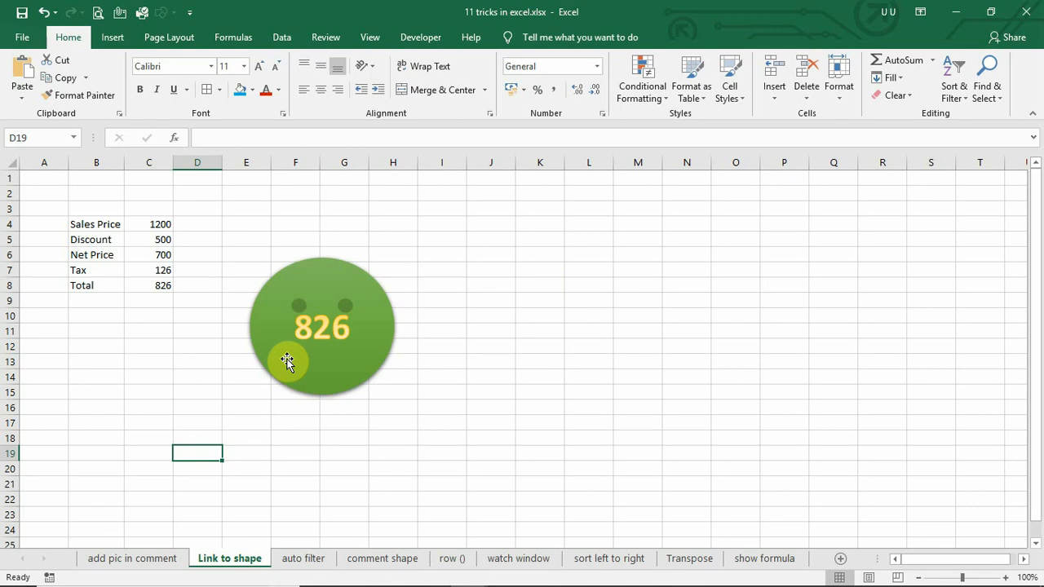
# Move the green smiley showing 826 up-right and bring up the Shapes gallery for a heart
pyautogui.click(322, 326)
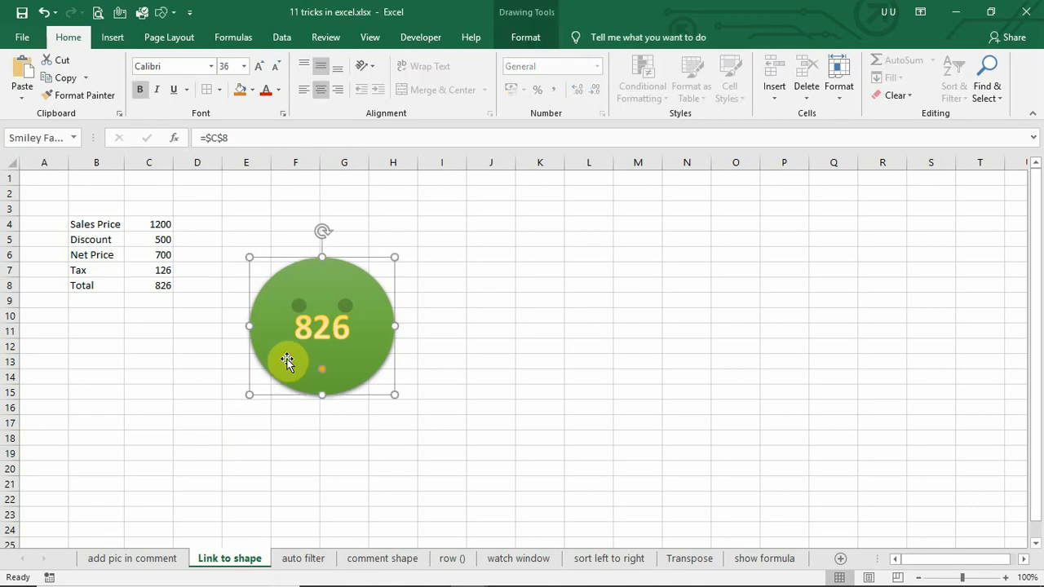
pyautogui.moveTo(303, 381)
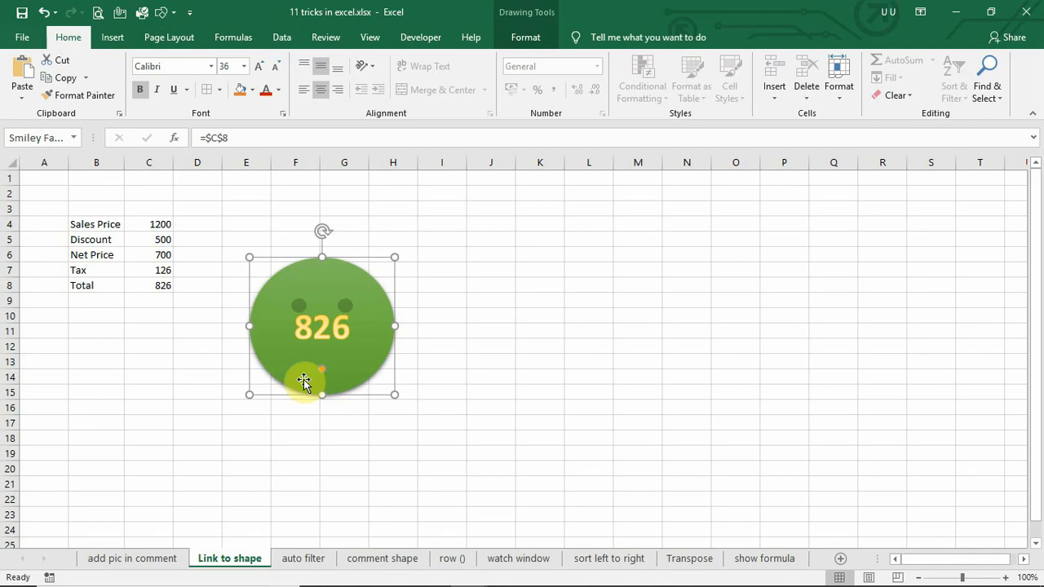
pyautogui.moveTo(321, 326); pyautogui.dragTo(377, 264)
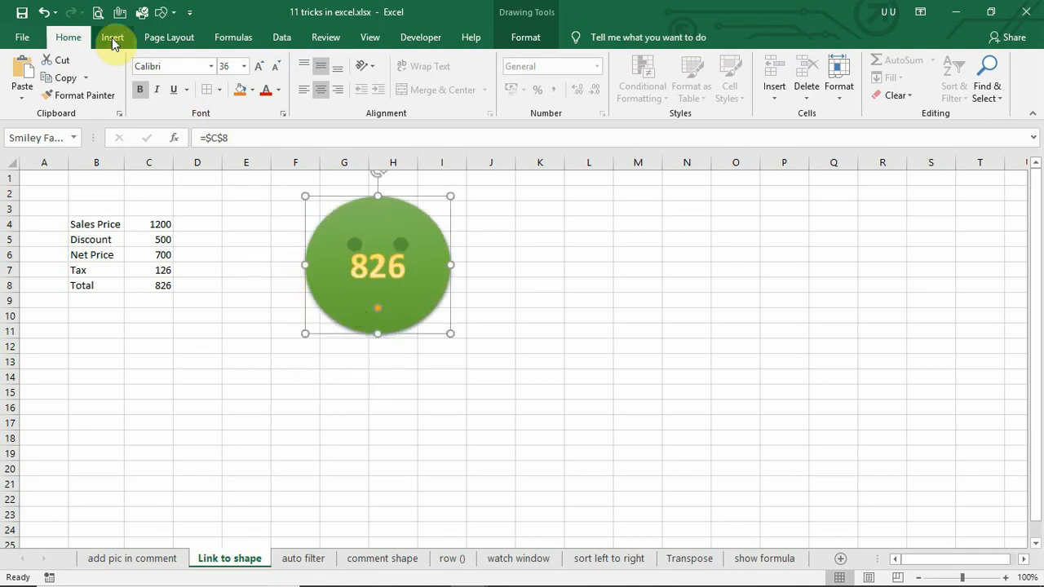
pyautogui.click(110, 36)
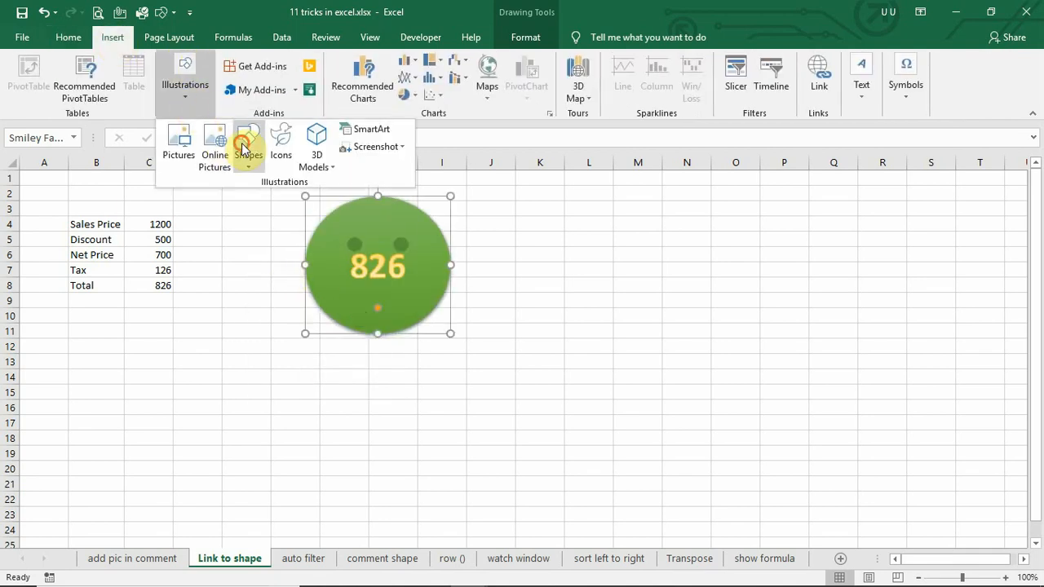
pyautogui.click(248, 147)
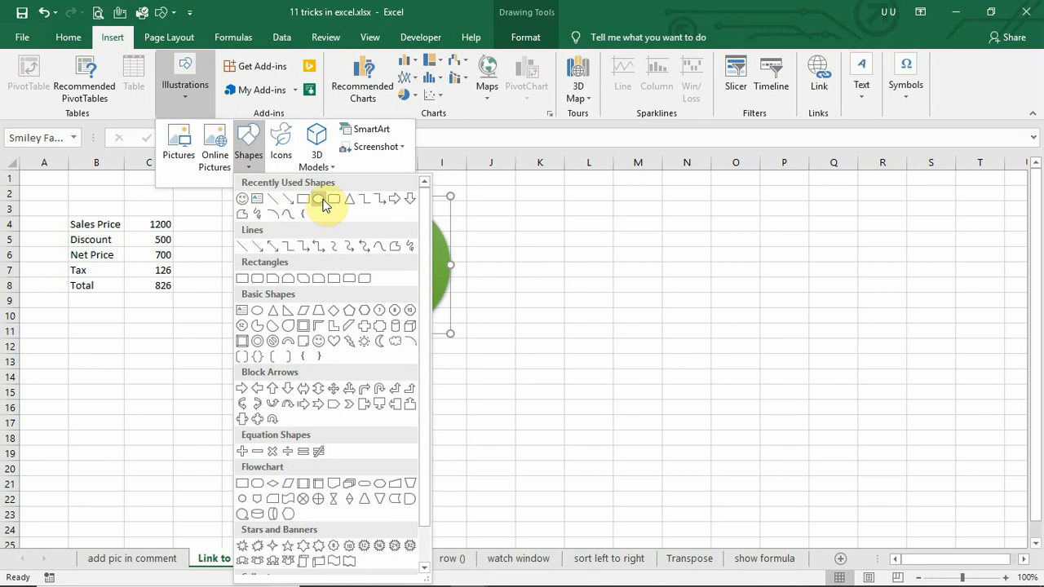
pyautogui.moveTo(330, 362)
pyautogui.write('=')
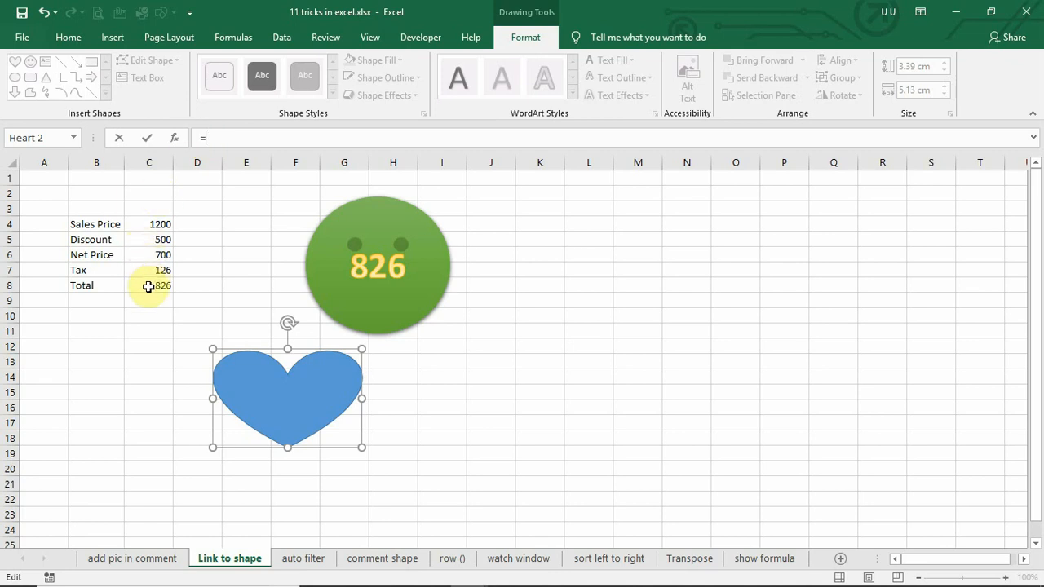
# Link the heart's text to the Total in C8 and centre the number inside it
pyautogui.click(149, 285)
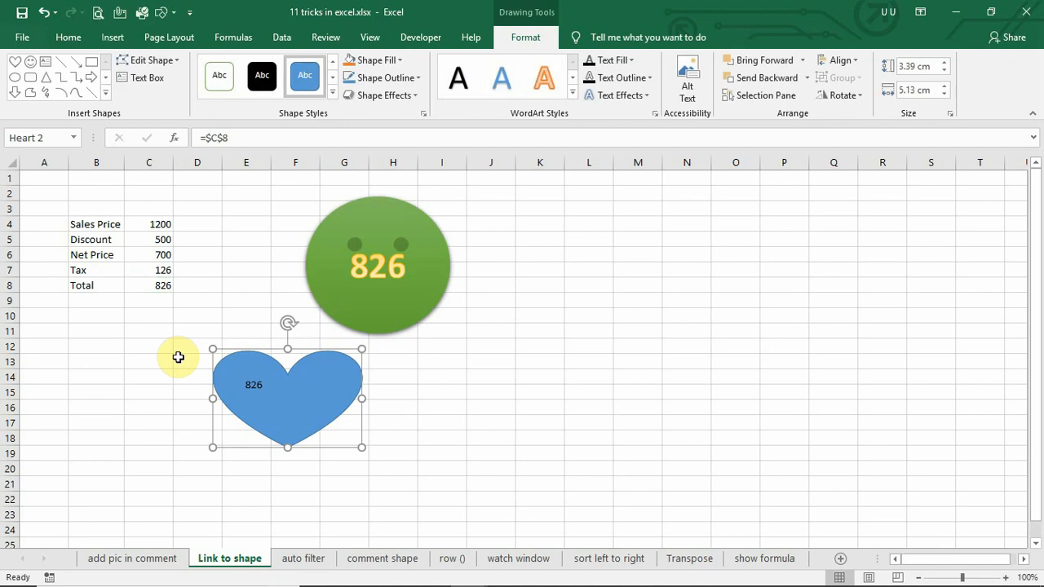
pyautogui.moveTo(137, 79)
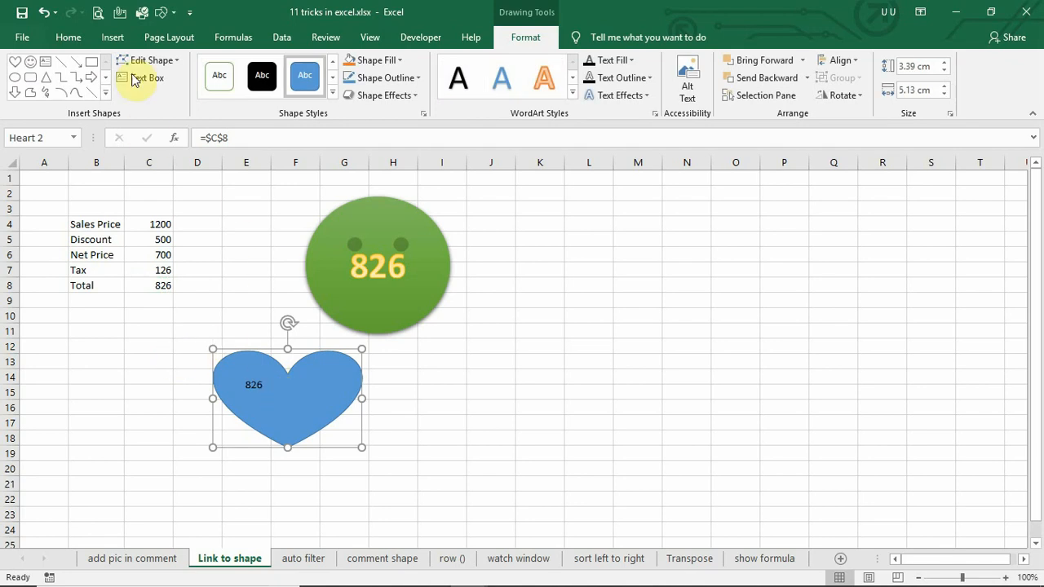
pyautogui.click(68, 36)
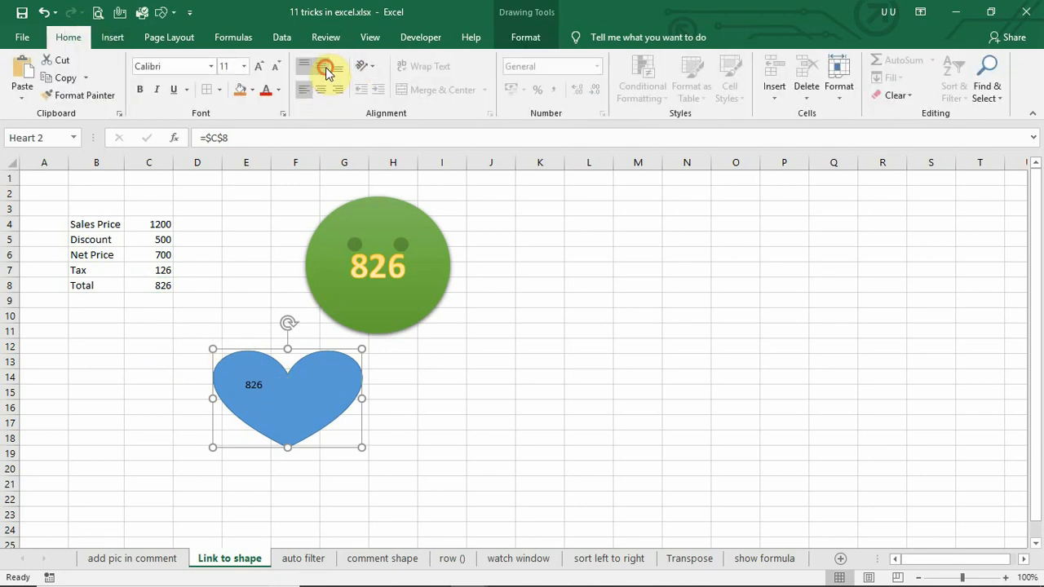
pyautogui.click(320, 89)
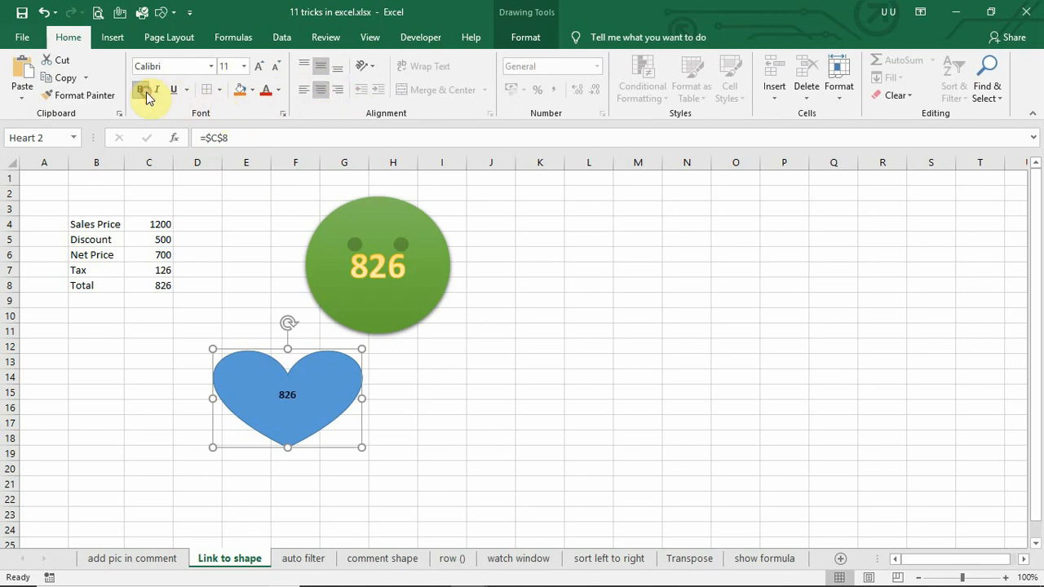
# Change the Sales Price in C4 to 1550 so both shapes show 1239
pyautogui.click(149, 225)
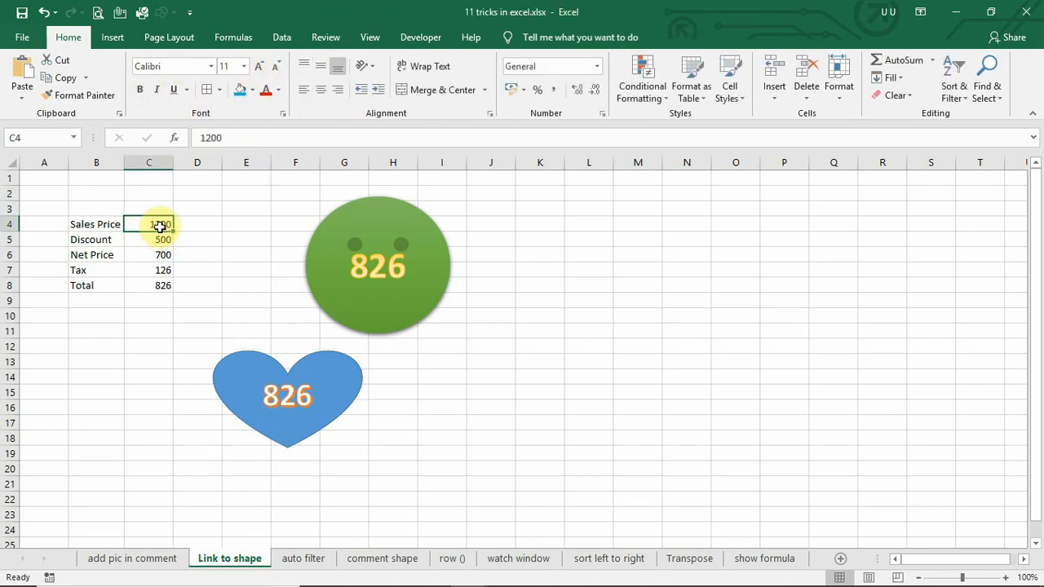
pyautogui.write('1550')
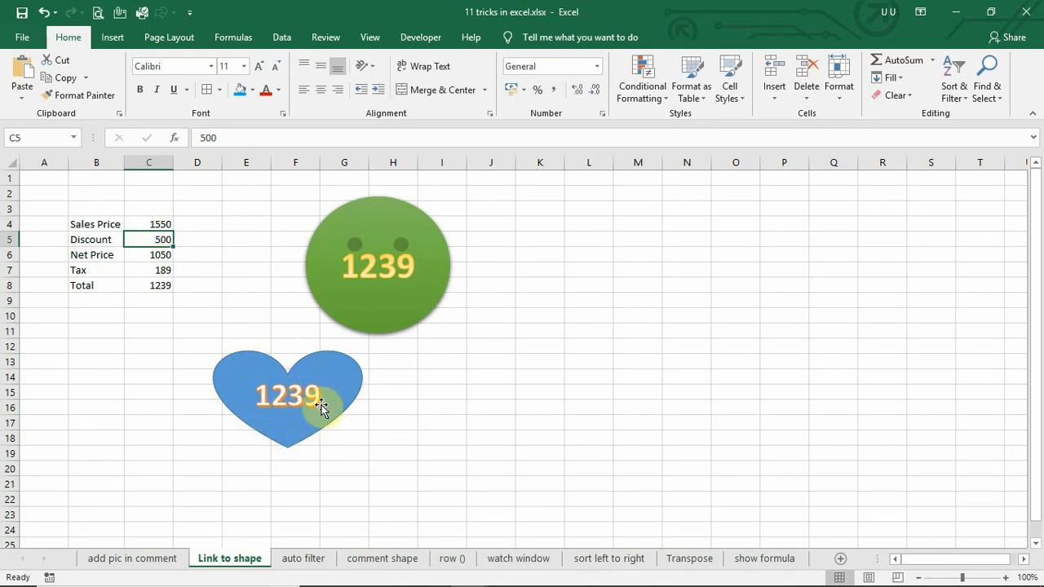
pyautogui.click(303, 558)
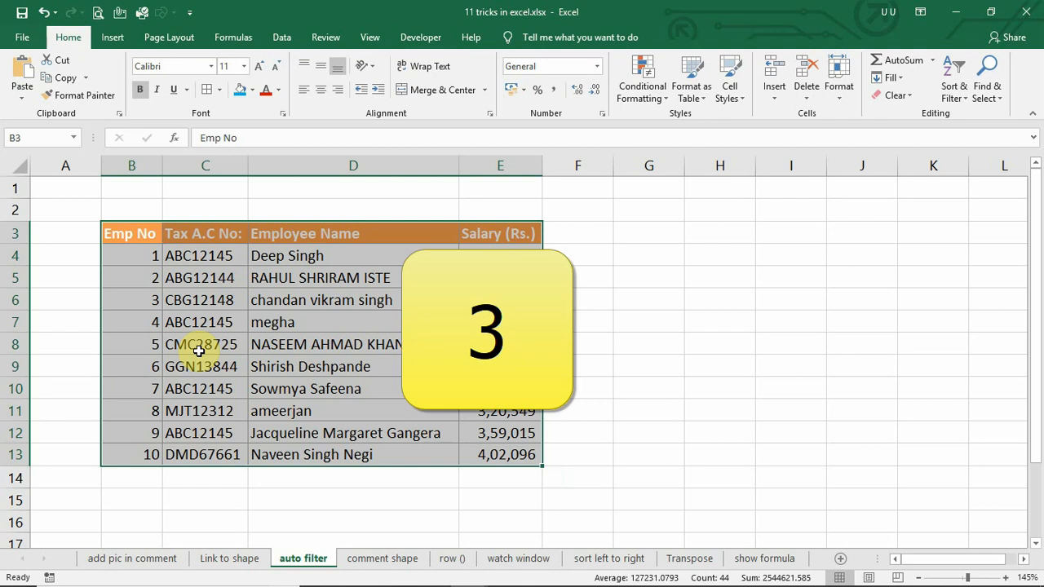
pyautogui.click(206, 365)
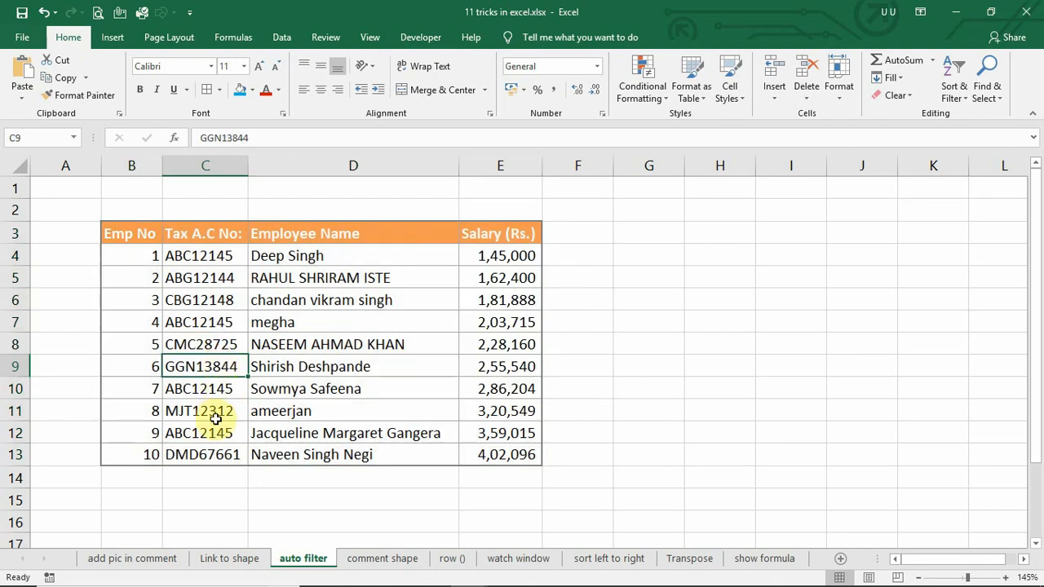
pyautogui.click(206, 388)
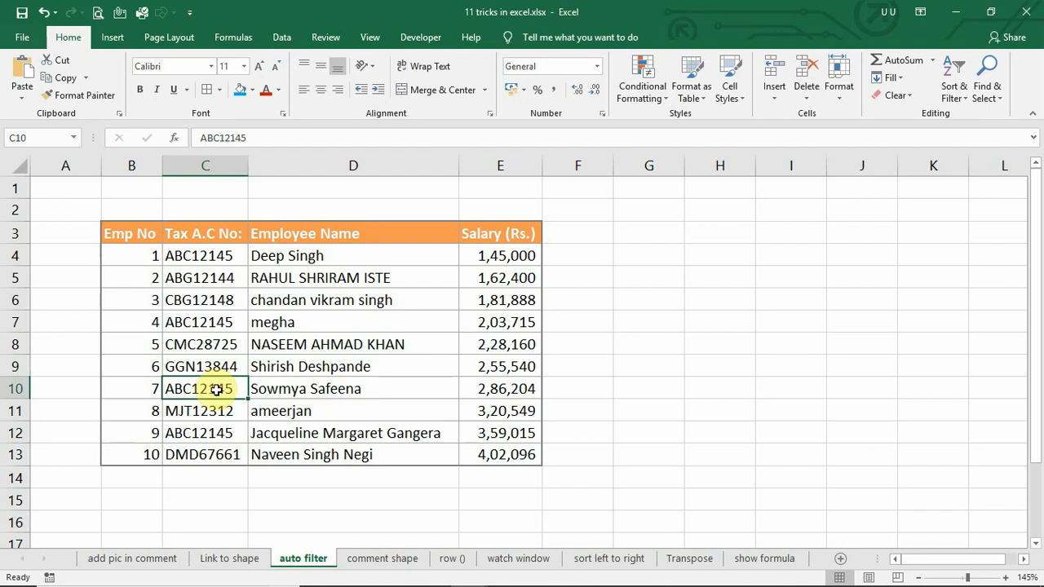
pyautogui.moveTo(170, 300)
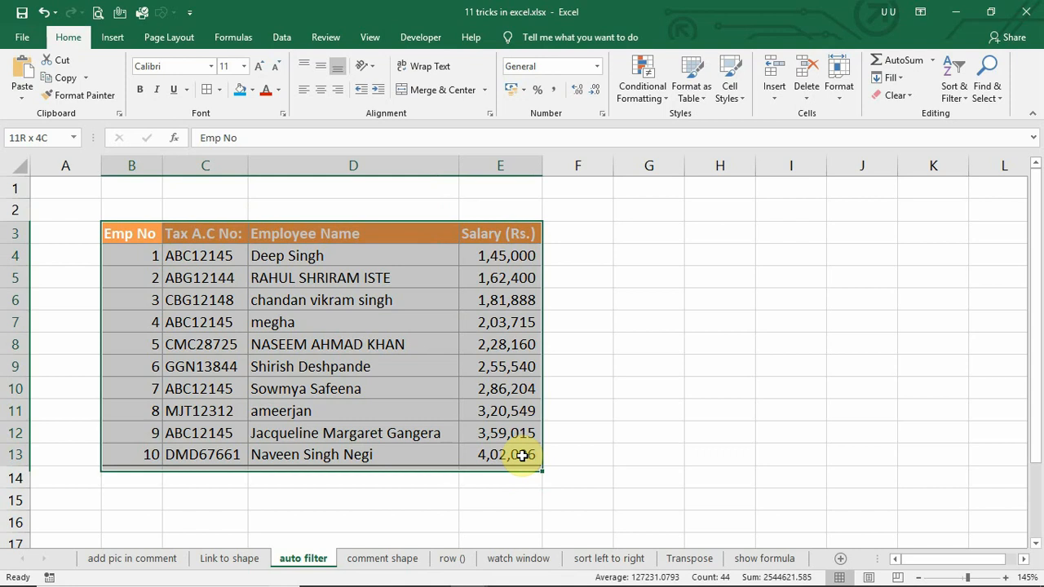
pyautogui.click(952, 78)
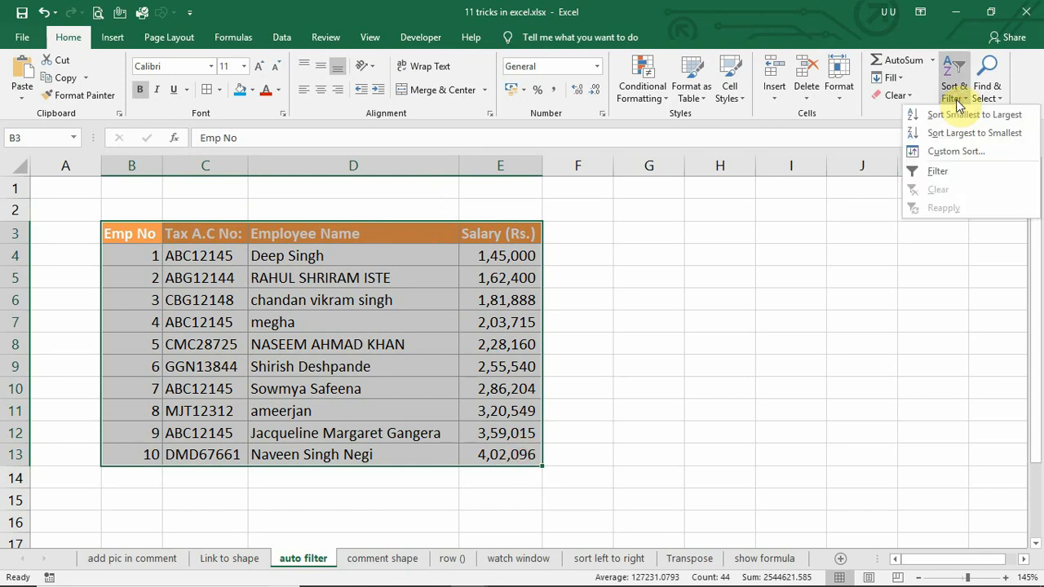
pyautogui.click(938, 172)
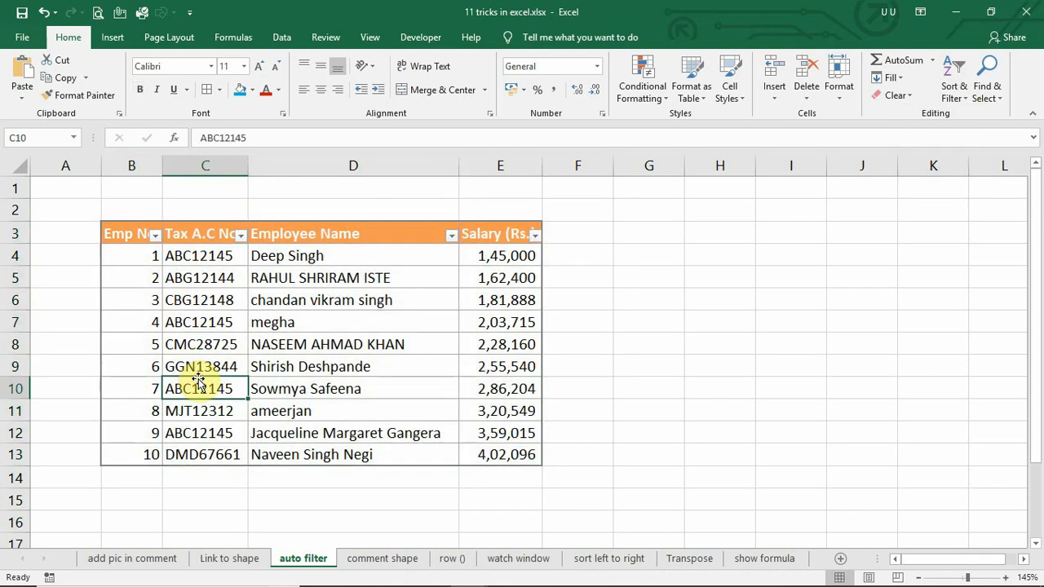
pyautogui.click(241, 235)
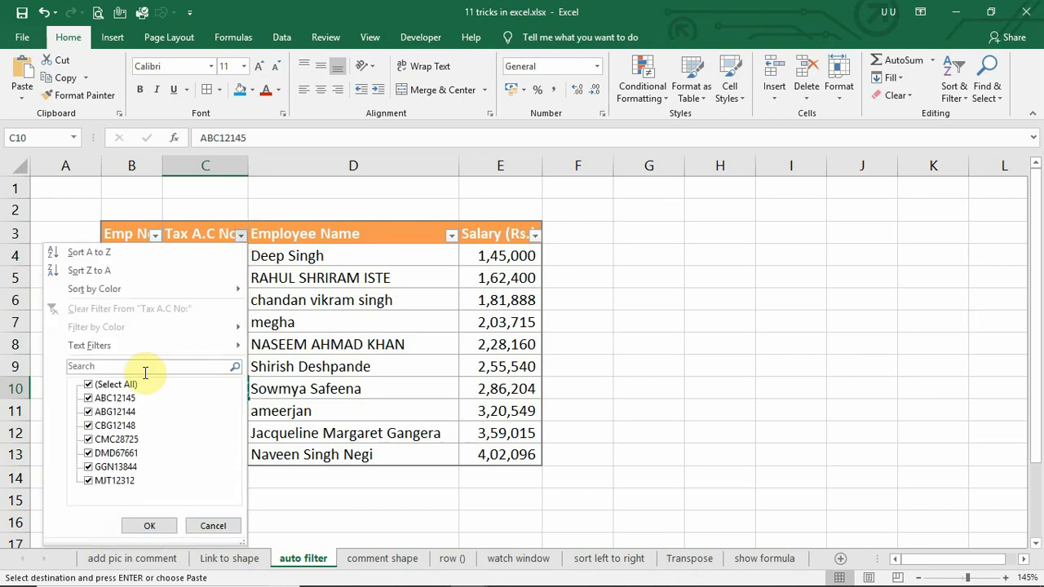
pyautogui.write('ABC12145')
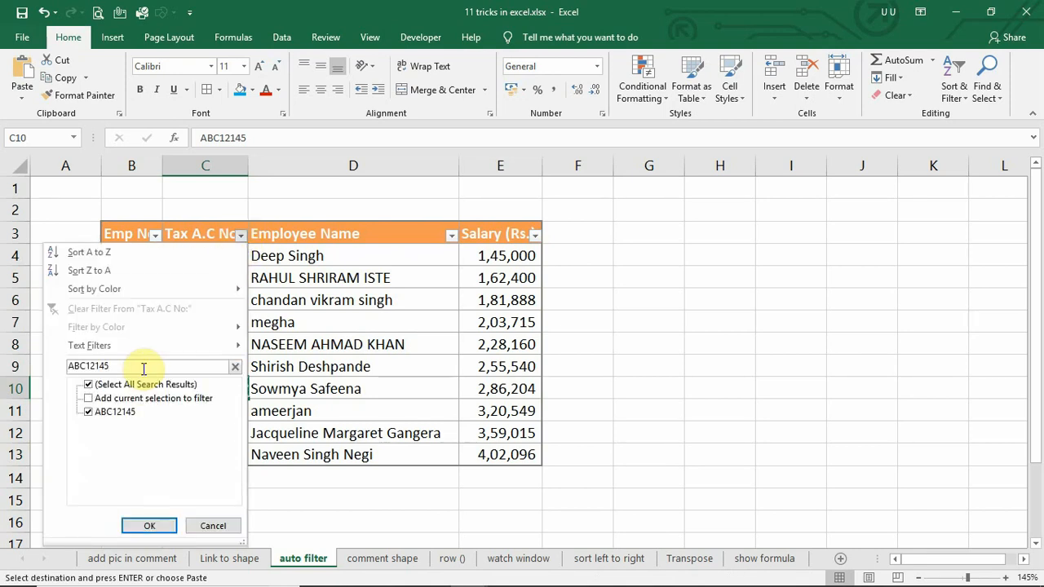
pyautogui.click(150, 525)
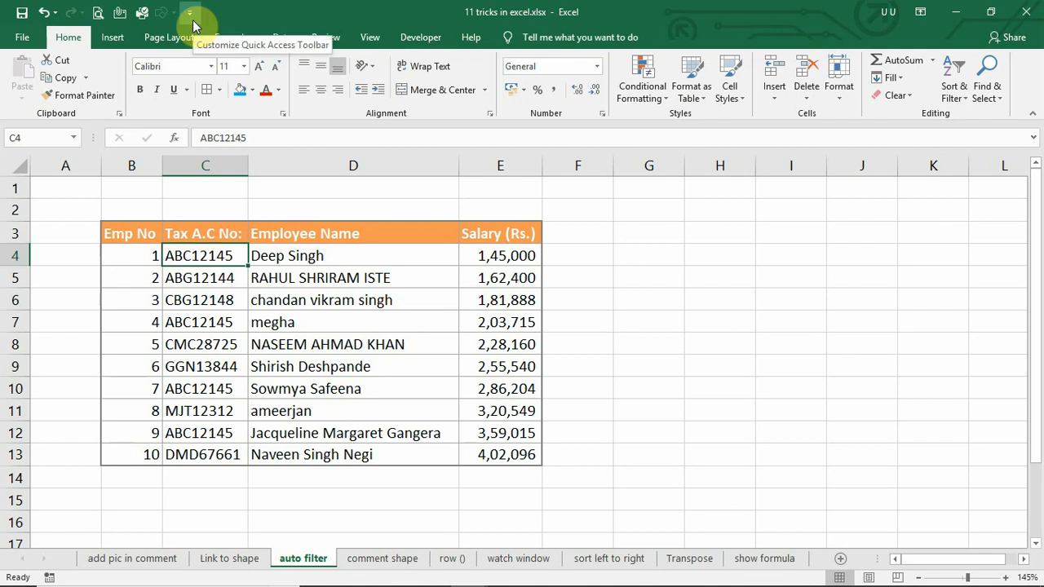
# Add AutoFilter from All Commands to the Quick Access Toolbar
pyautogui.click(190, 13)
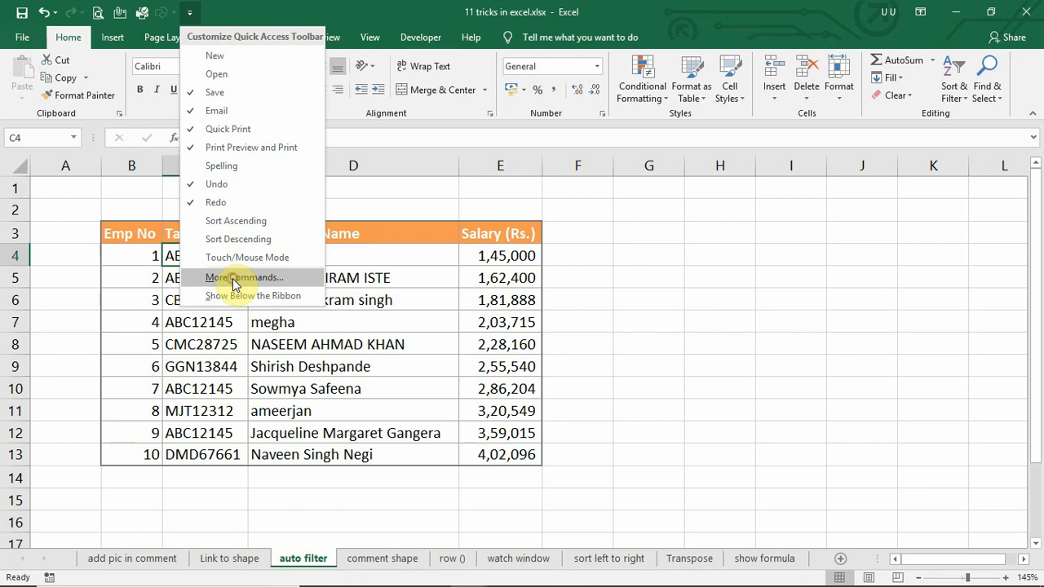
pyautogui.click(245, 277)
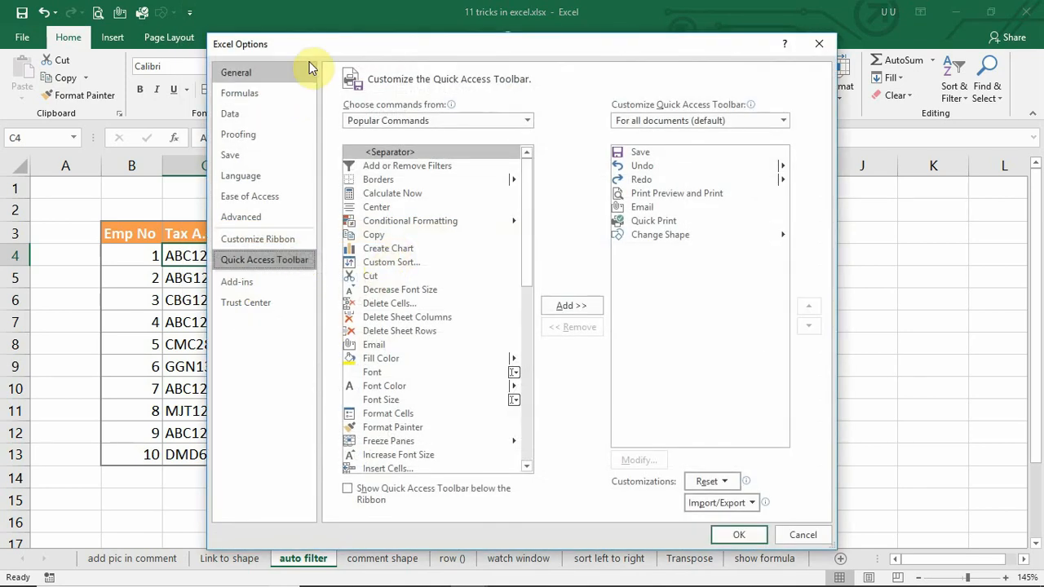
pyautogui.moveTo(310, 44); pyautogui.dragTo(180, 29)
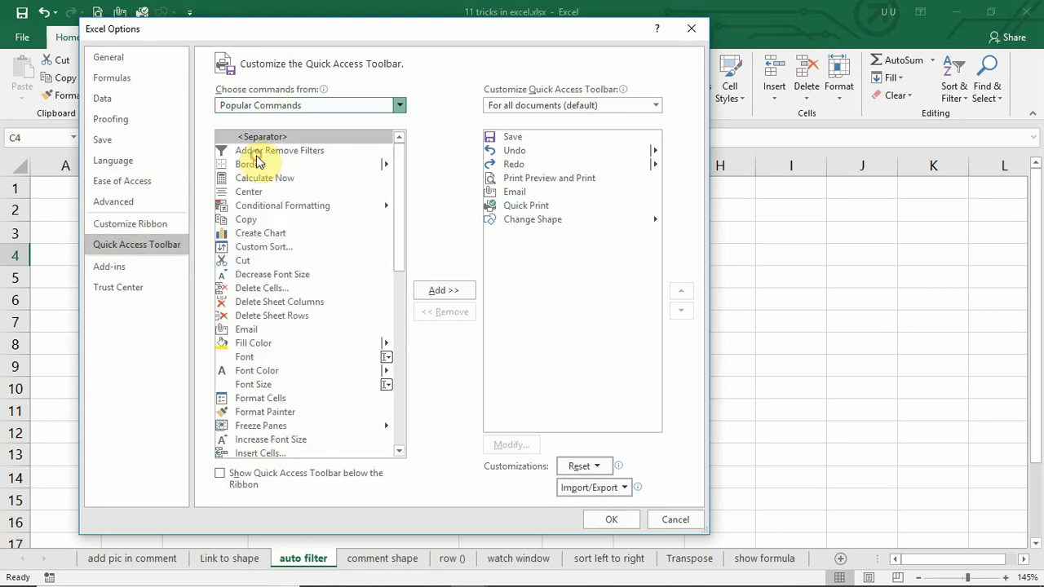
pyautogui.click(310, 105)
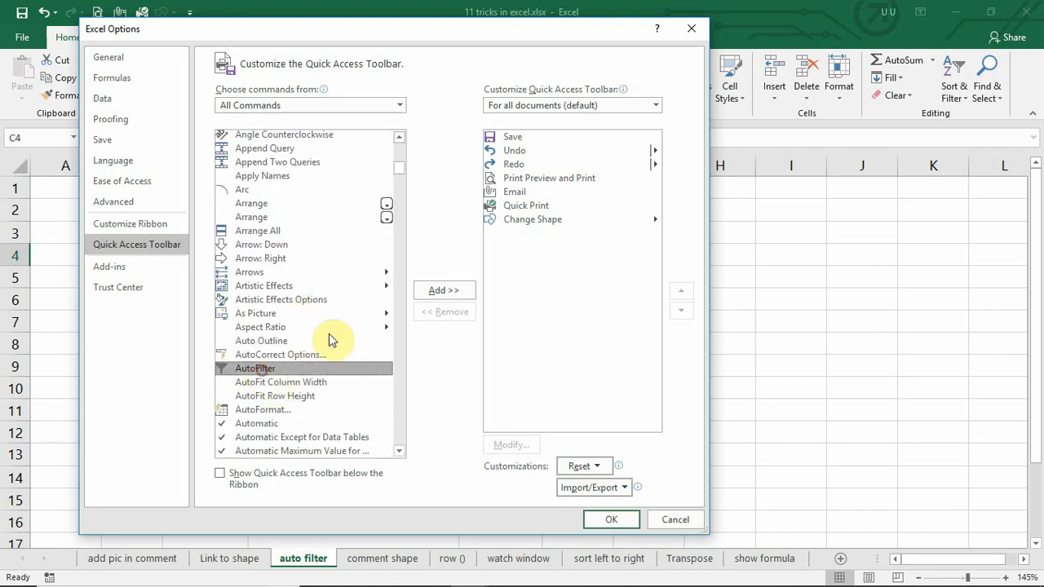
pyautogui.click(444, 290)
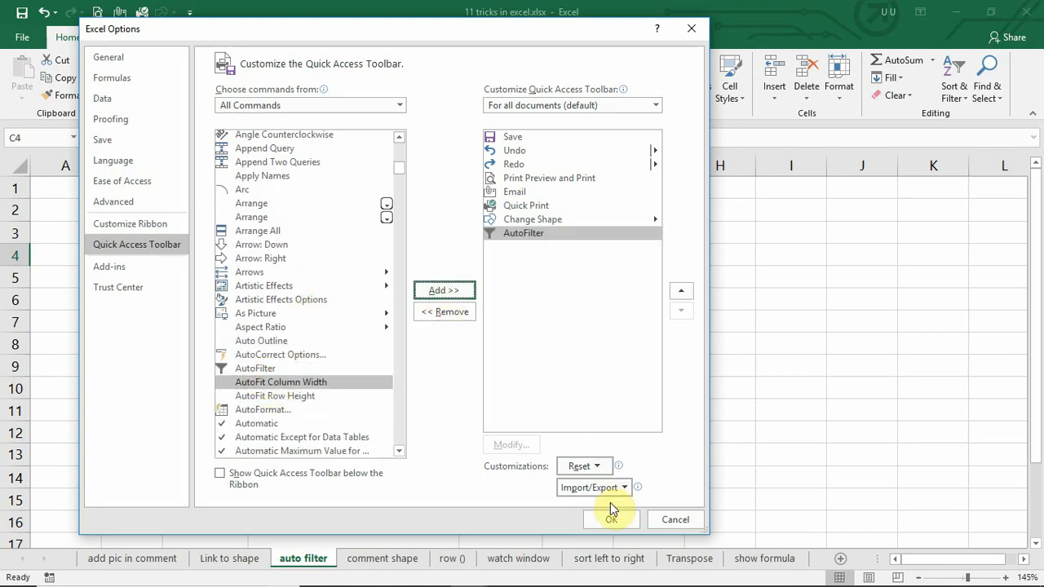
pyautogui.click(611, 519)
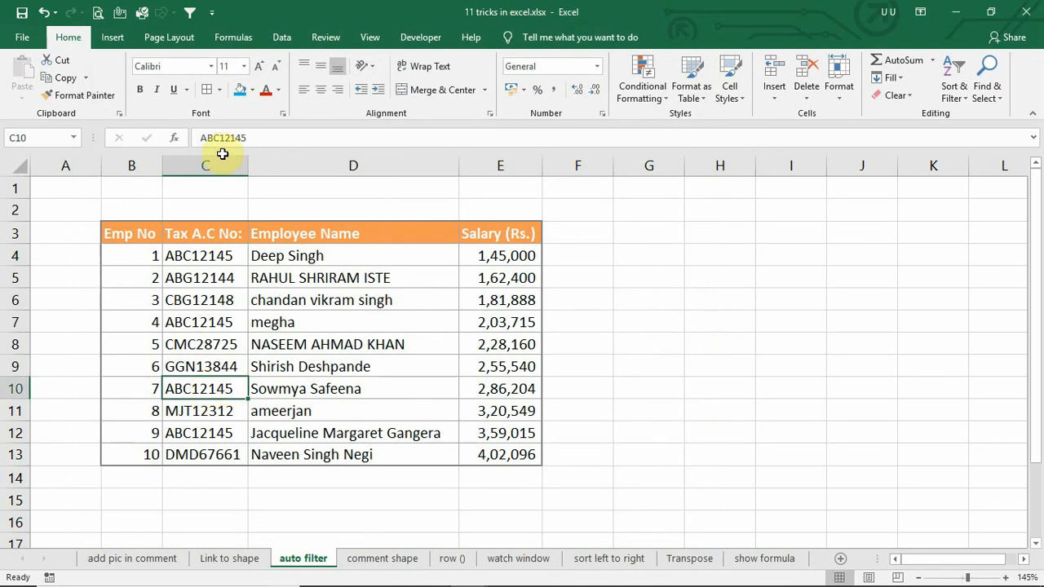
# AutoFilter the employee table to the ABC12145 rows and move to the comment shape sheet
pyautogui.click(241, 233)
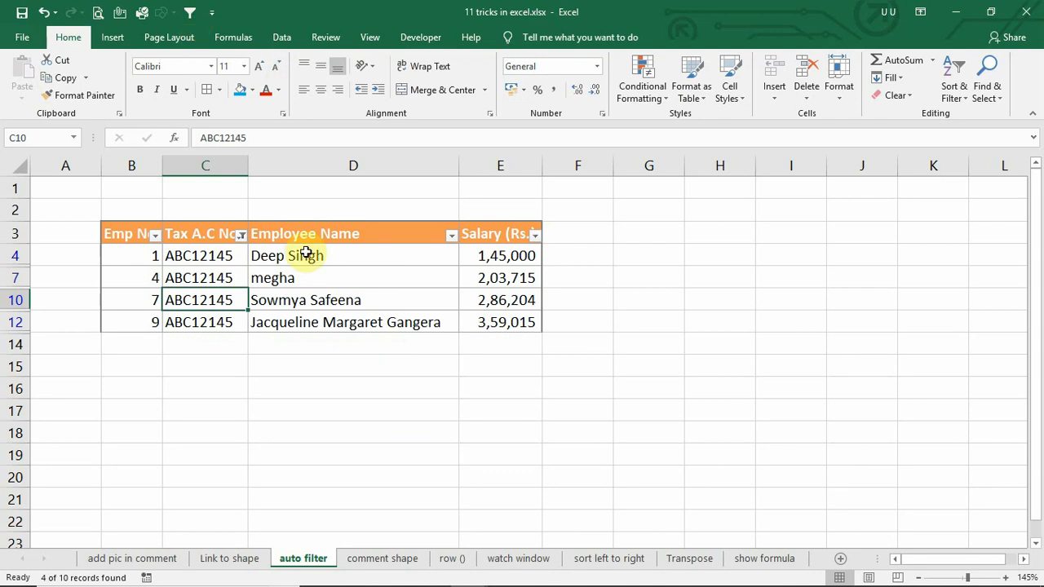
pyautogui.moveTo(305, 310)
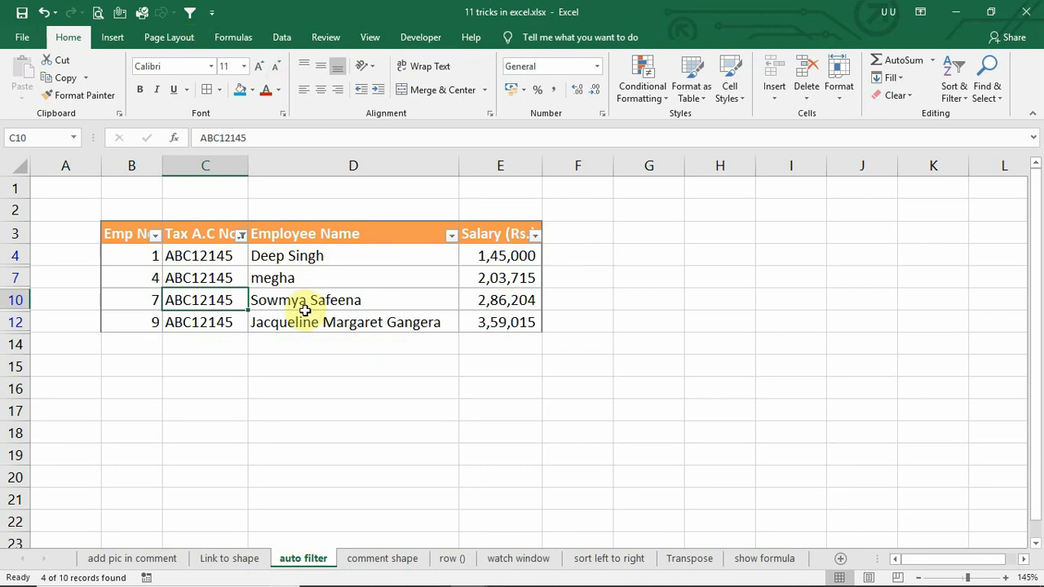
pyautogui.click(382, 557)
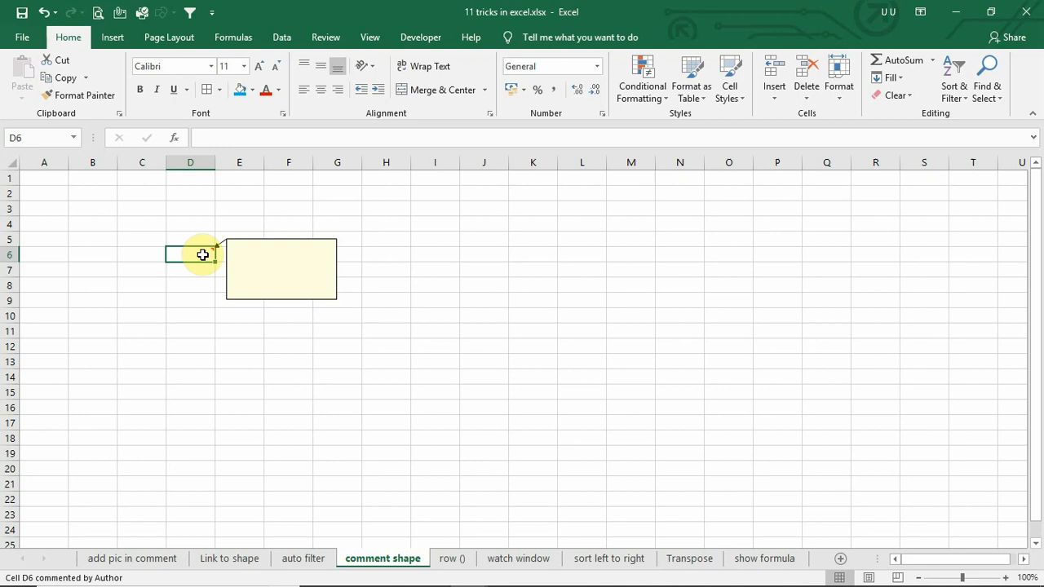
# Edit cell D6's comment and select its blank box as a drawing object
pyautogui.rightClick(202, 255)
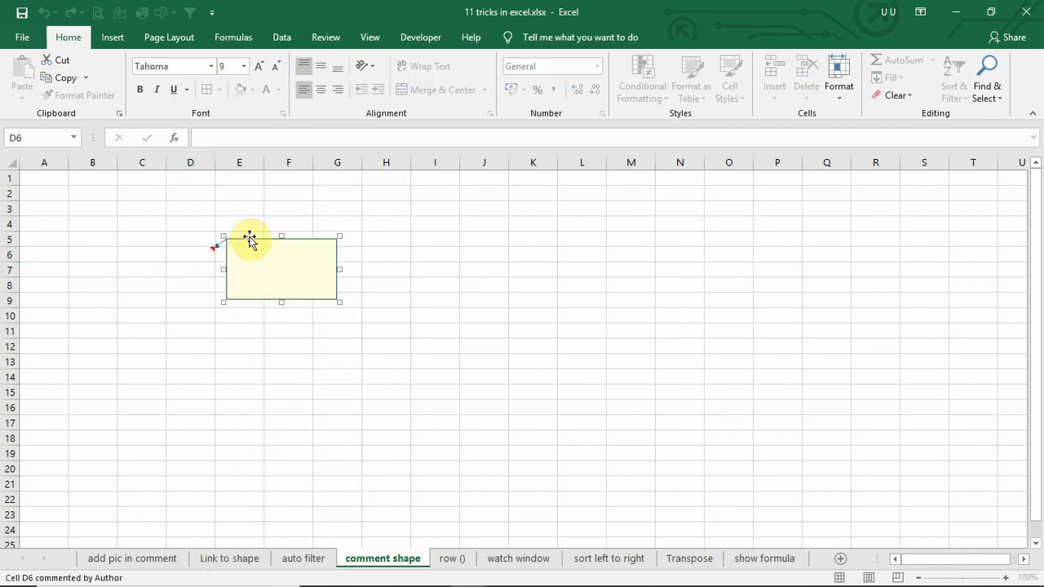
pyautogui.click(244, 238)
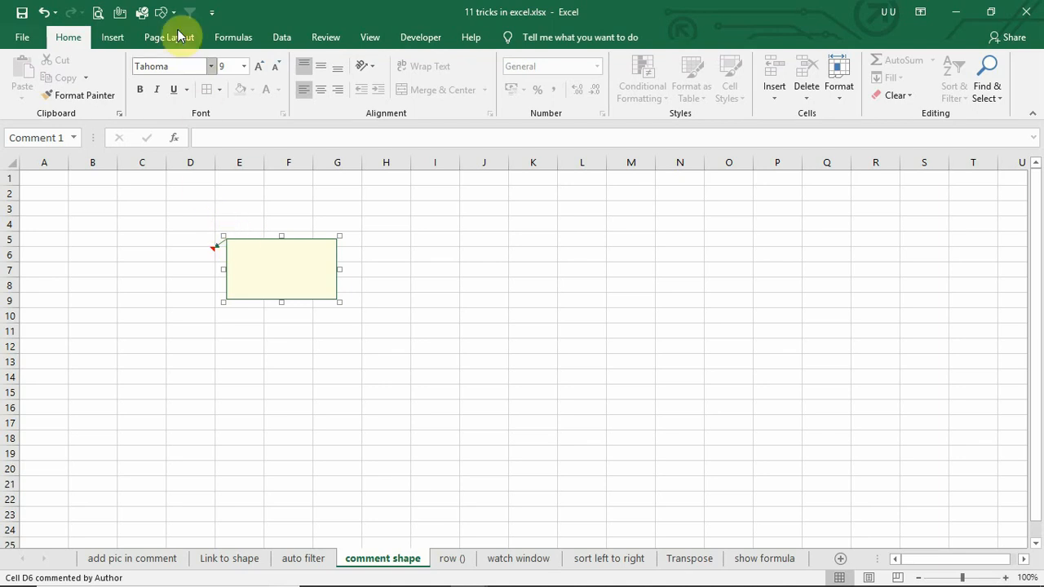
pyautogui.click(164, 11)
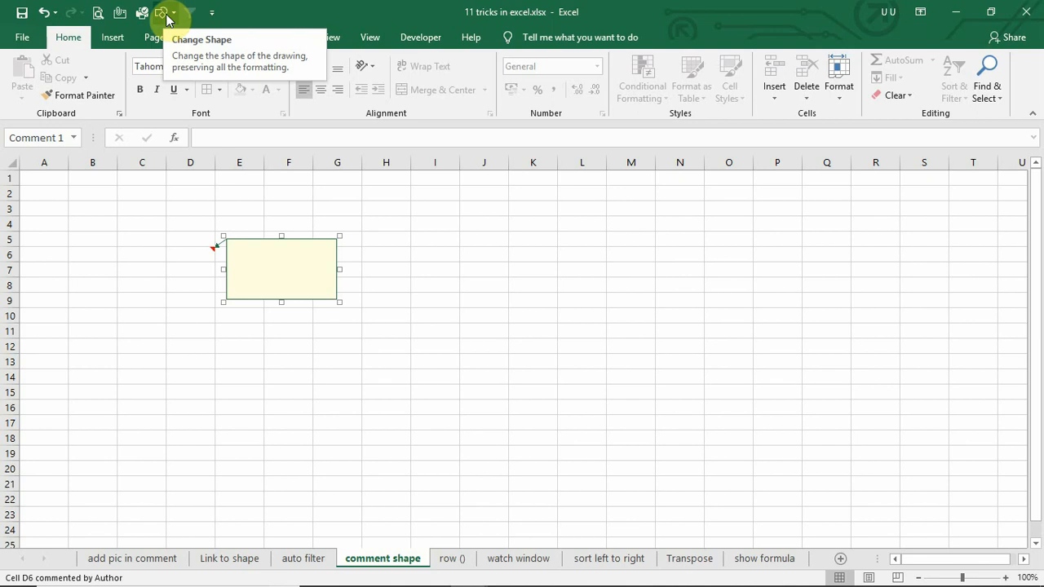
# Browse All Commands in the Quick Access Toolbar customization for Change Shape
pyautogui.click(212, 13)
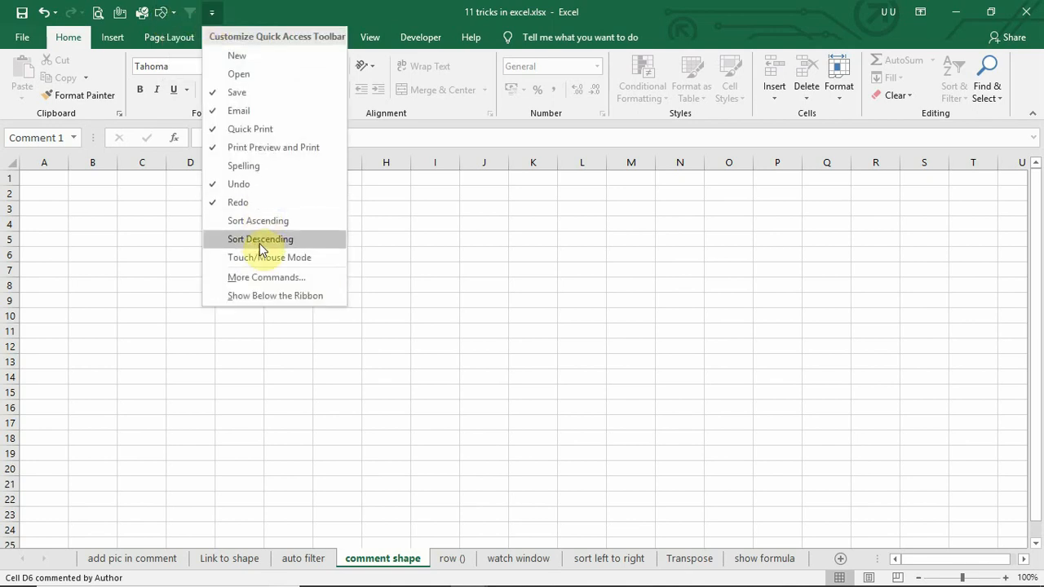
pyautogui.click(268, 278)
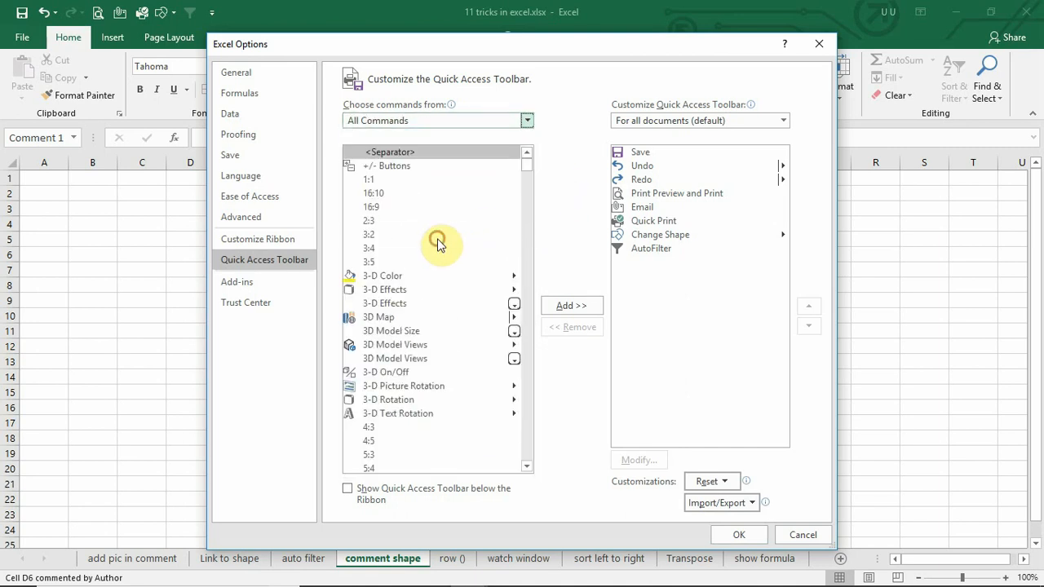
pyautogui.scroll(-3)
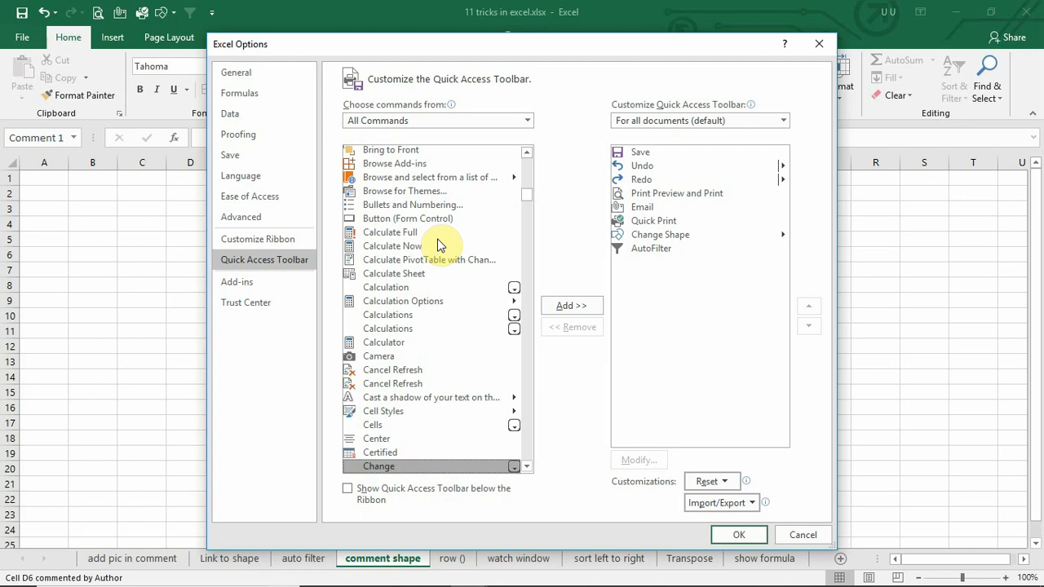
pyautogui.scroll(-3)
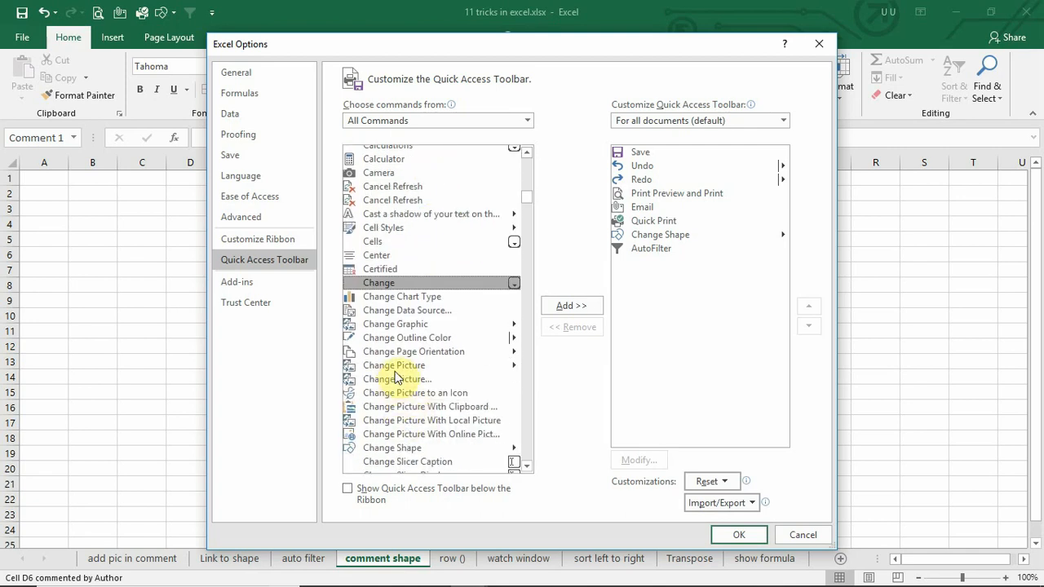
pyautogui.scroll(-3)
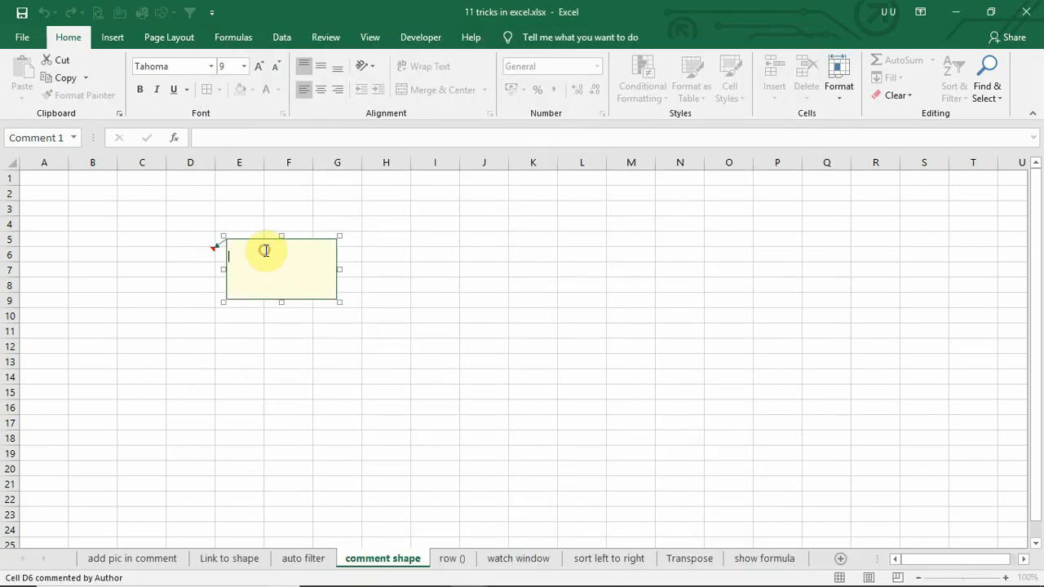
# Change D6's comment into the No Symbol shape and move to the row () sheet
pyautogui.click(163, 13)
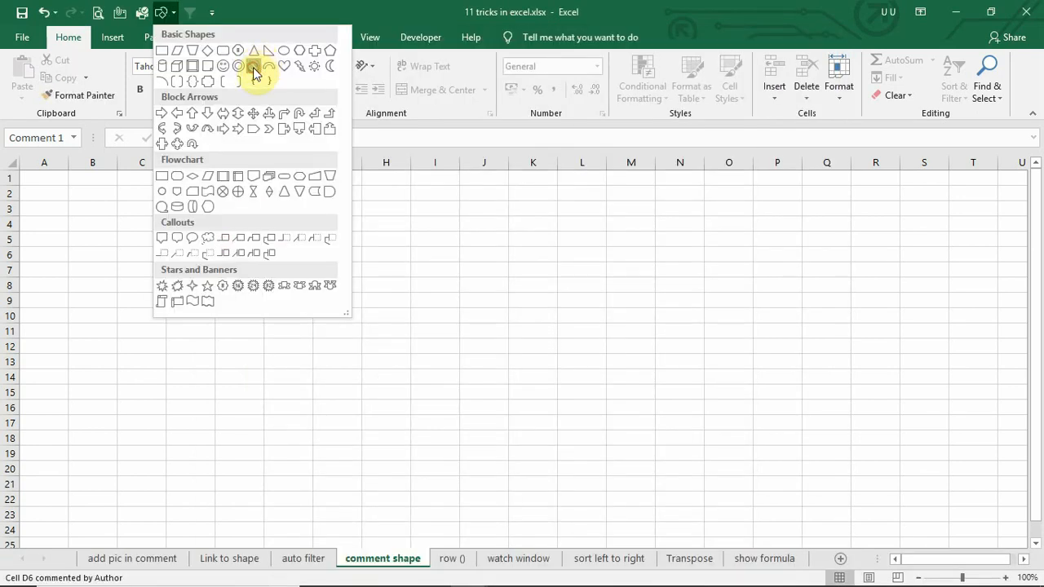
pyautogui.click(254, 65)
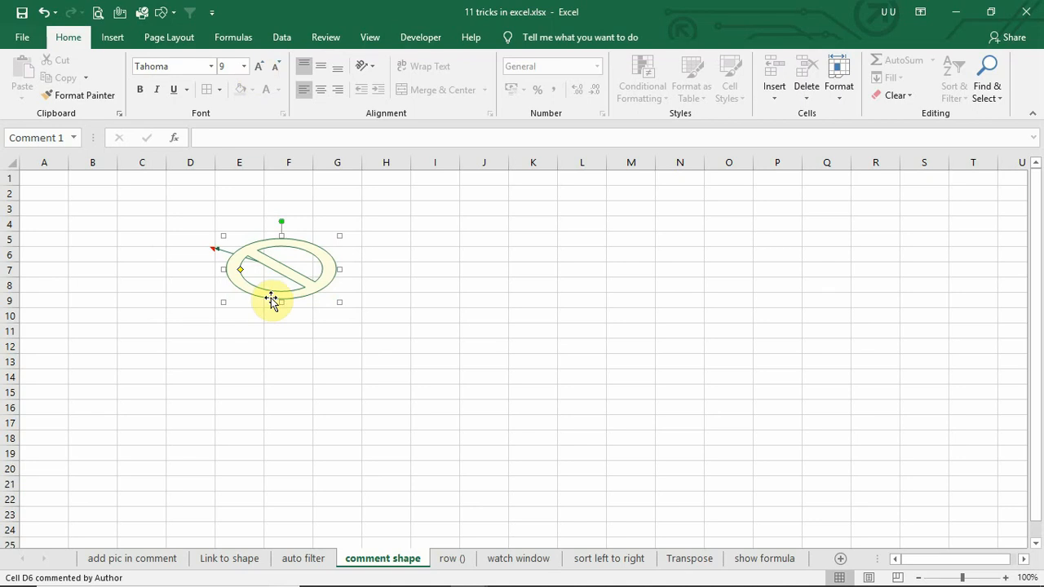
pyautogui.click(451, 558)
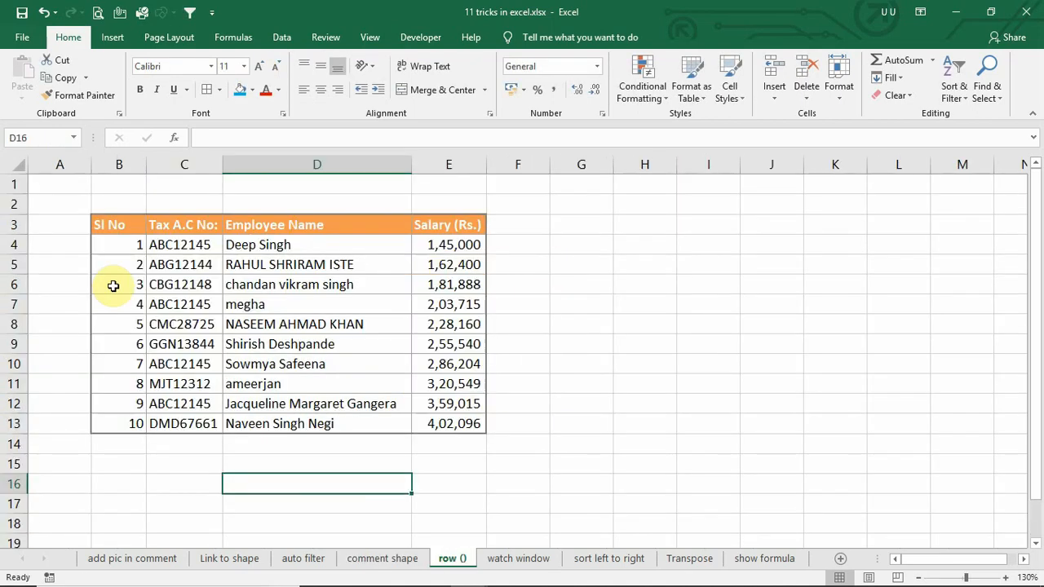
pyautogui.moveTo(118, 251)
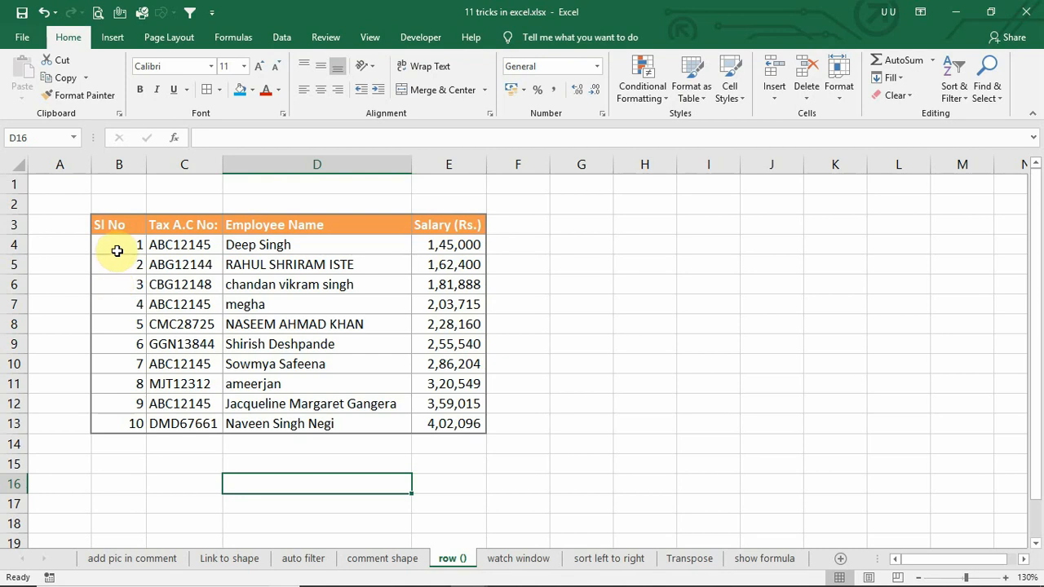
pyautogui.moveTo(118, 245); pyautogui.dragTo(117, 424)
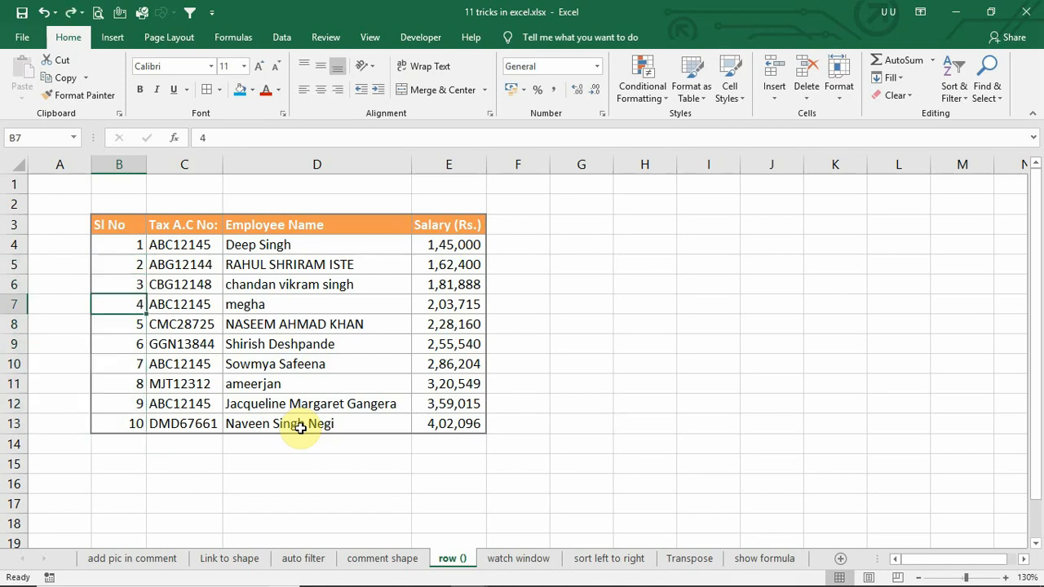
pyautogui.click(13, 305)
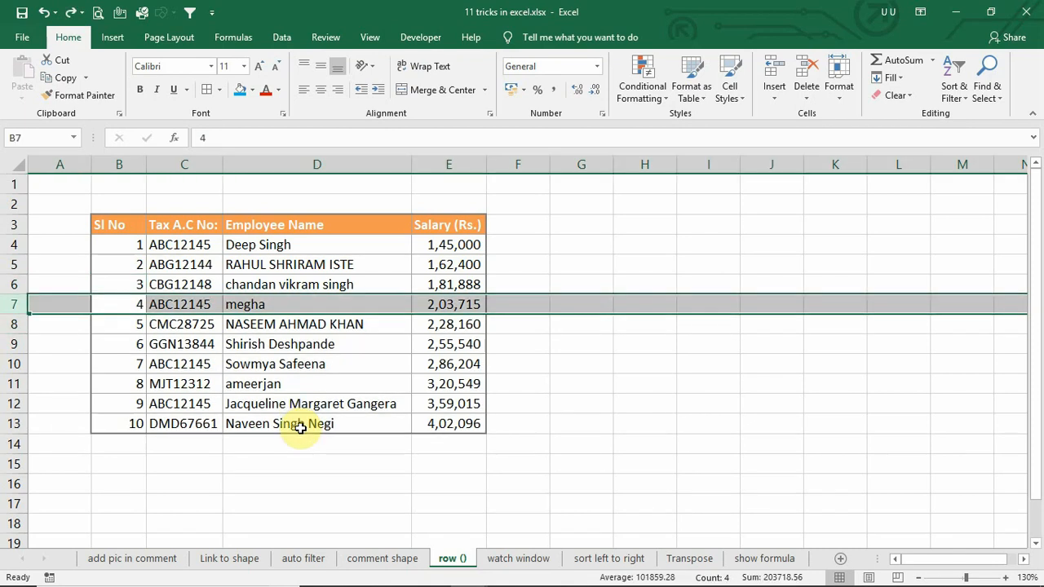
pyautogui.click(119, 284)
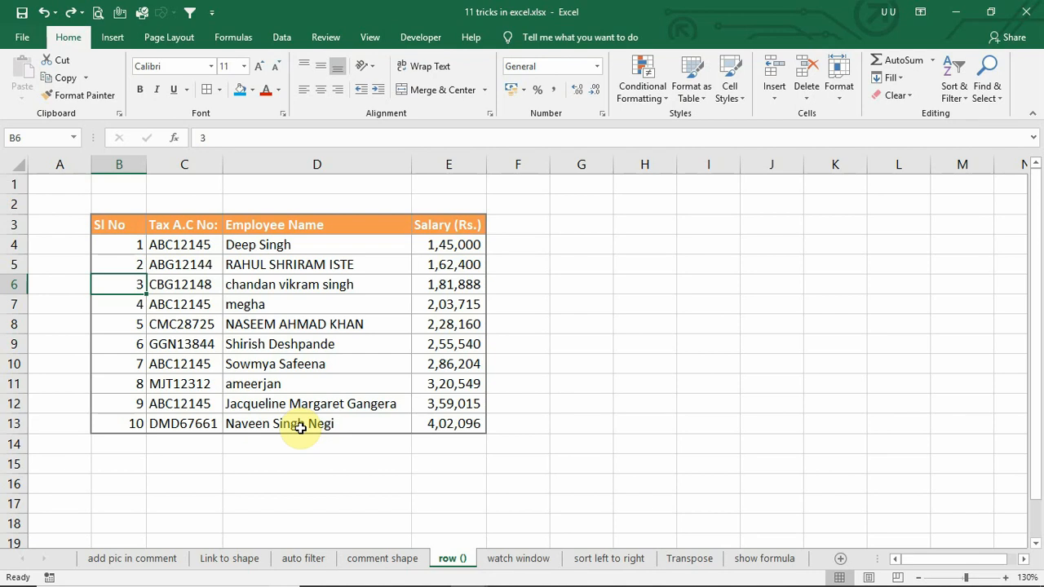
pyautogui.click(119, 244)
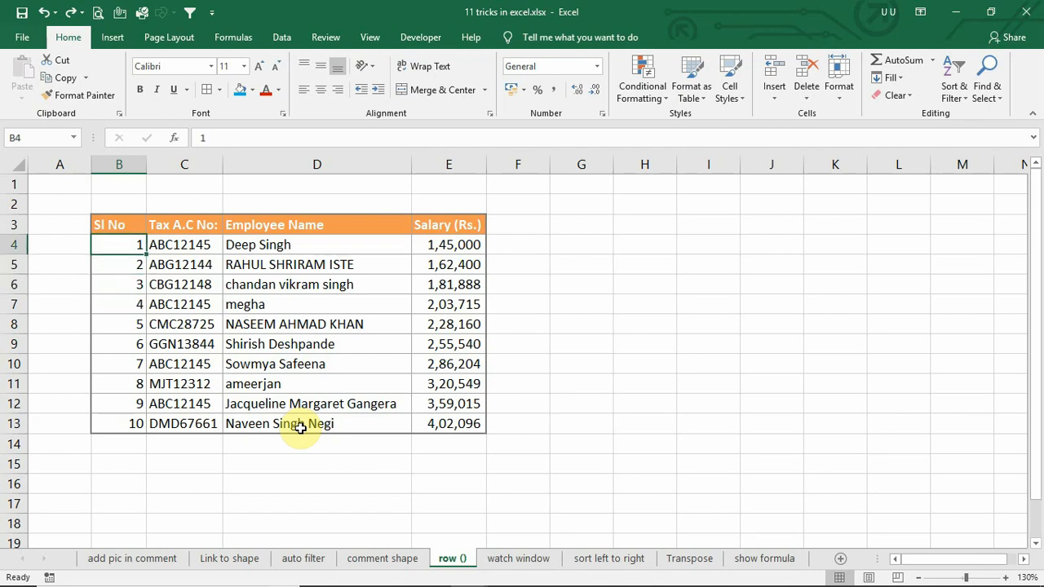
# Enter =ROW()-3 in B4 as the first serial number
pyautogui.write('=')
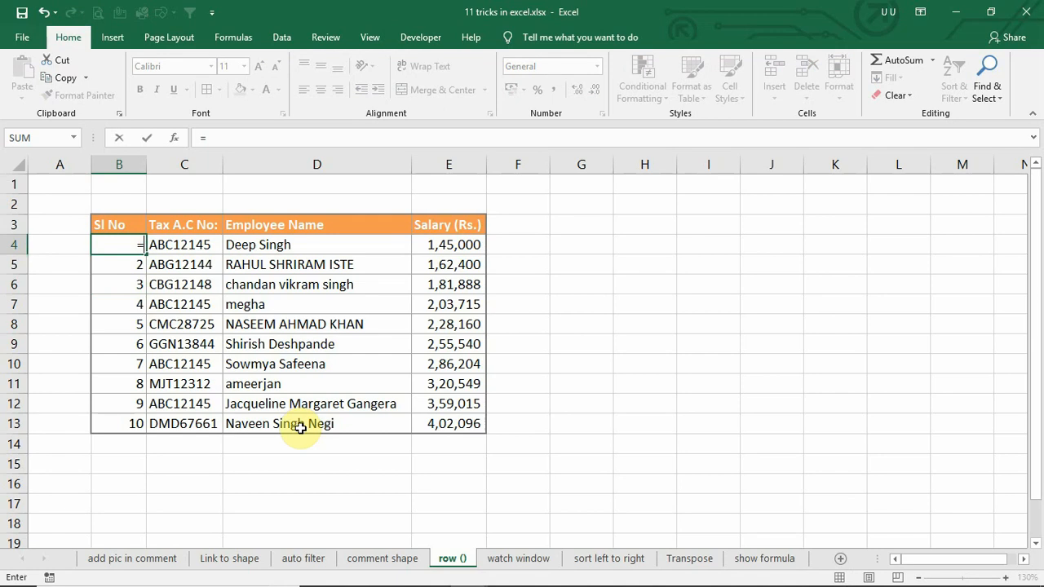
pyautogui.write('row()-')
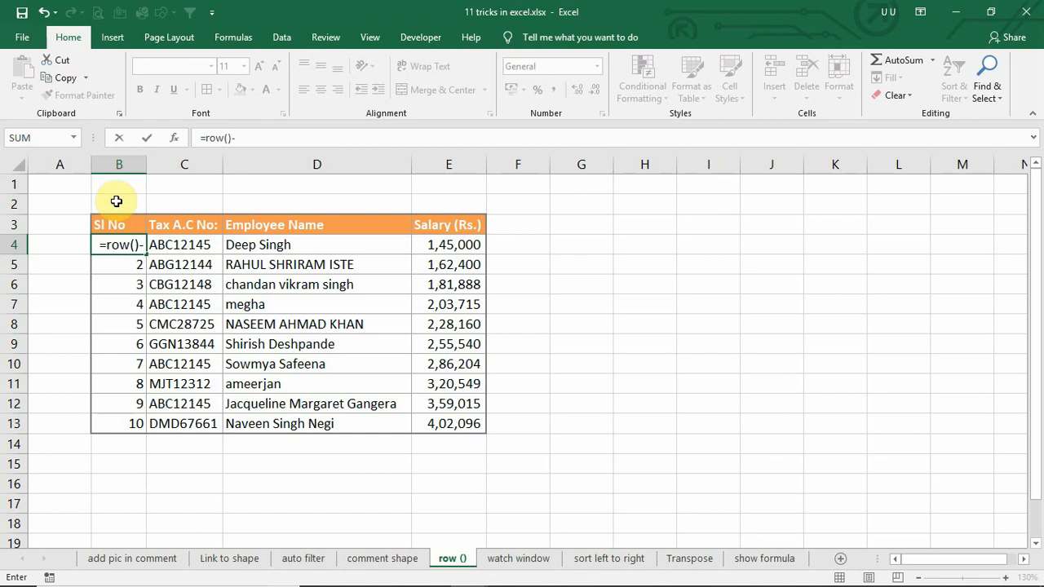
pyautogui.write('3')
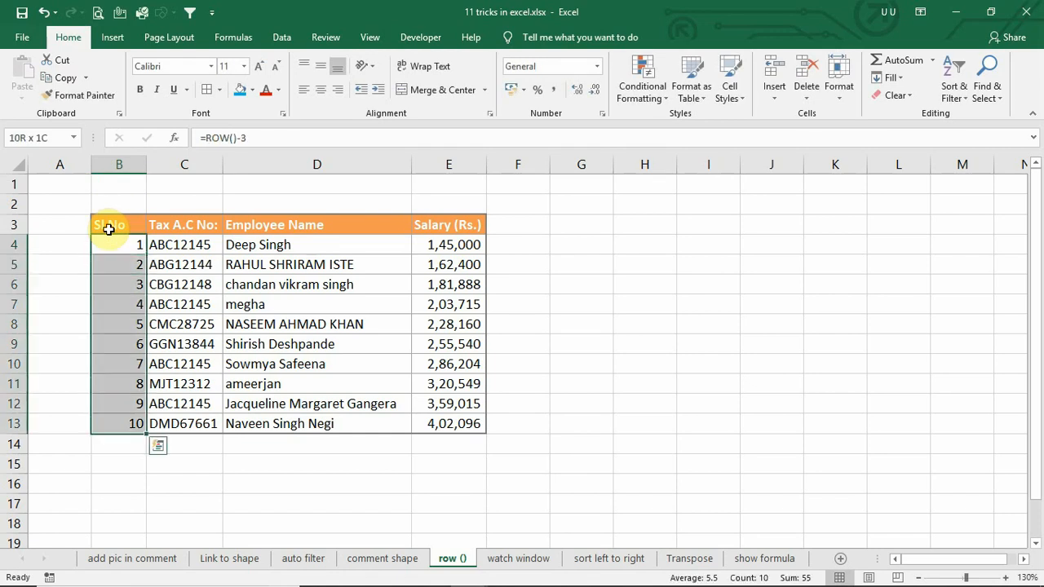
pyautogui.click(119, 244)
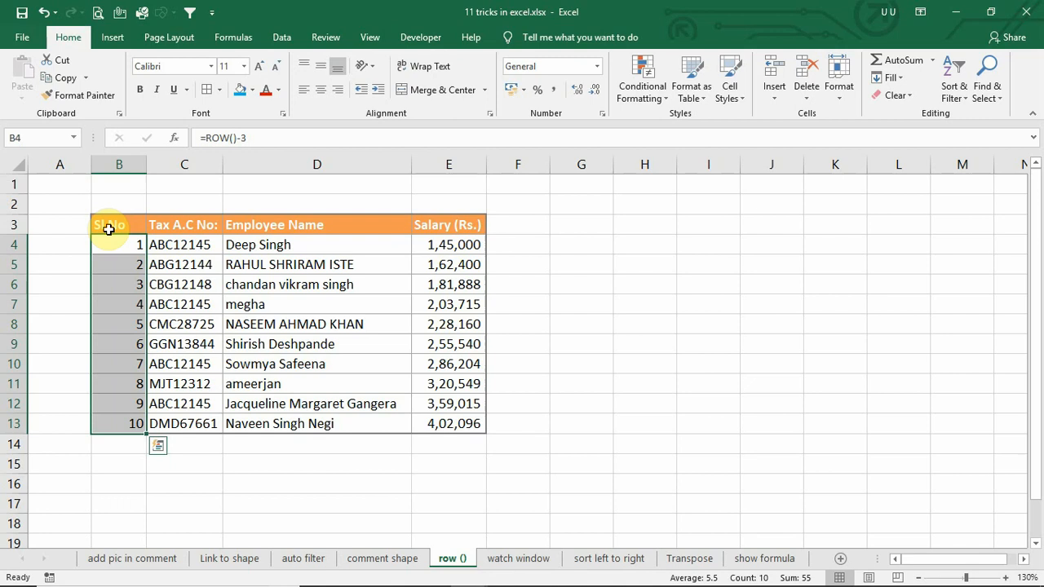
# Fill the =ROW()-3 formula down to B13 to generate serials 1 to 10
pyautogui.click(119, 245)
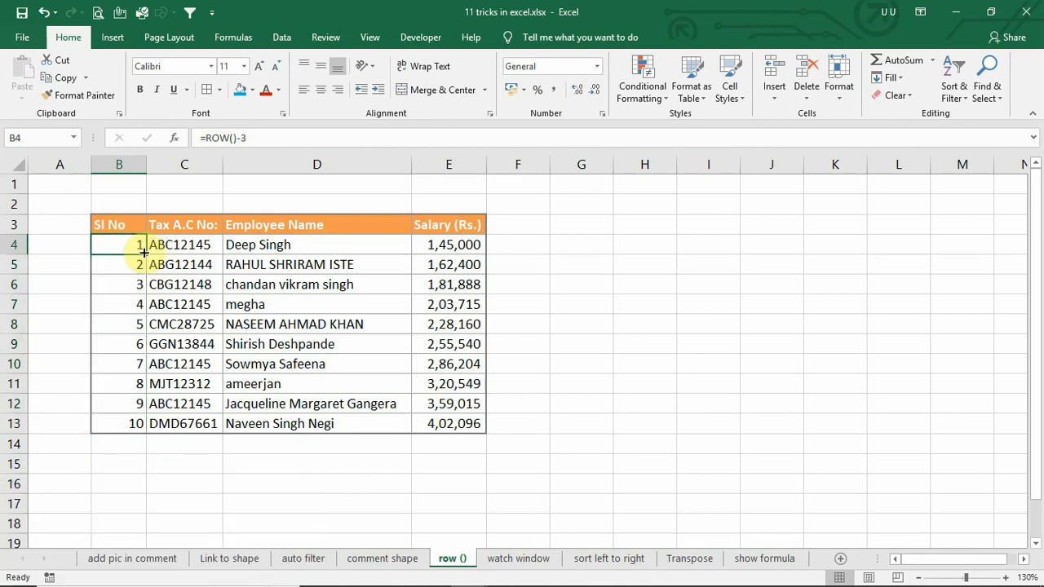
pyautogui.moveTo(138, 245); pyautogui.dragTo(120, 424)
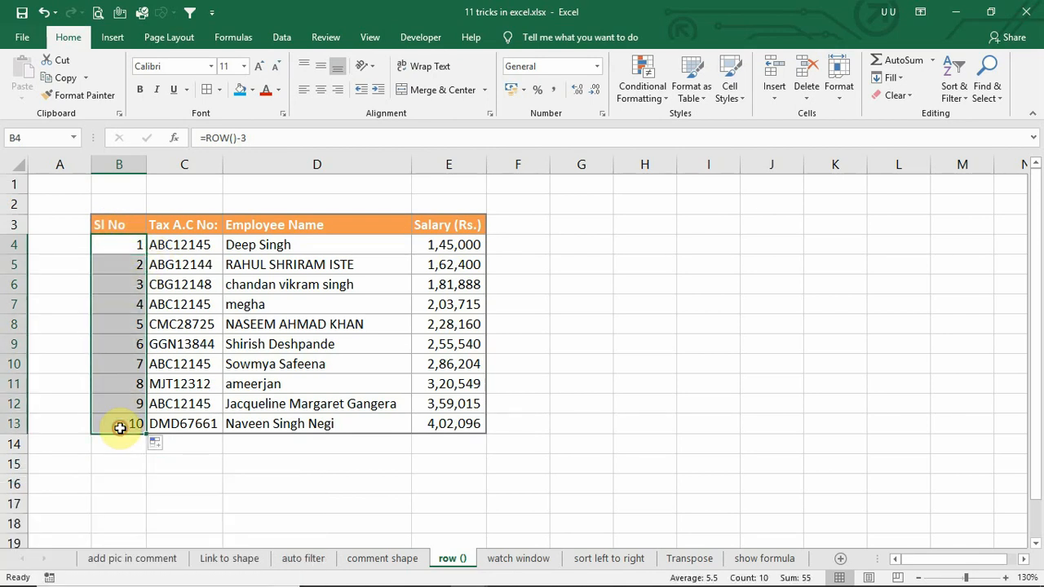
pyautogui.click(119, 424)
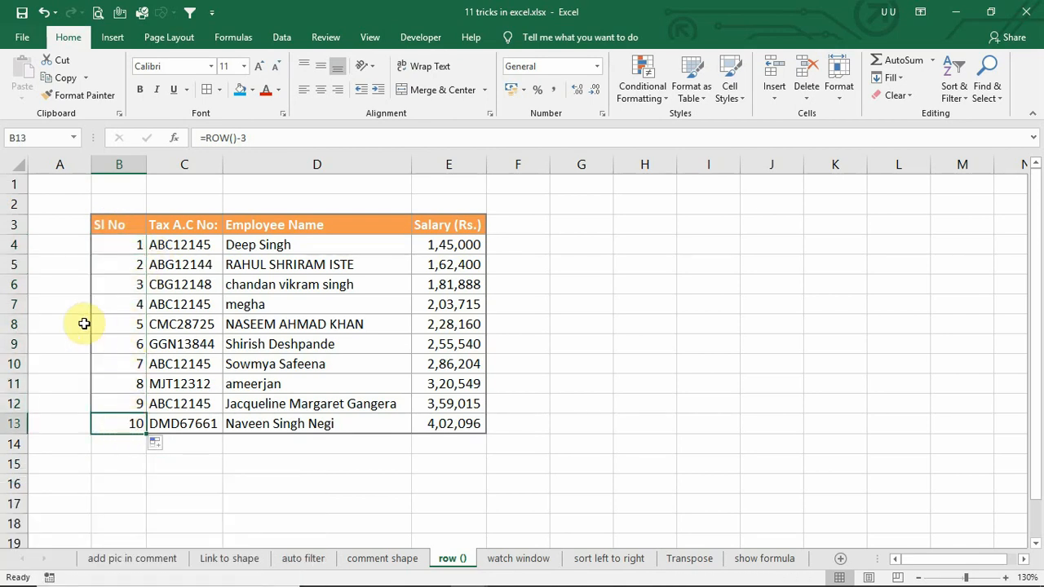
pyautogui.click(58, 323)
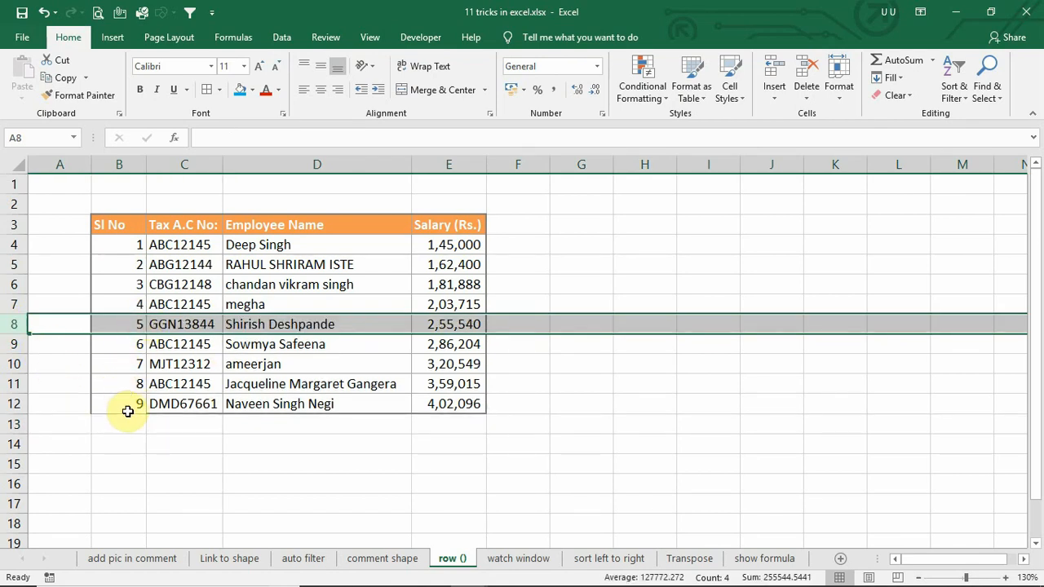
pyautogui.moveTo(179, 421)
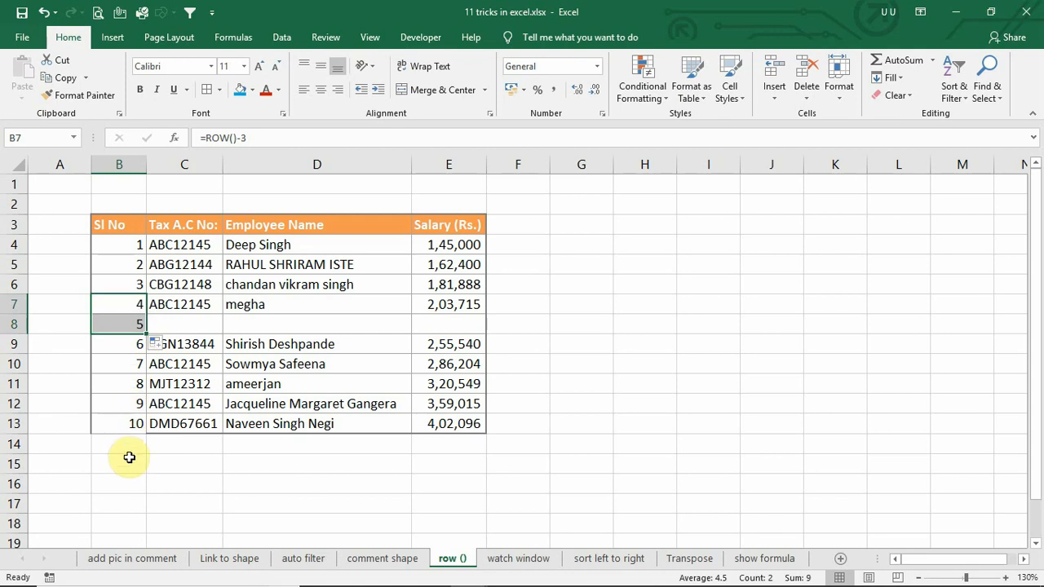
pyautogui.moveTo(131, 385)
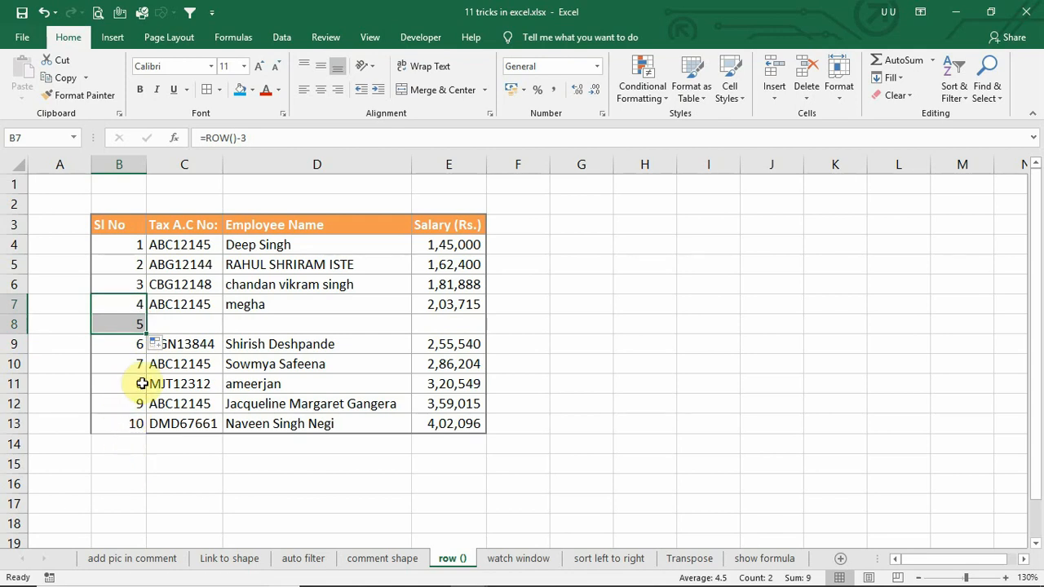
pyautogui.click(519, 558)
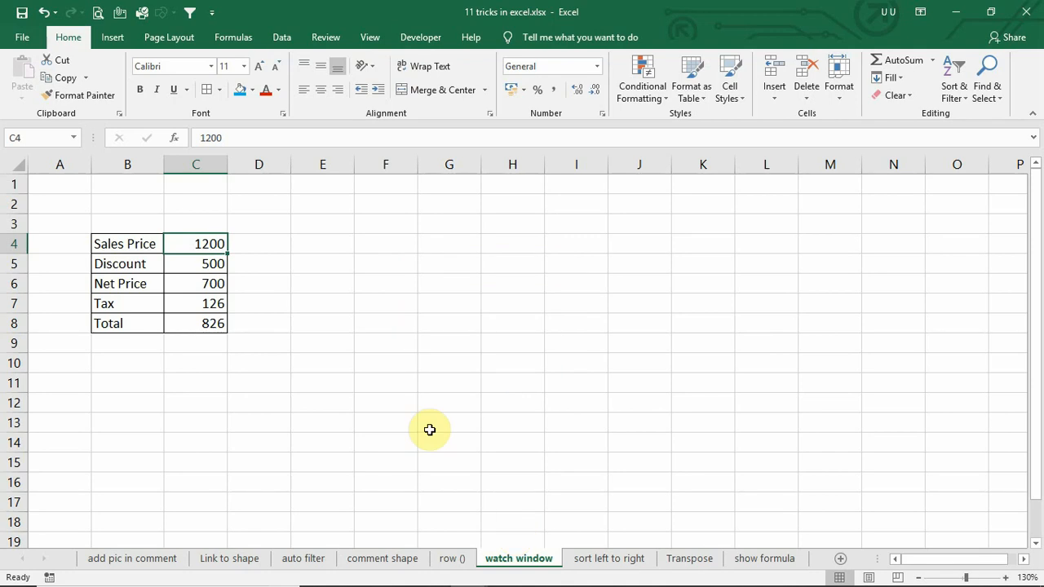
pyautogui.moveTo(205, 257)
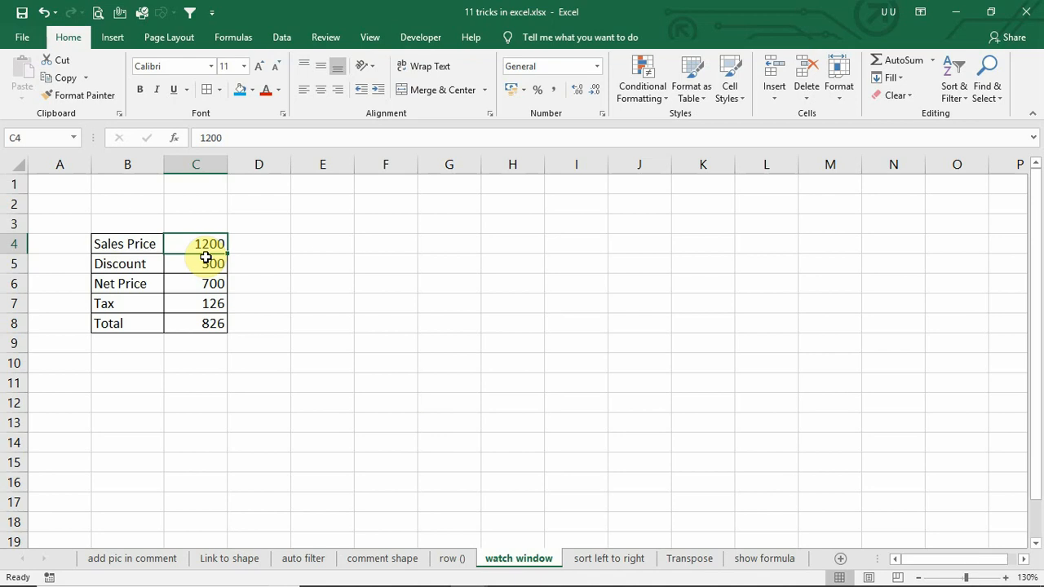
# Set Sales Price in C4 to 1500 so Net Price, Tax and Total become 1000, 180 and 1180
pyautogui.write('1')
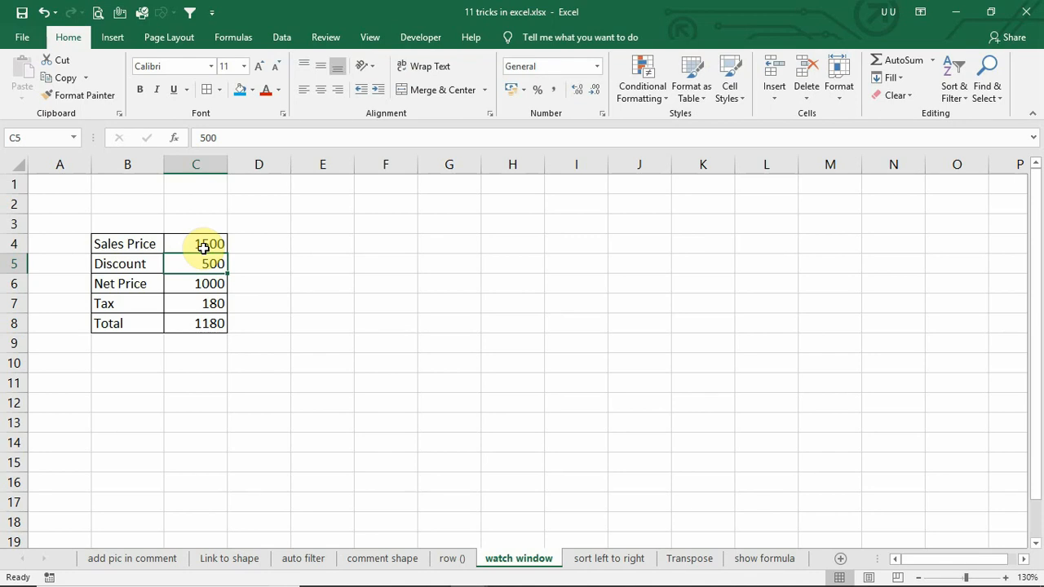
pyautogui.moveTo(237, 317)
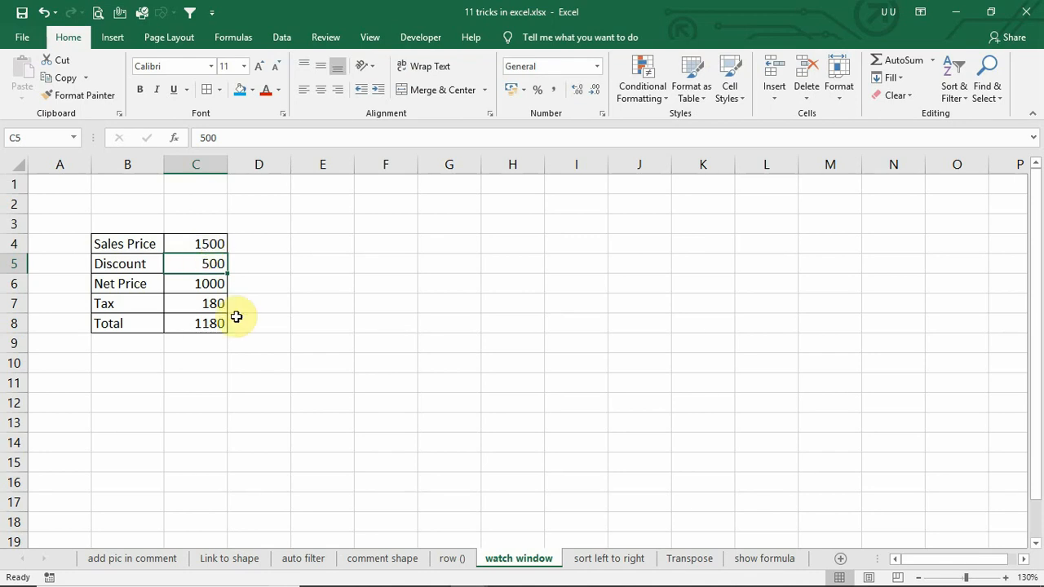
pyautogui.moveTo(202, 228)
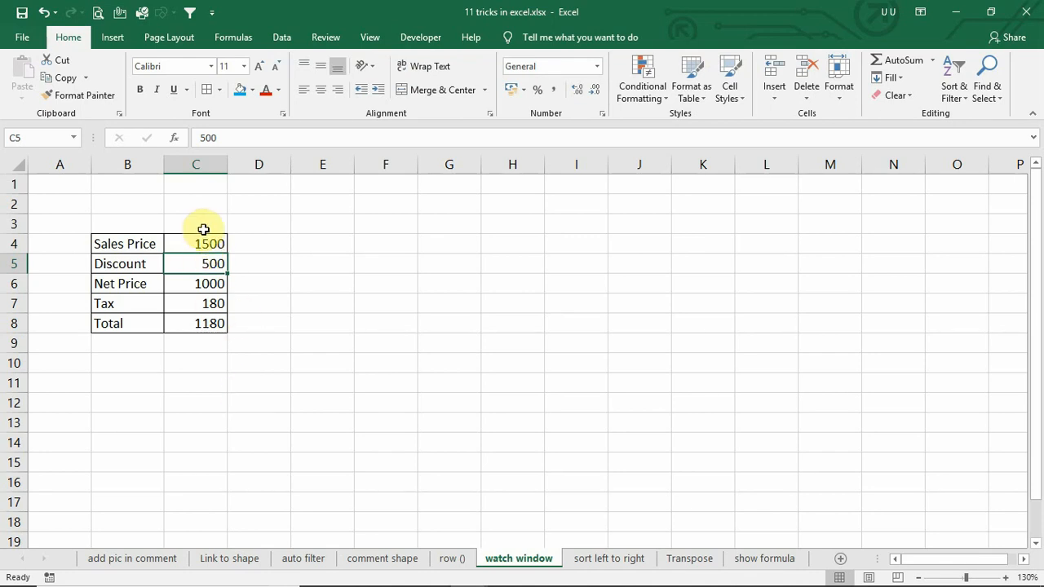
pyautogui.click(195, 243)
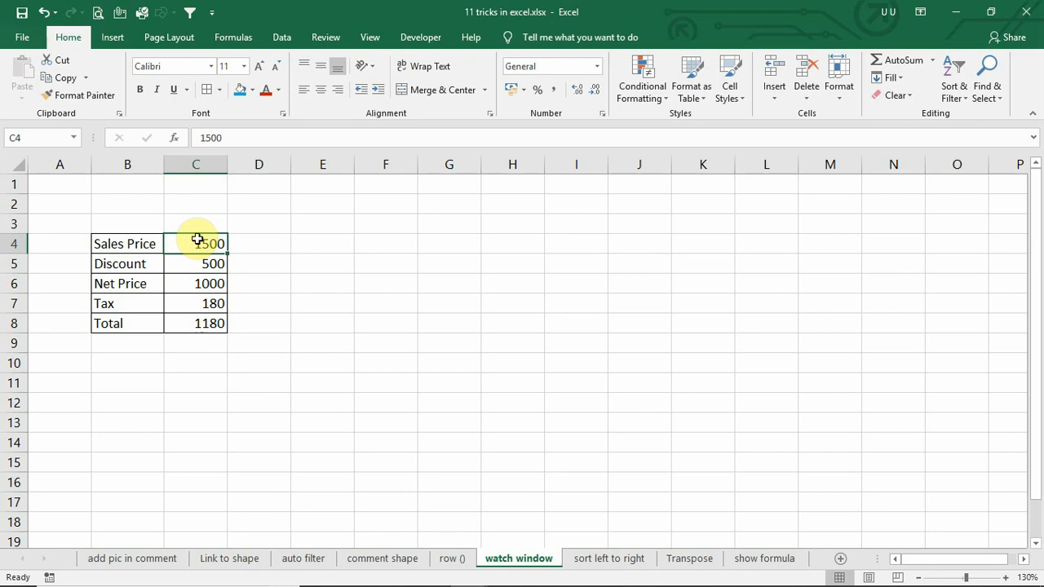
pyautogui.moveTo(631, 439)
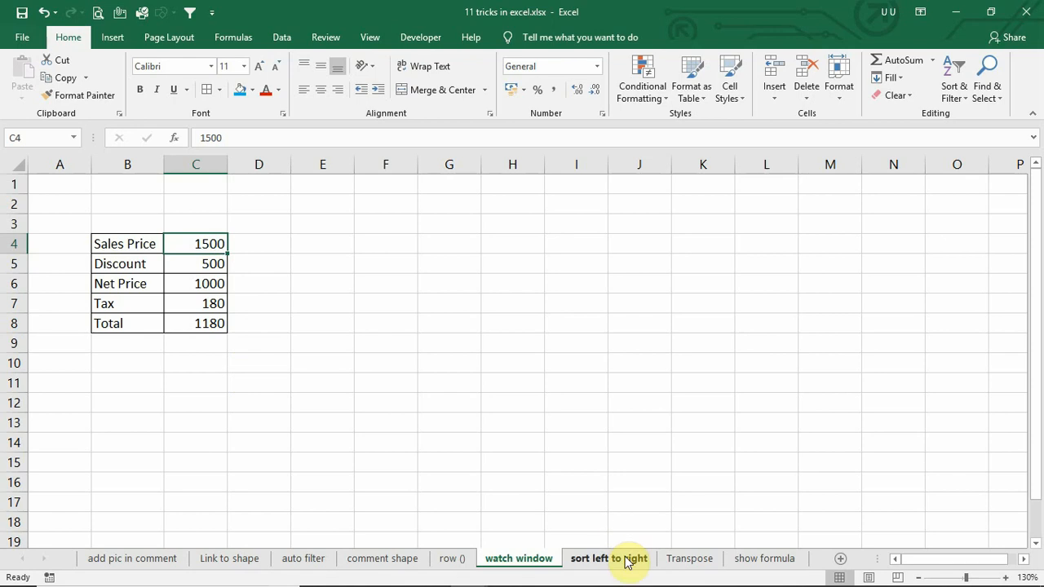
pyautogui.click(688, 557)
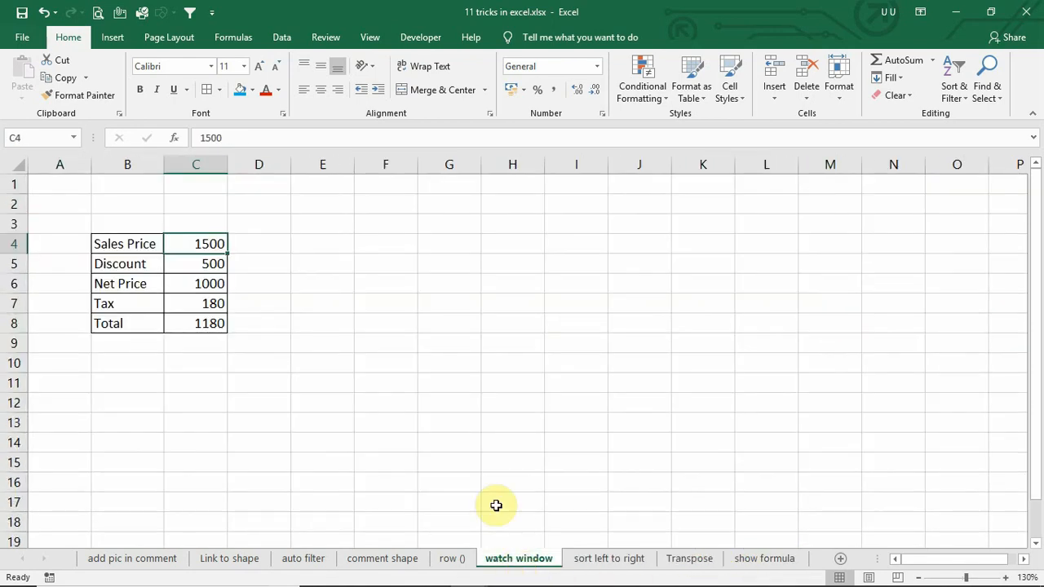
pyautogui.moveTo(662, 267)
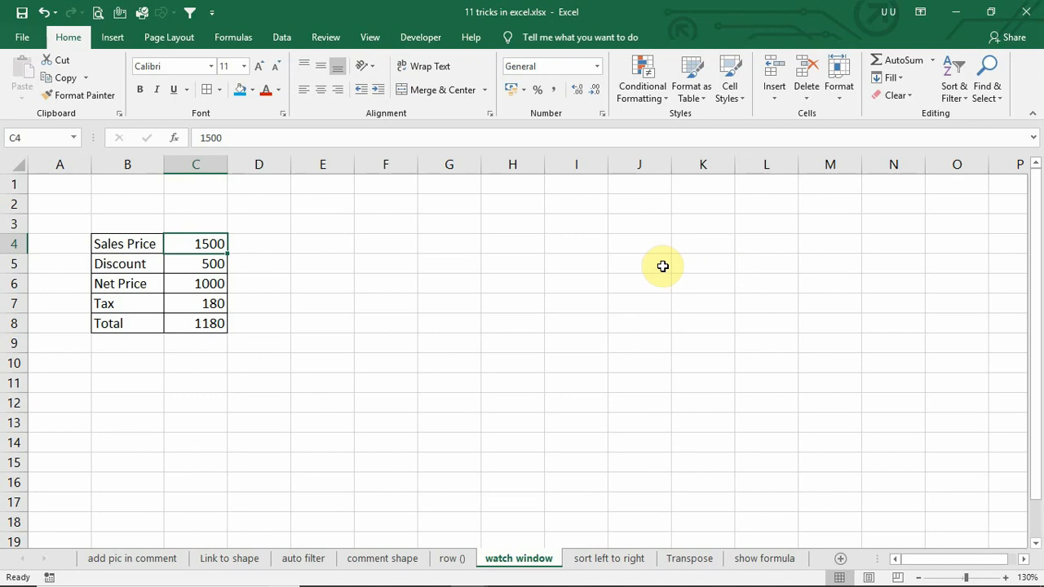
pyautogui.moveTo(169, 36)
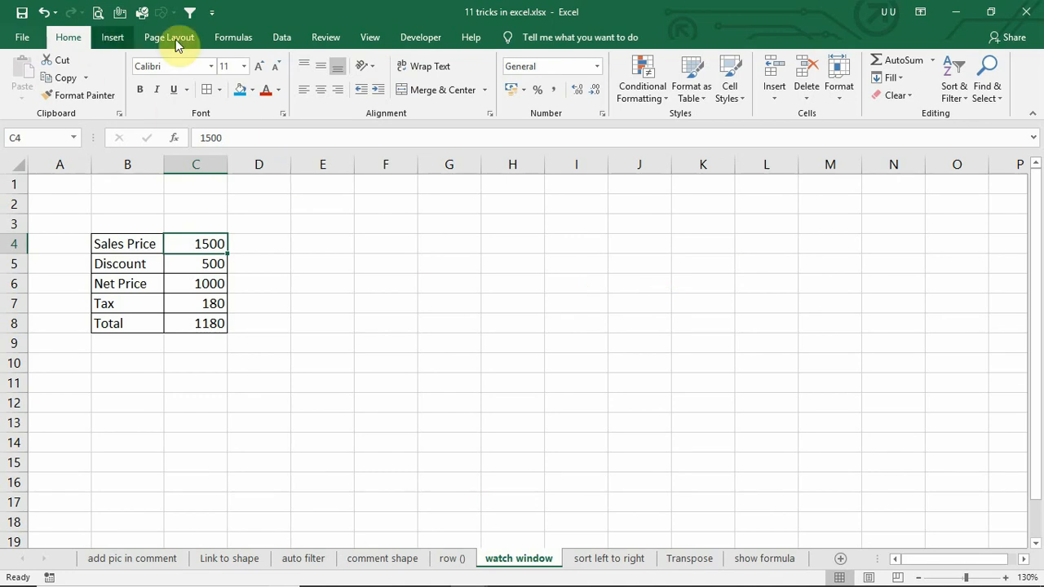
# Add cell B4 of the Transpose sheet to the Watch Window so its value 1 is tracked
pyautogui.click(233, 36)
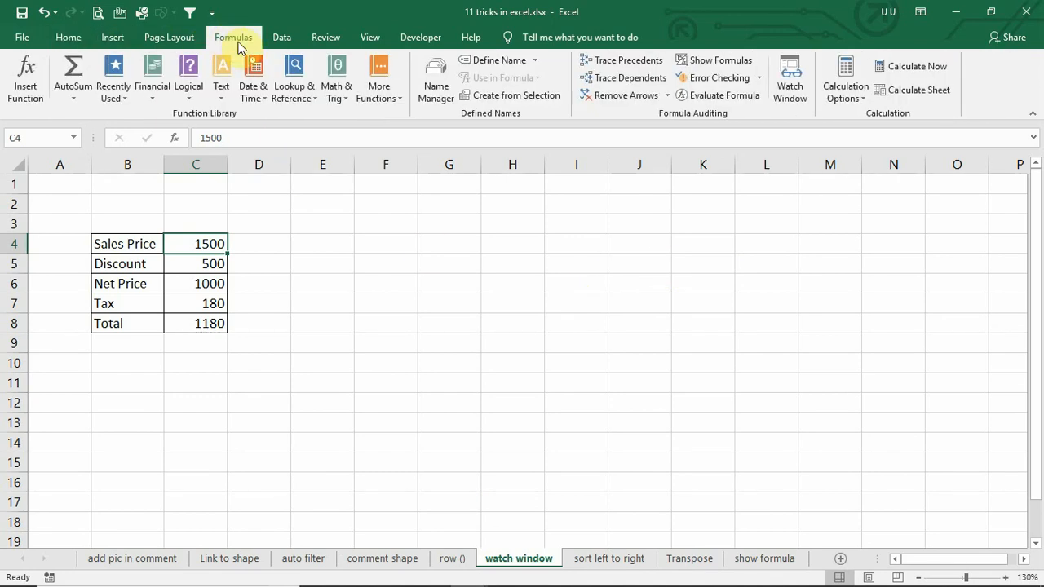
pyautogui.click(789, 73)
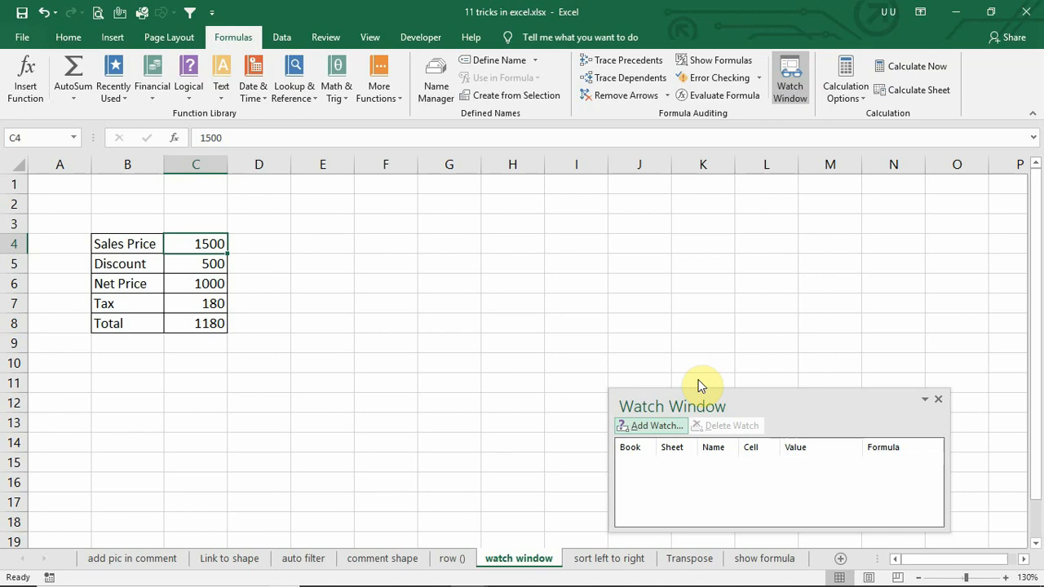
pyautogui.moveTo(701, 383); pyautogui.dragTo(644, 286)
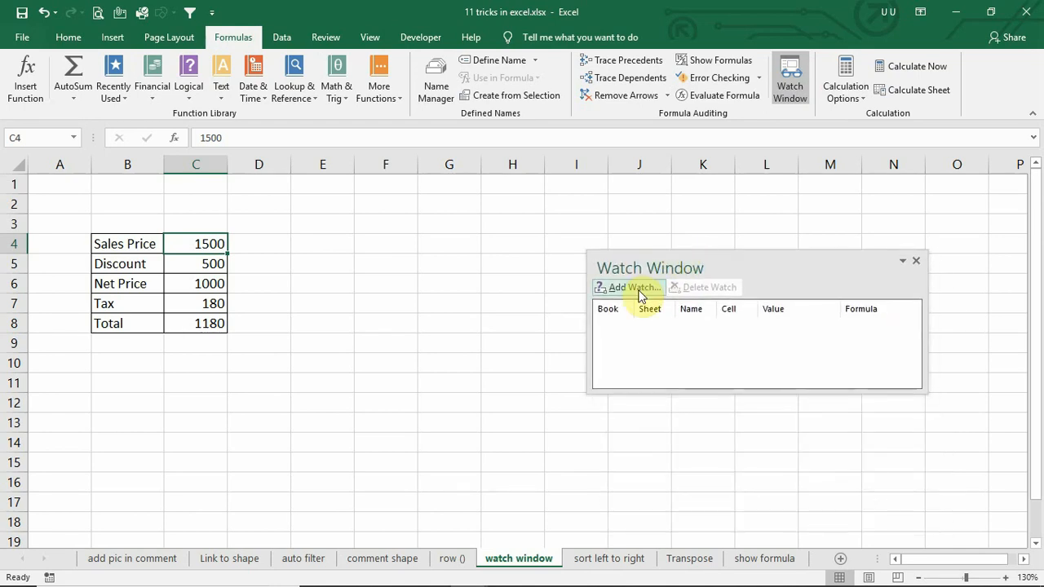
pyautogui.click(628, 287)
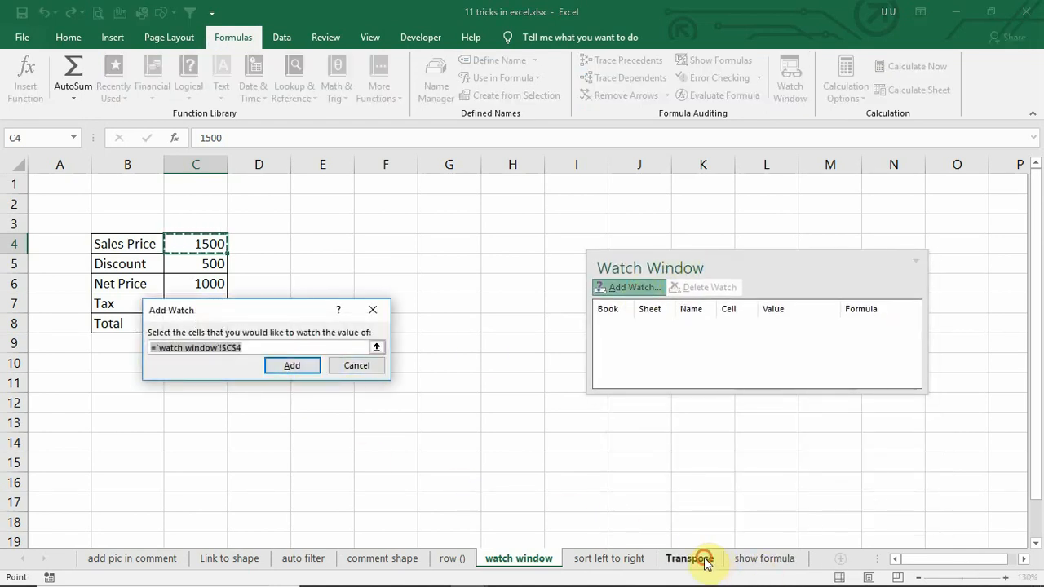
pyautogui.click(688, 558)
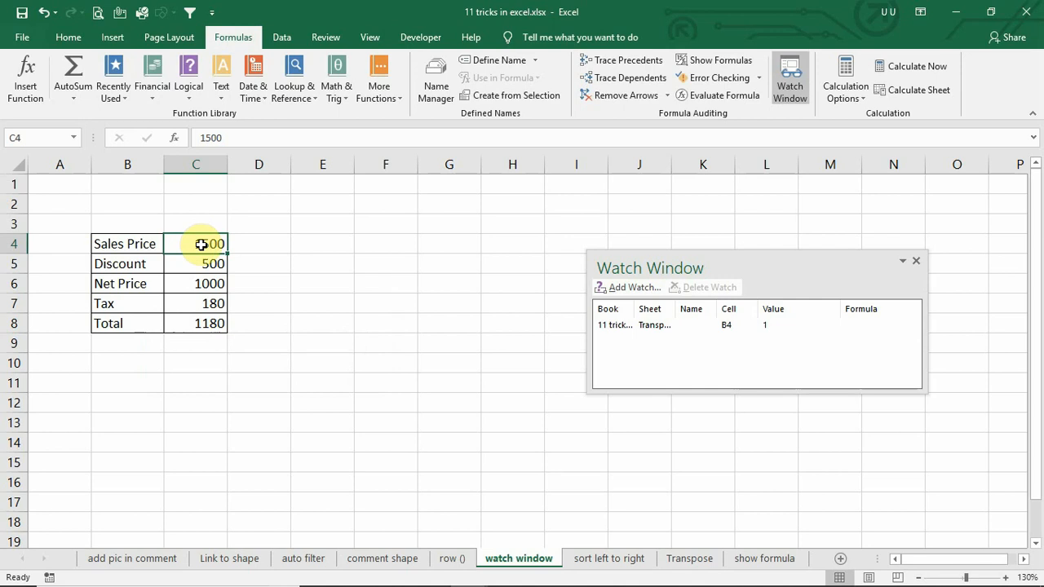
pyautogui.write('1500')
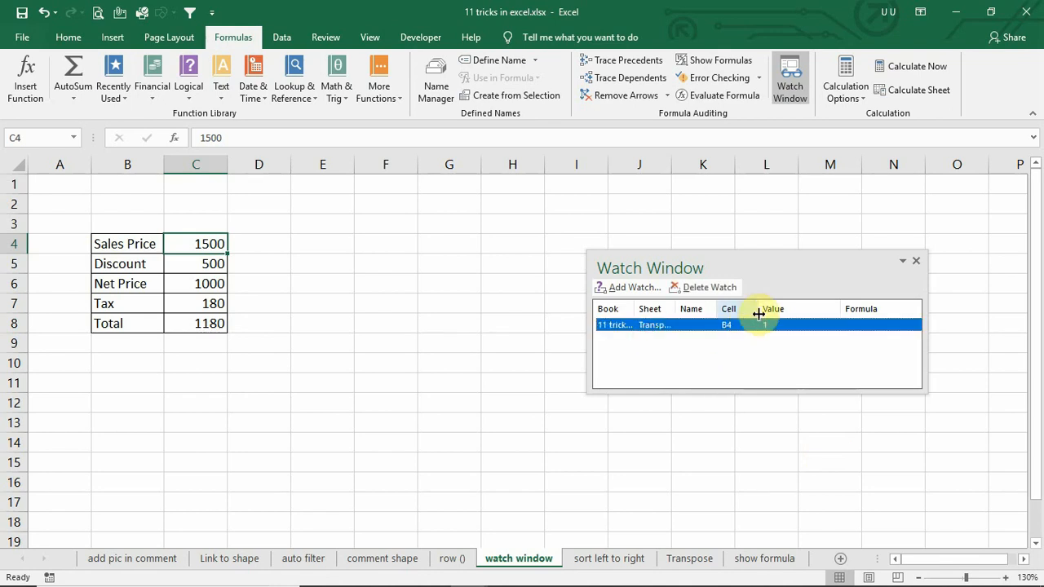
pyautogui.moveTo(676, 336)
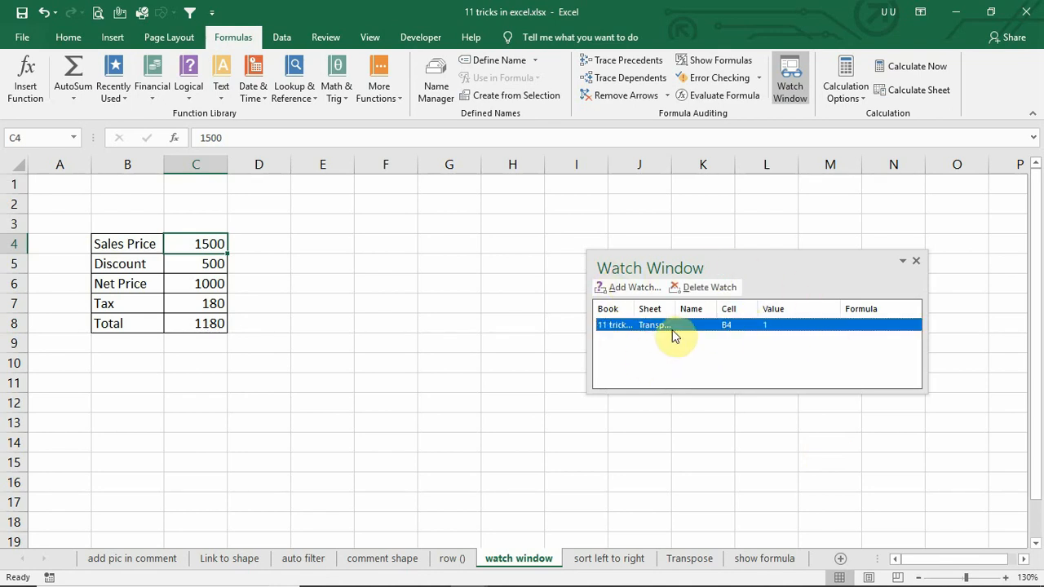
pyautogui.moveTo(675, 431)
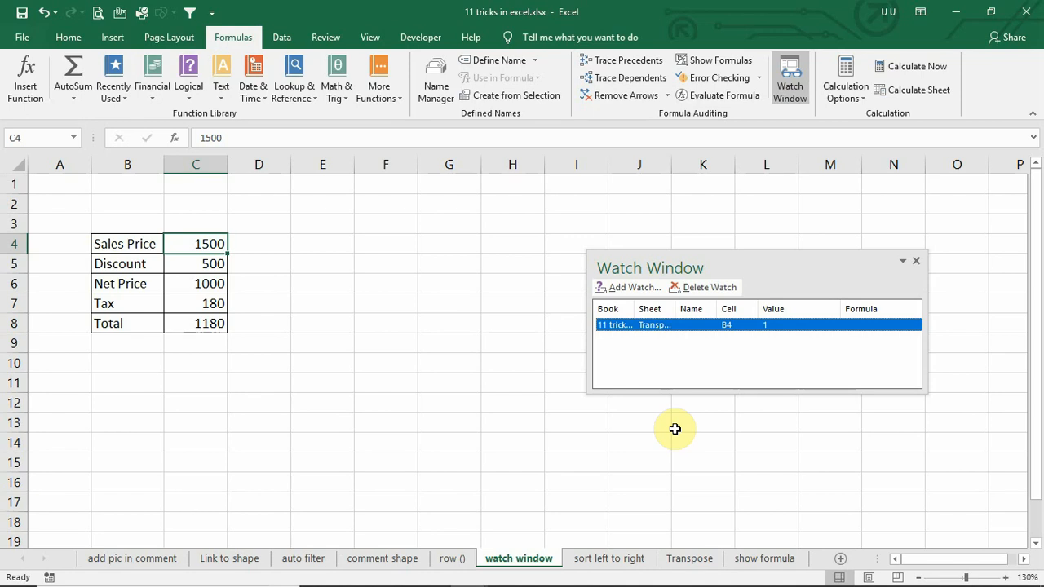
pyautogui.moveTo(700, 421)
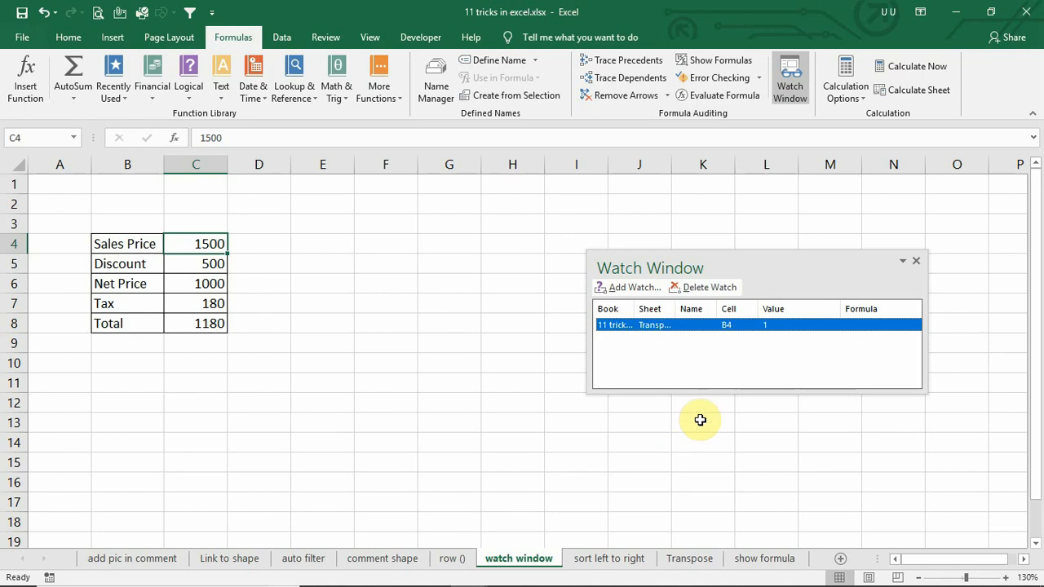
# Select the Sl No table B3:F13 on the sort left to right sheet and bring up Custom Sort
pyautogui.click(608, 558)
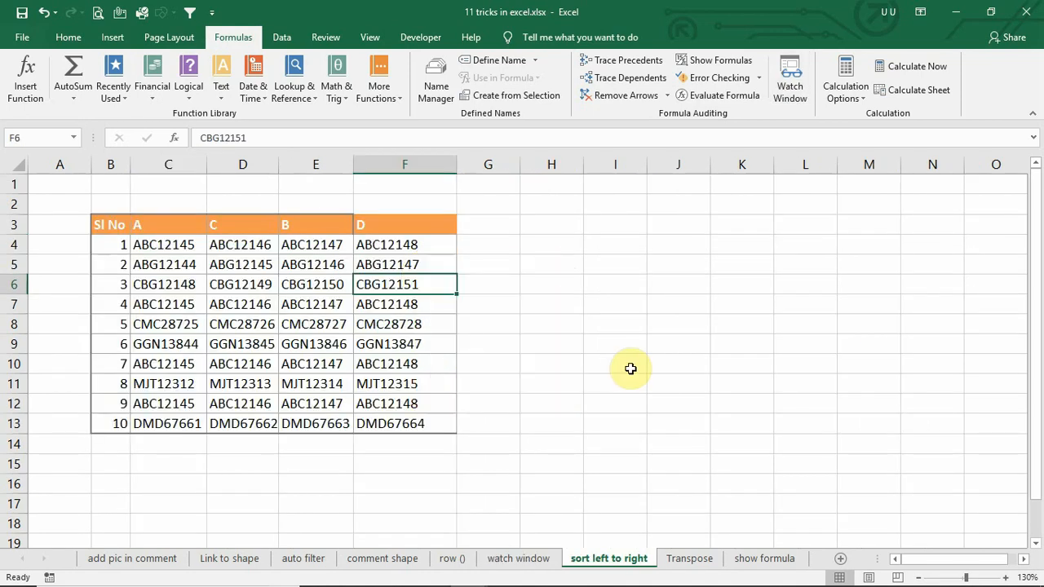
pyautogui.click(69, 36)
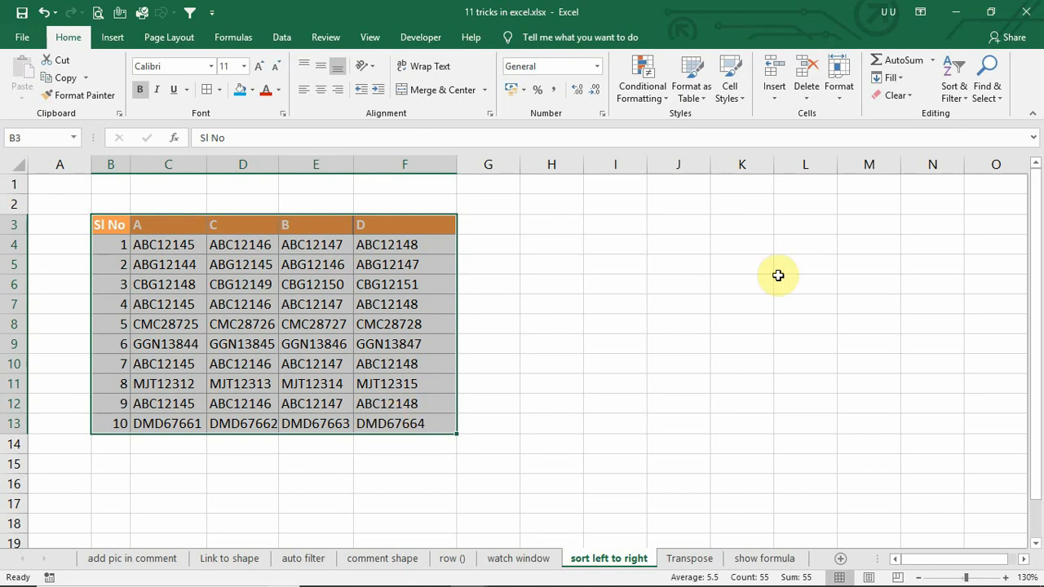
pyautogui.click(952, 82)
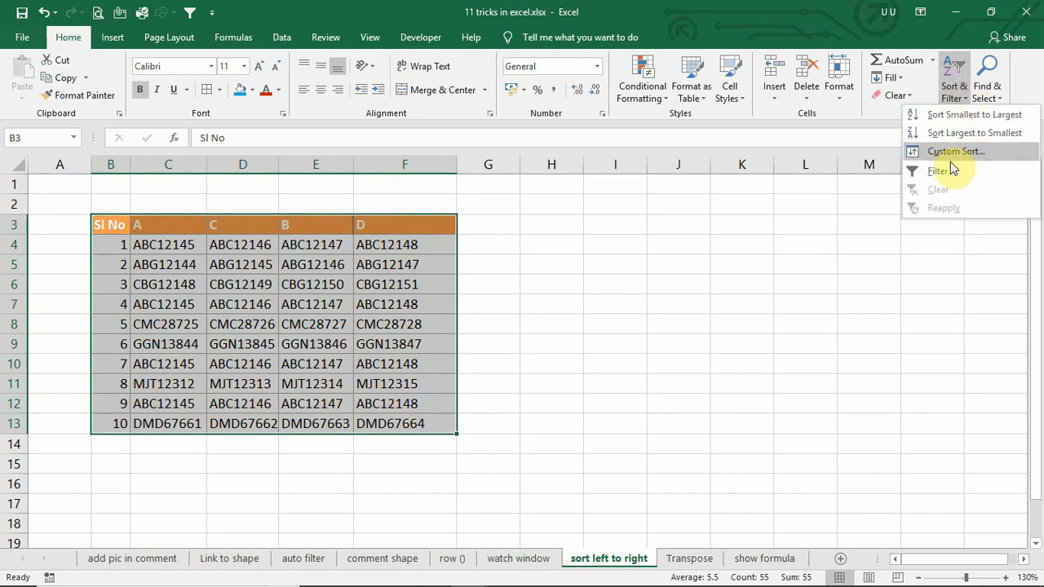
pyautogui.click(956, 150)
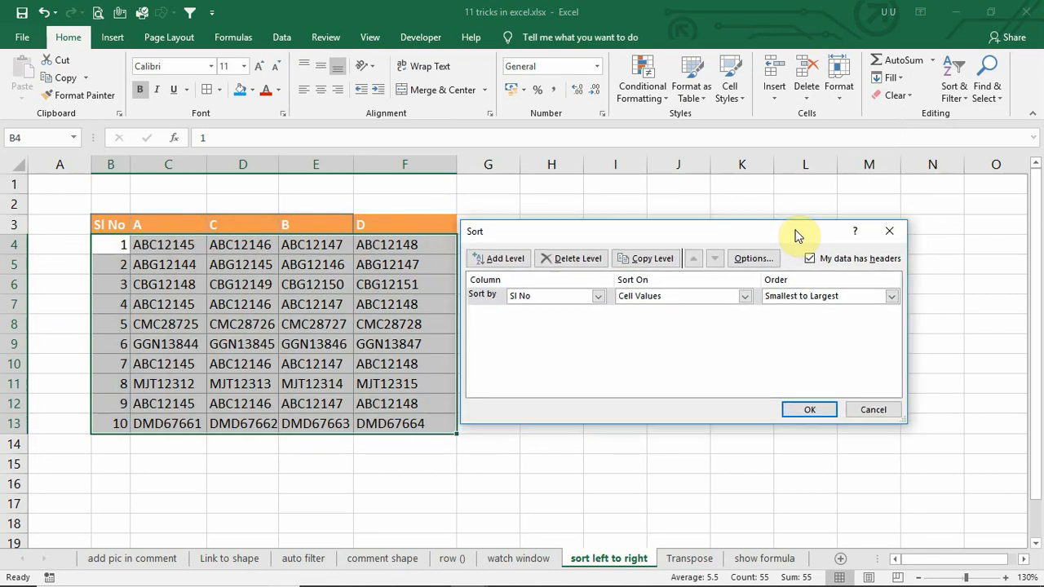
# Sort the table's columns left to right by Row 3, A to Z, reordering them to A, B, C, D, Sl No
pyautogui.click(753, 258)
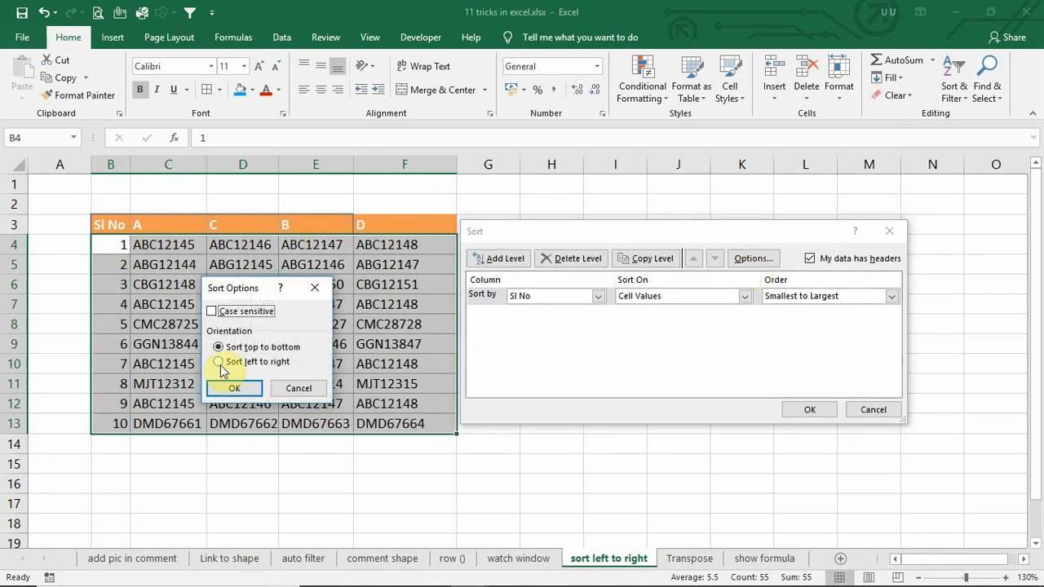
pyautogui.click(218, 362)
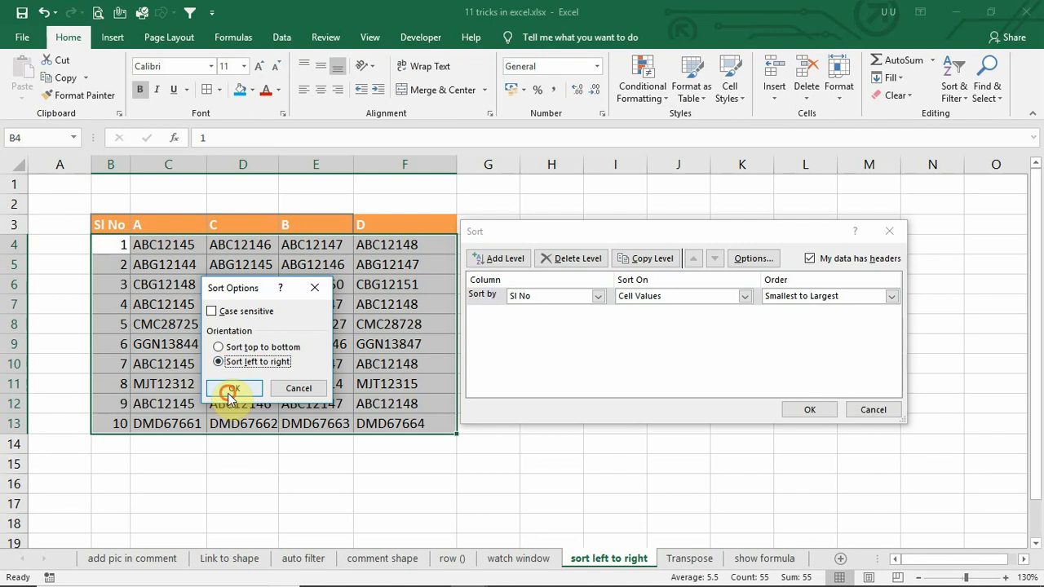
pyautogui.click(235, 388)
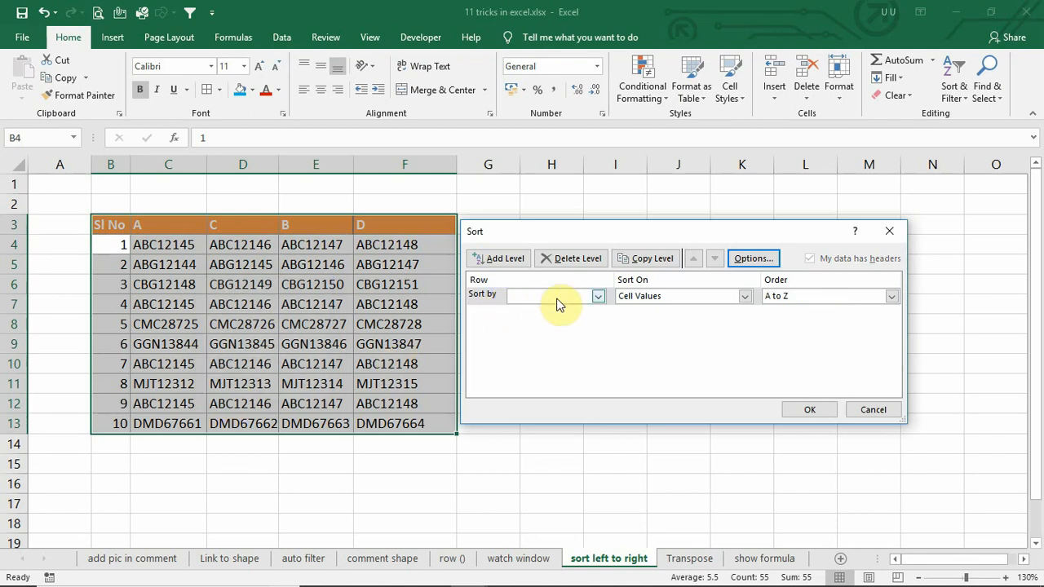
pyautogui.click(597, 295)
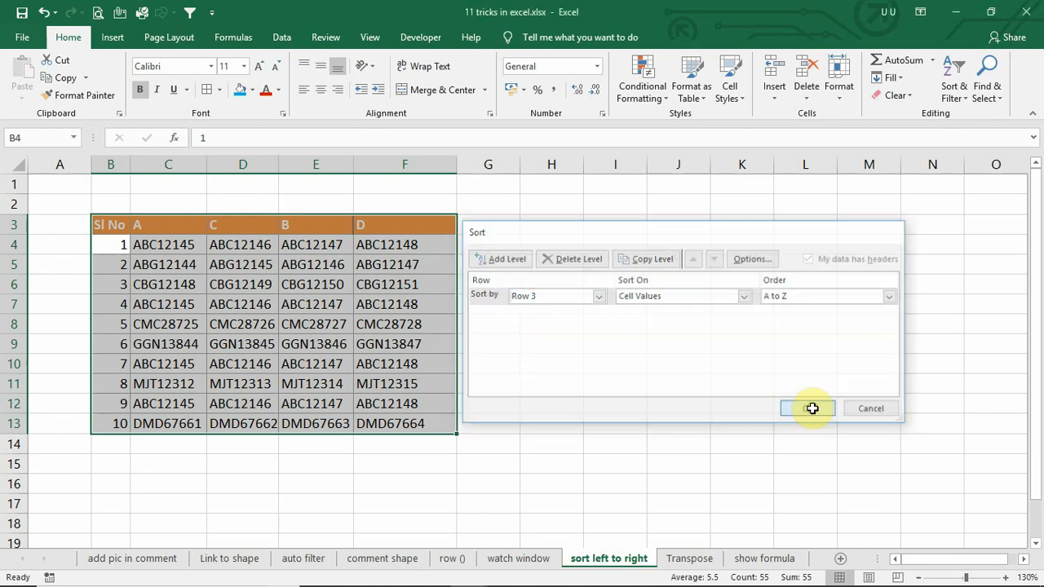
pyautogui.click(809, 408)
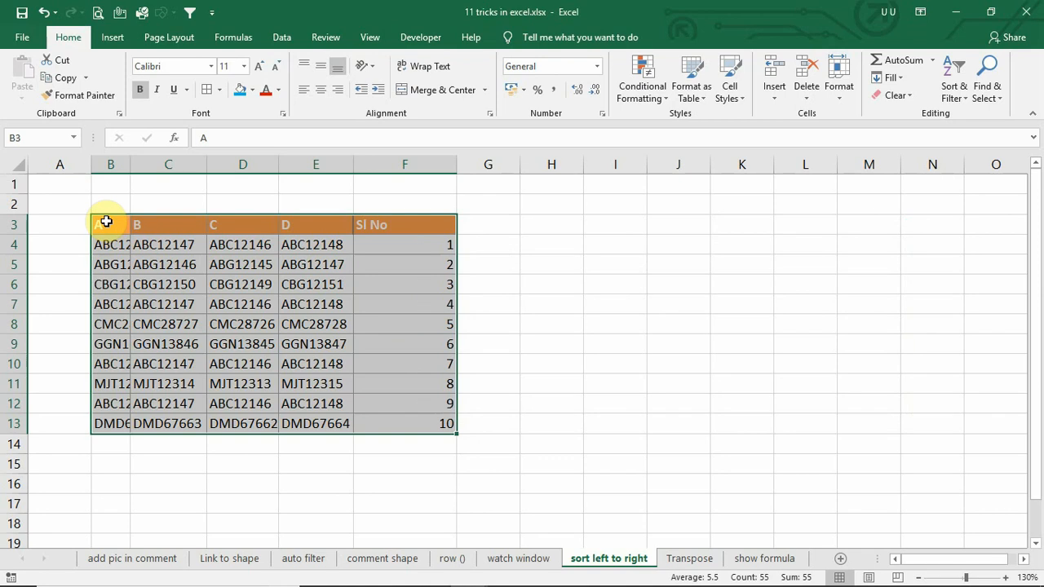
pyautogui.click(688, 557)
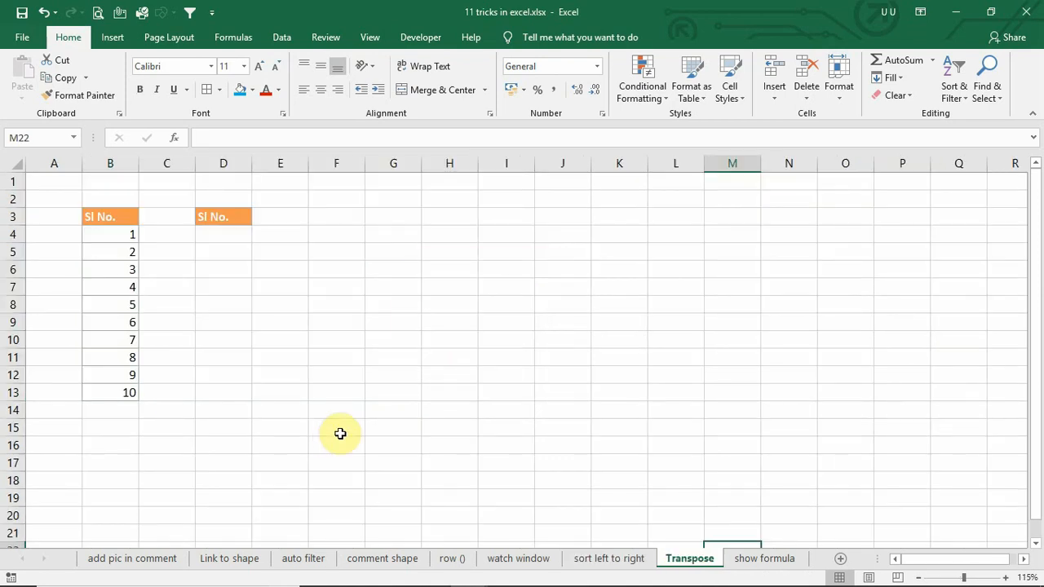
pyautogui.moveTo(228, 350)
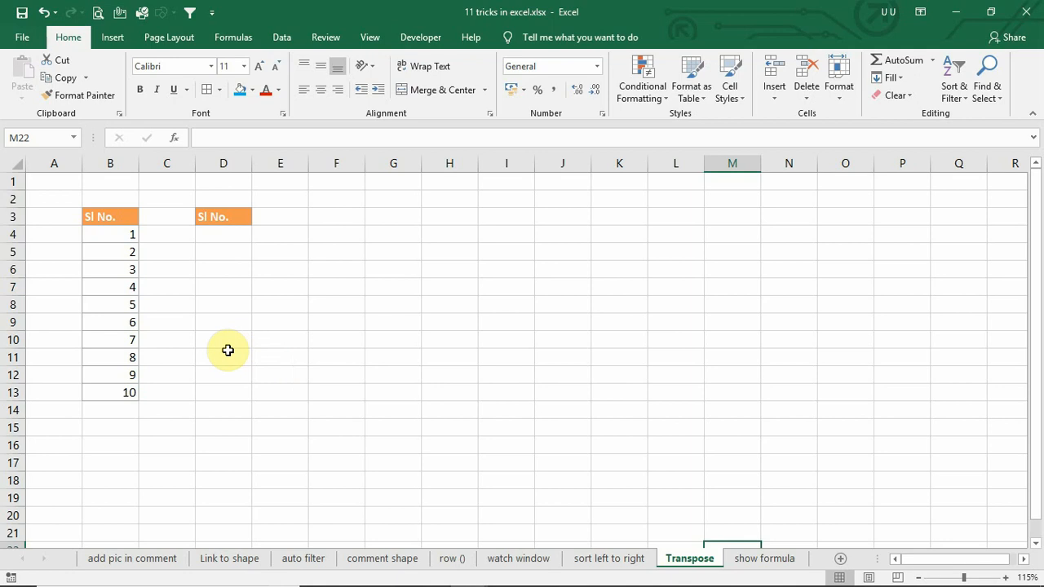
# Paste the serial numbers 1–10 from B4:B13 transposed across row 3 starting at E3
pyautogui.moveTo(111, 235); pyautogui.dragTo(111, 339)
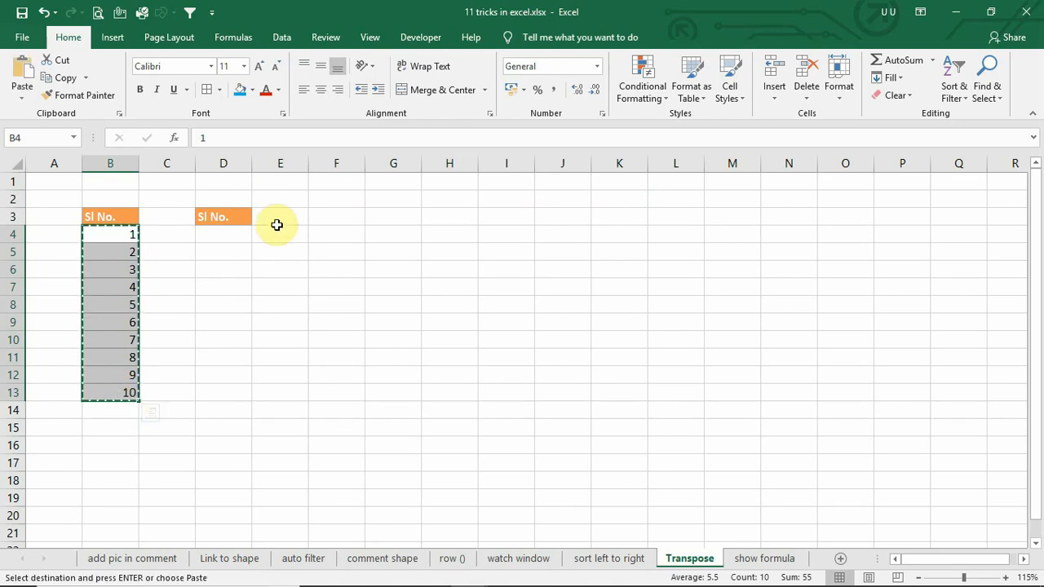
pyautogui.click(21, 78)
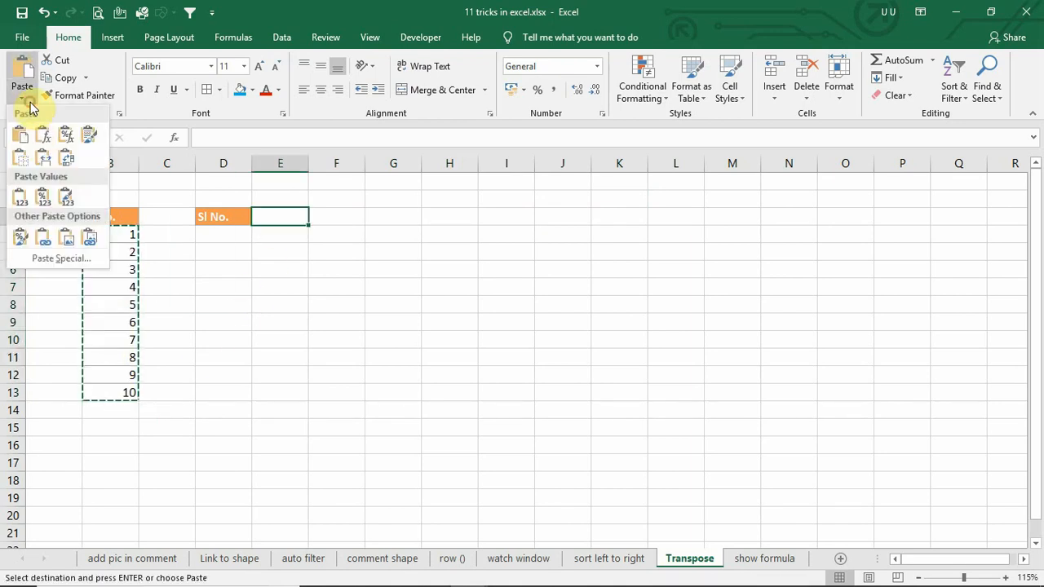
pyautogui.click(61, 258)
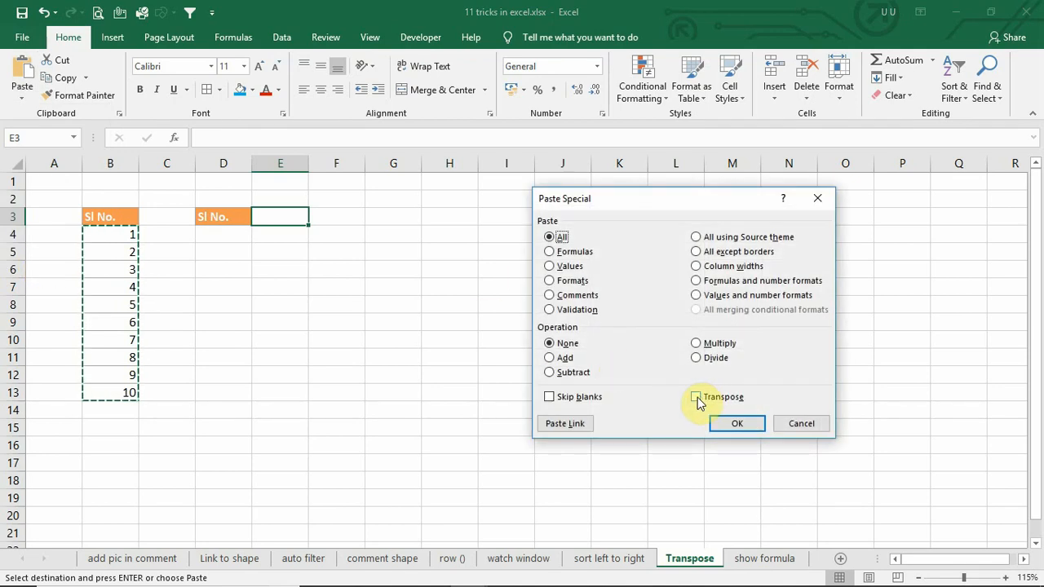
pyautogui.click(694, 397)
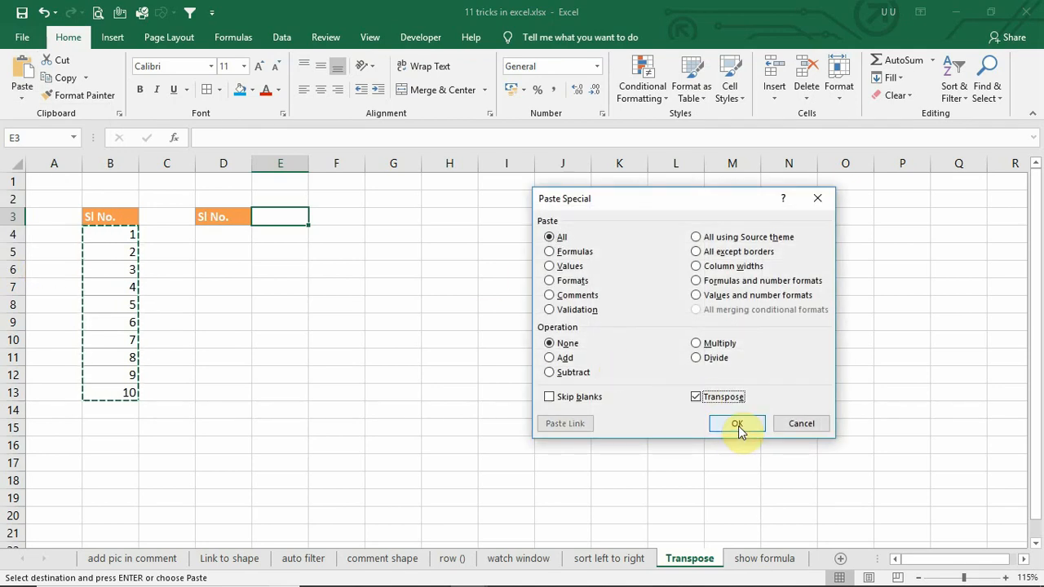
pyautogui.click(737, 424)
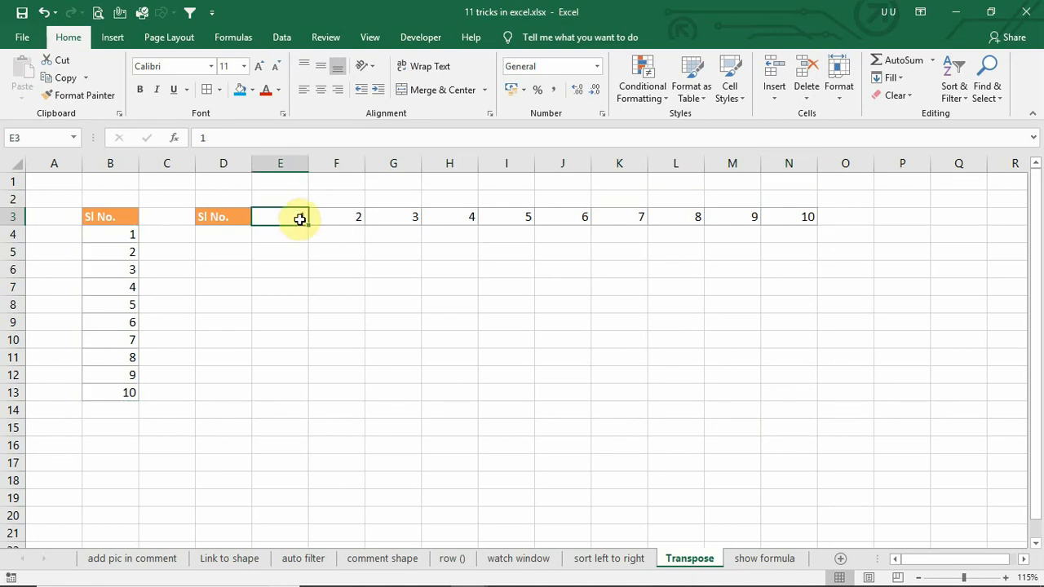
# Replace the pasted row E3:N3 with the array formula =TRANSPOSE(B4:B13)
pyautogui.moveTo(300, 216); pyautogui.dragTo(446, 216)
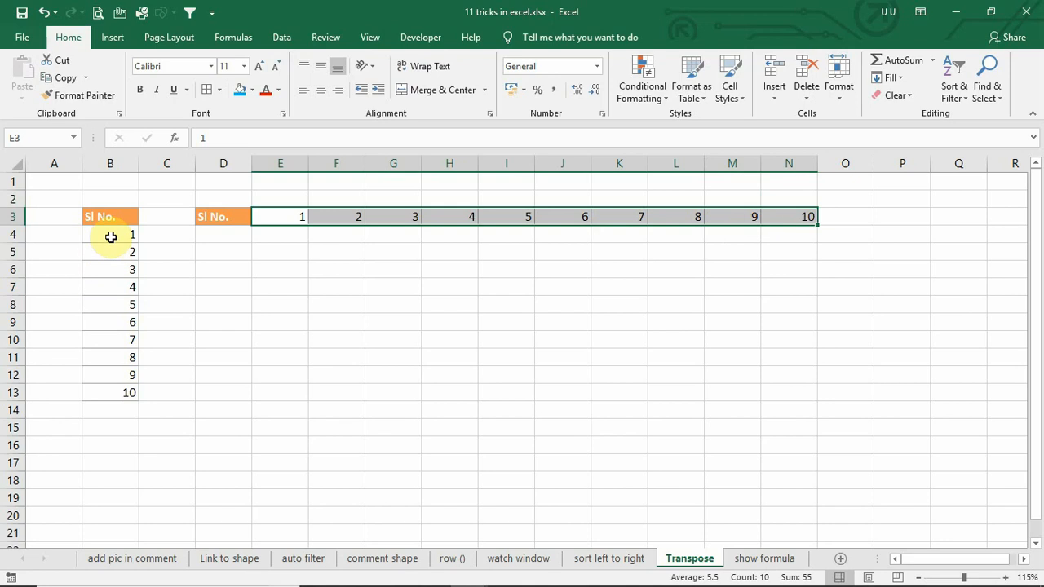
pyautogui.moveTo(281, 216); pyautogui.dragTo(620, 215)
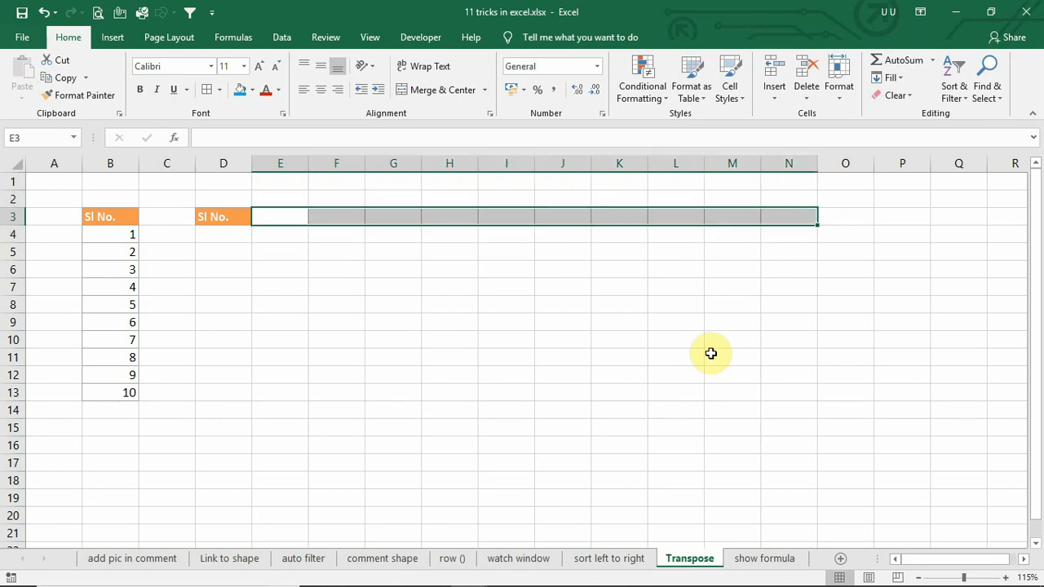
pyautogui.write('=')
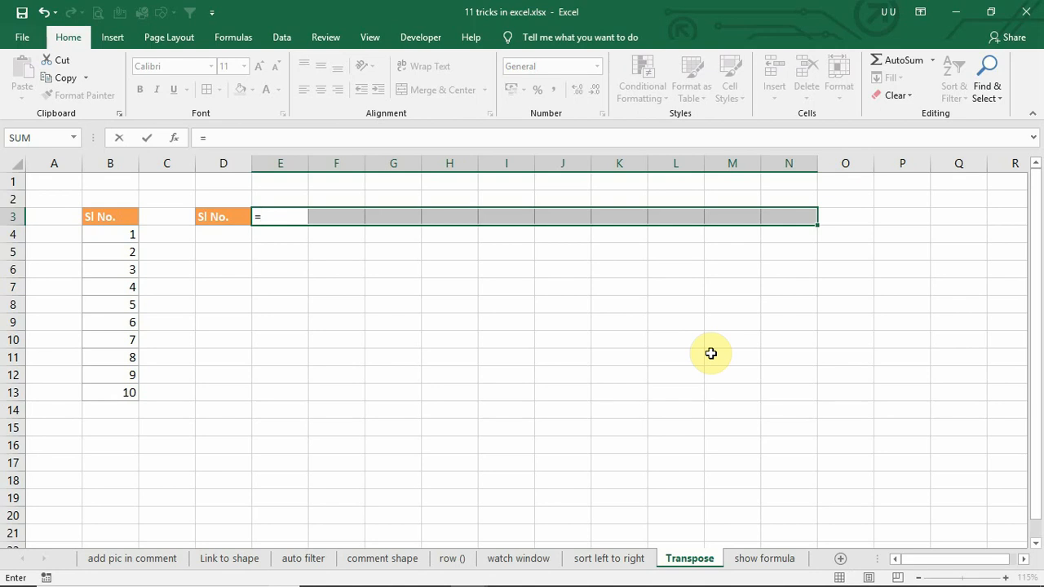
pyautogui.write('transpose(')
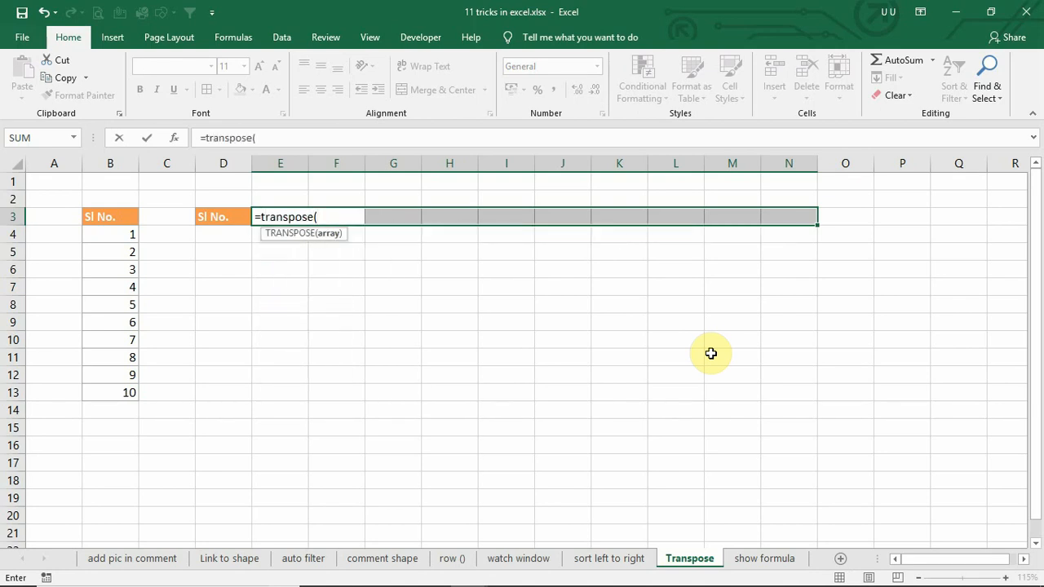
pyautogui.click(110, 235)
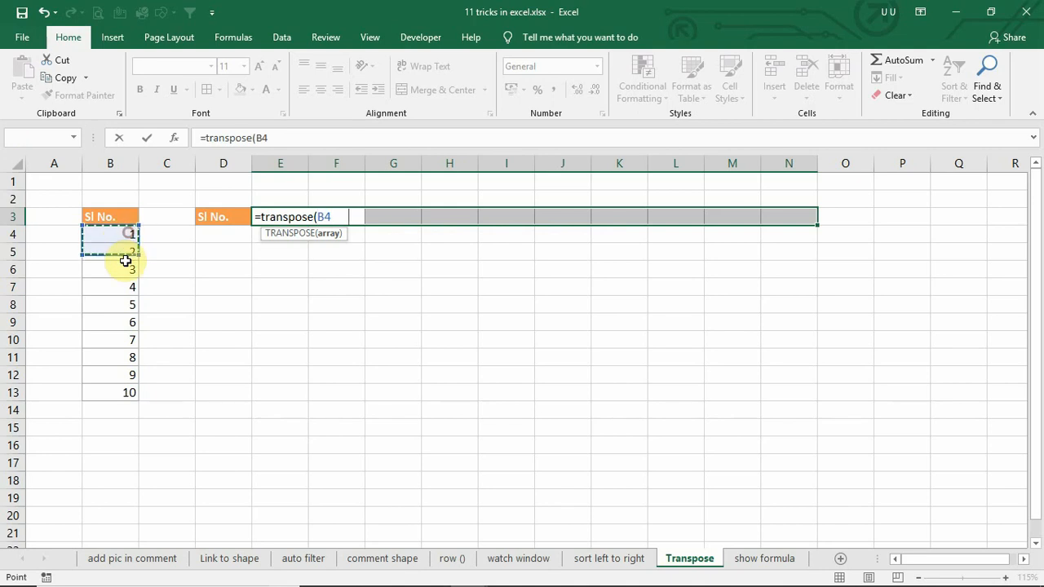
pyautogui.moveTo(110, 235); pyautogui.dragTo(111, 392)
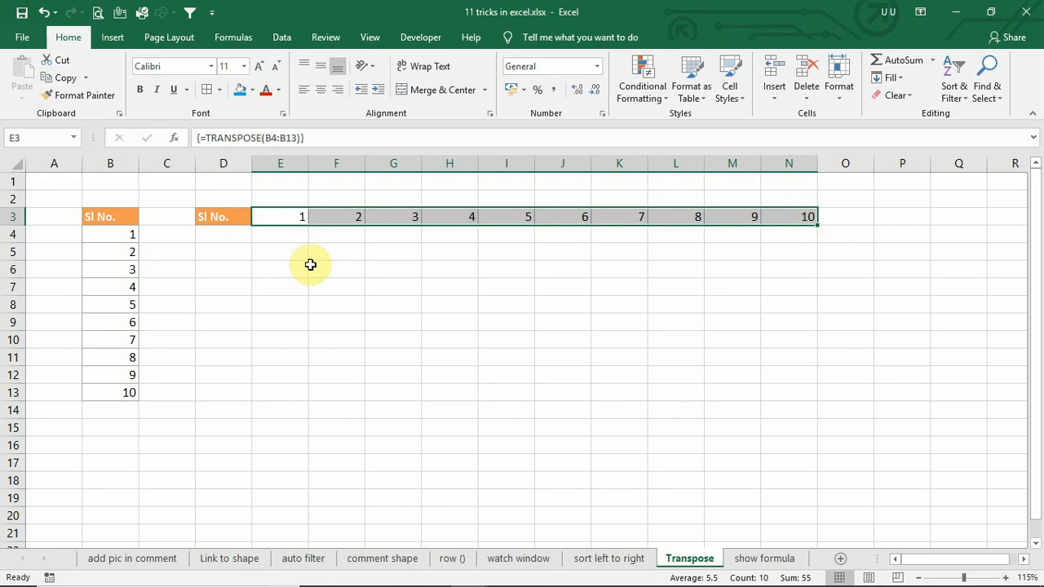
# Change B5 to 3 and confirm the transposed value in row 3 follows the change
pyautogui.click(111, 251)
pyautogui.write('3')
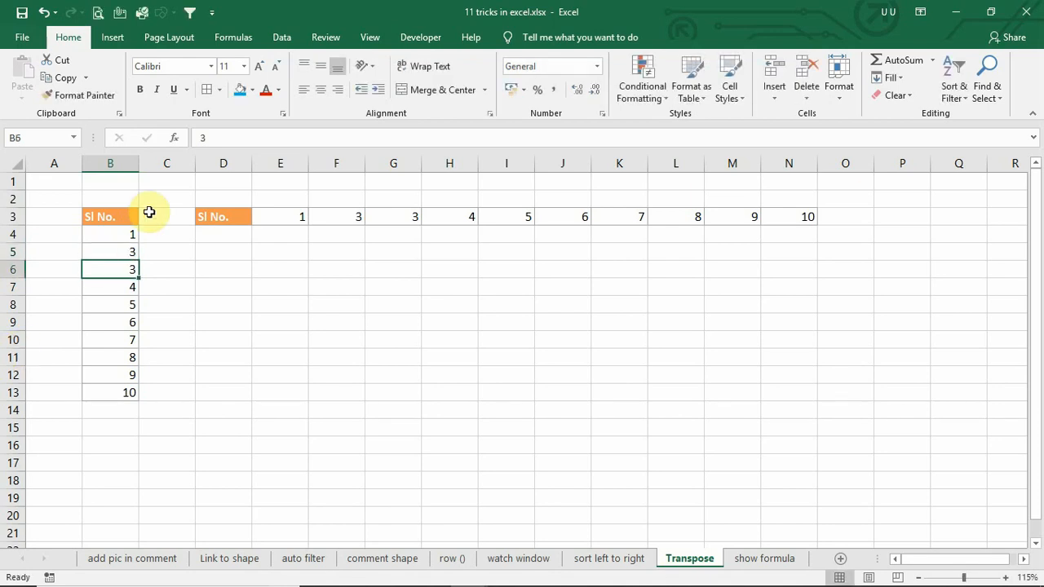
pyautogui.click(336, 215)
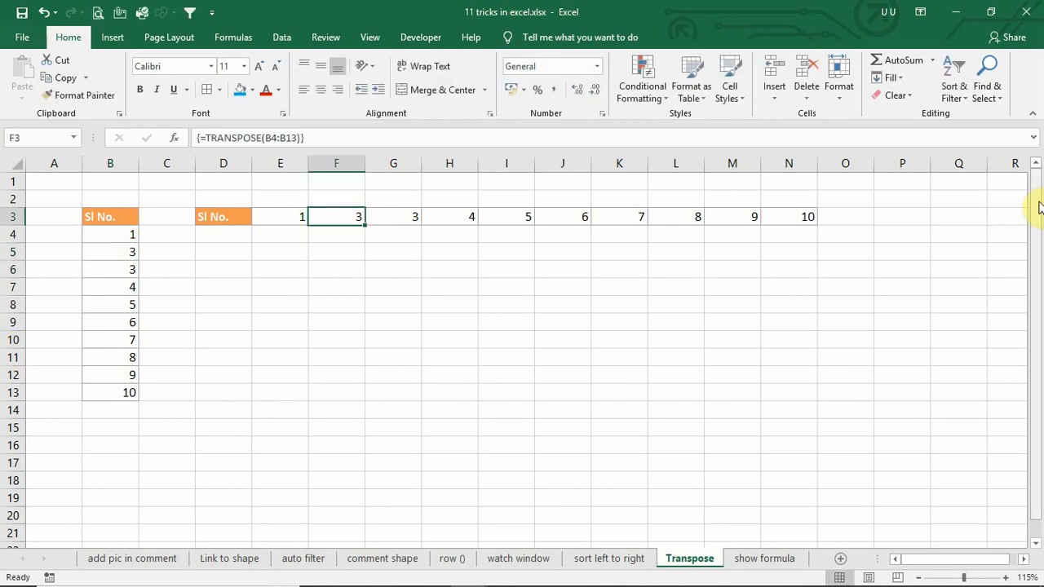
pyautogui.click(763, 558)
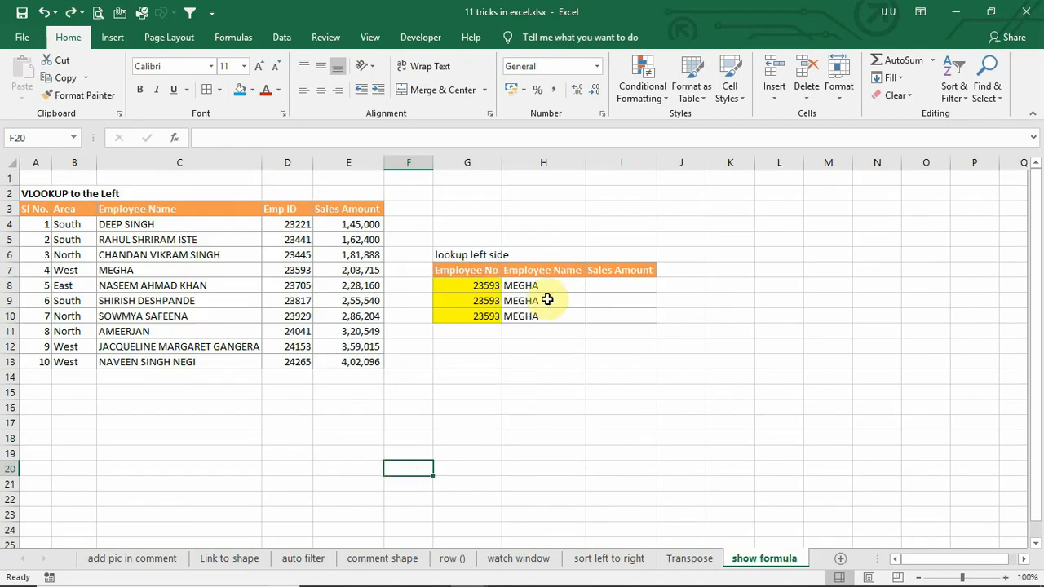
# Select lookup cell H9 on the show formula sheet and head to the Excel Options
pyautogui.click(543, 300)
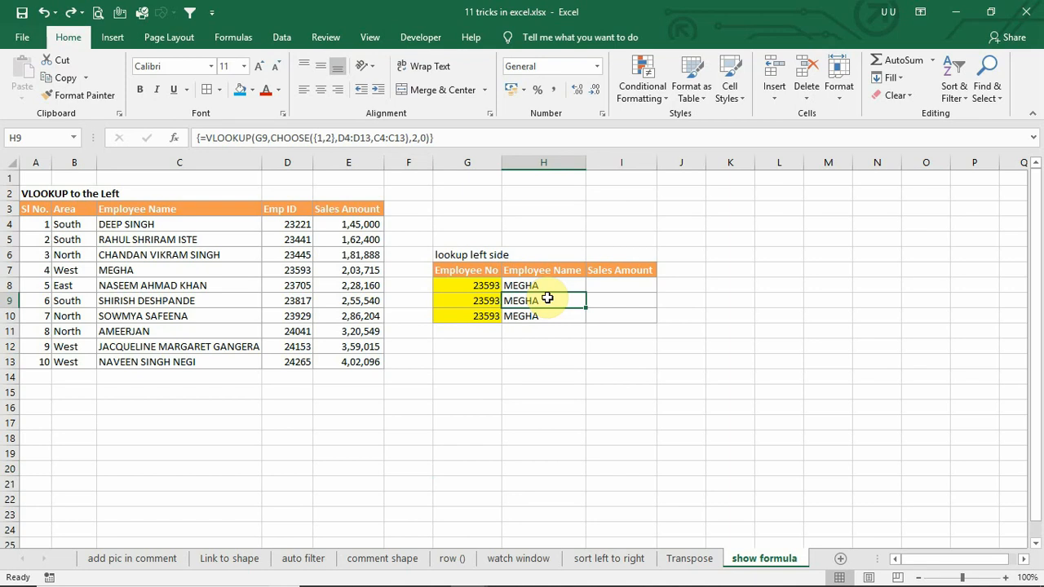
pyautogui.click(23, 36)
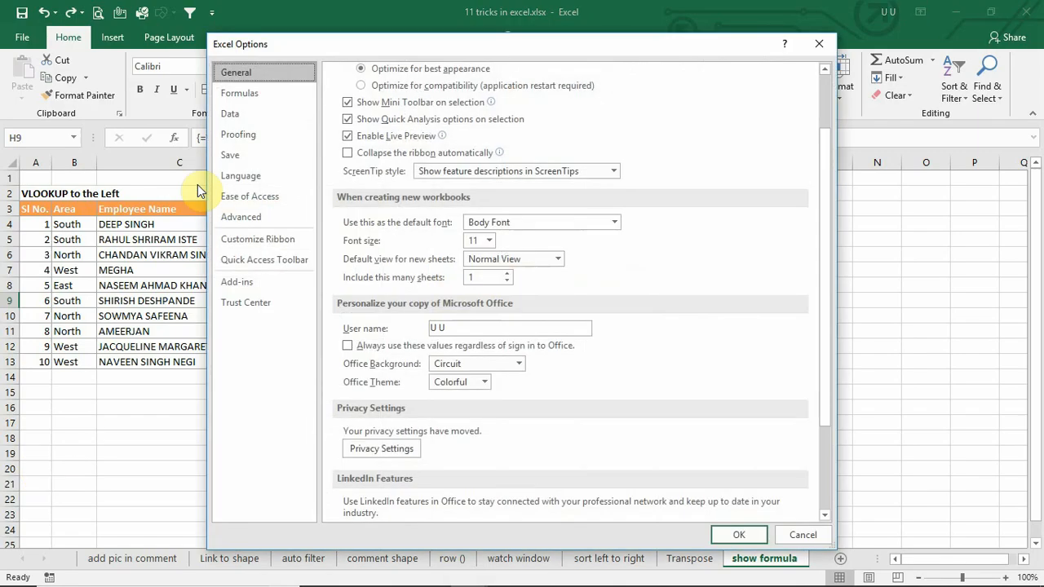
# In Advanced options, enable 'Show formulas in cells instead of their calculated results' and apply it
pyautogui.click(242, 215)
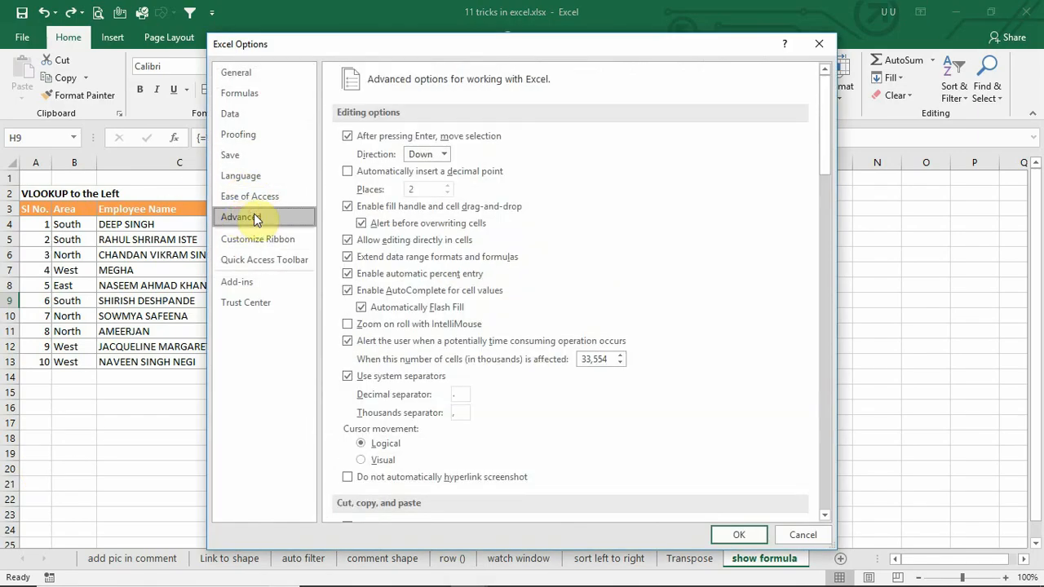
pyautogui.scroll(-3)
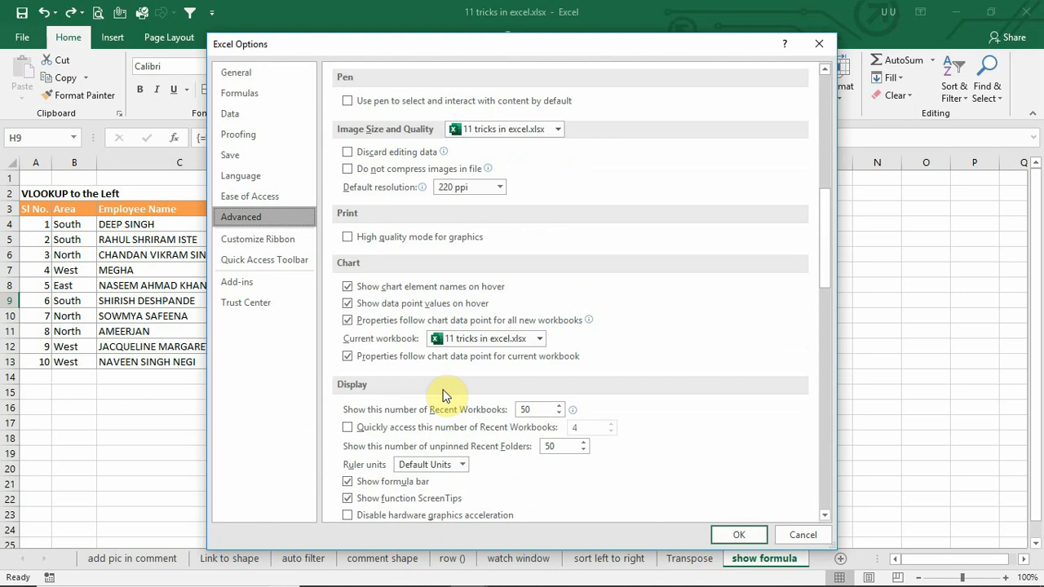
pyautogui.scroll(-3)
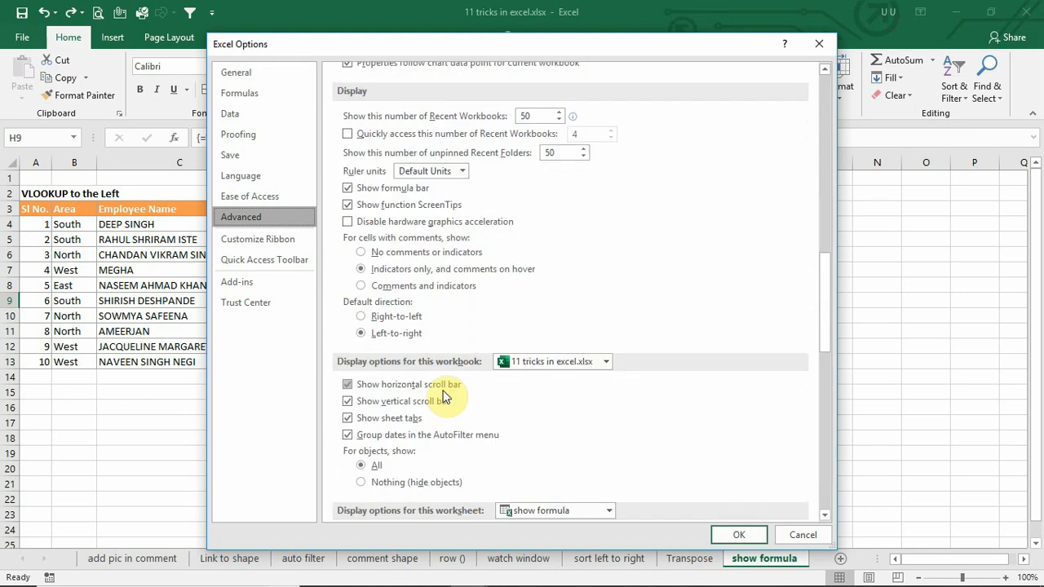
pyautogui.scroll(-3)
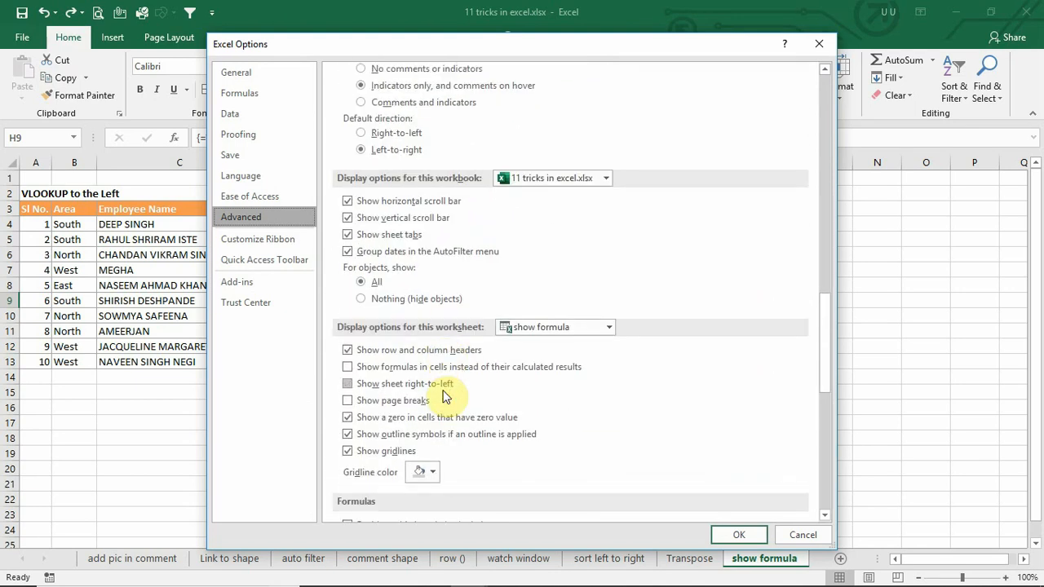
pyautogui.moveTo(411, 332)
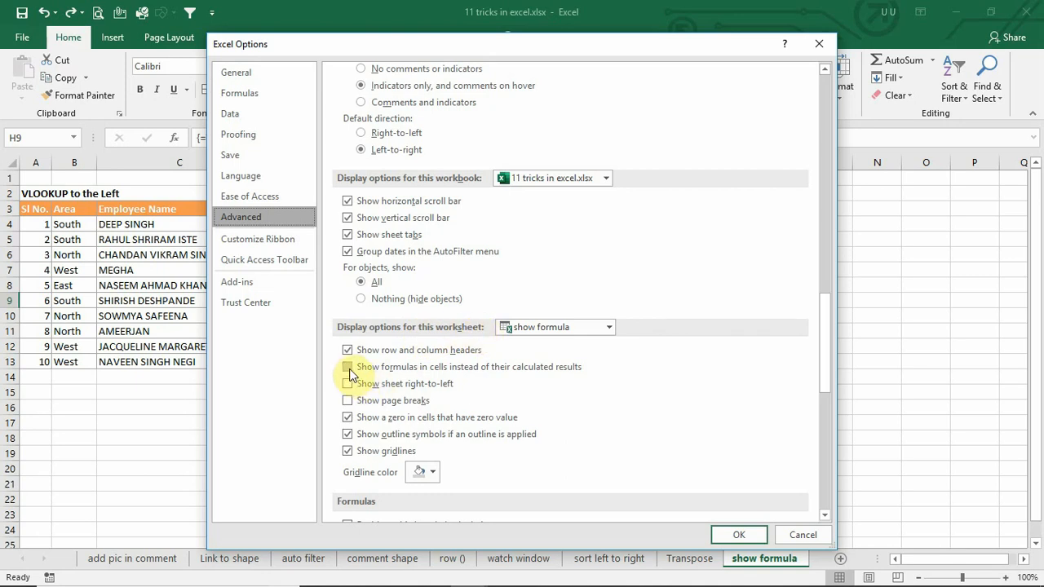
pyautogui.click(347, 365)
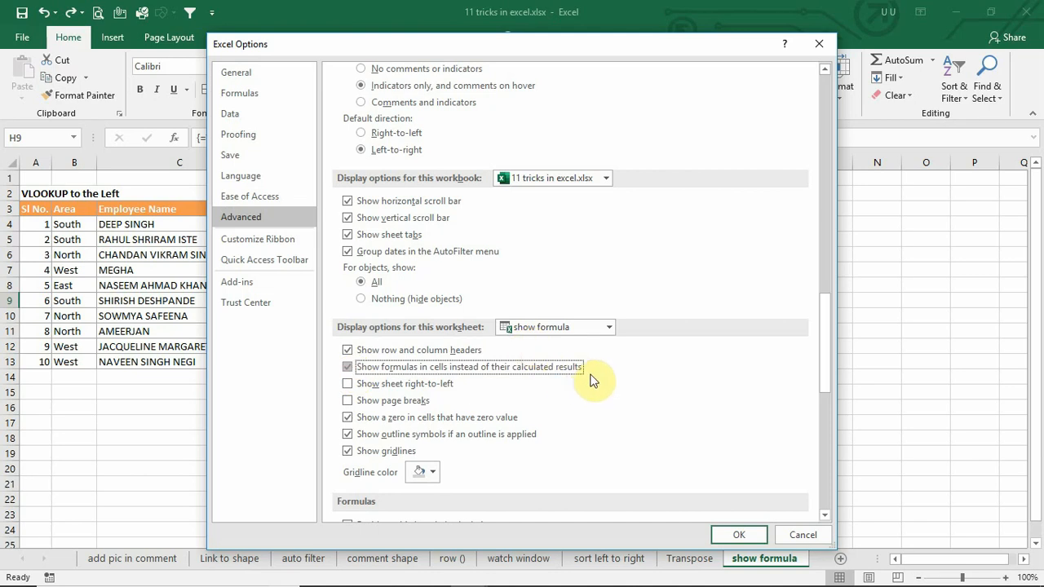
pyautogui.click(737, 535)
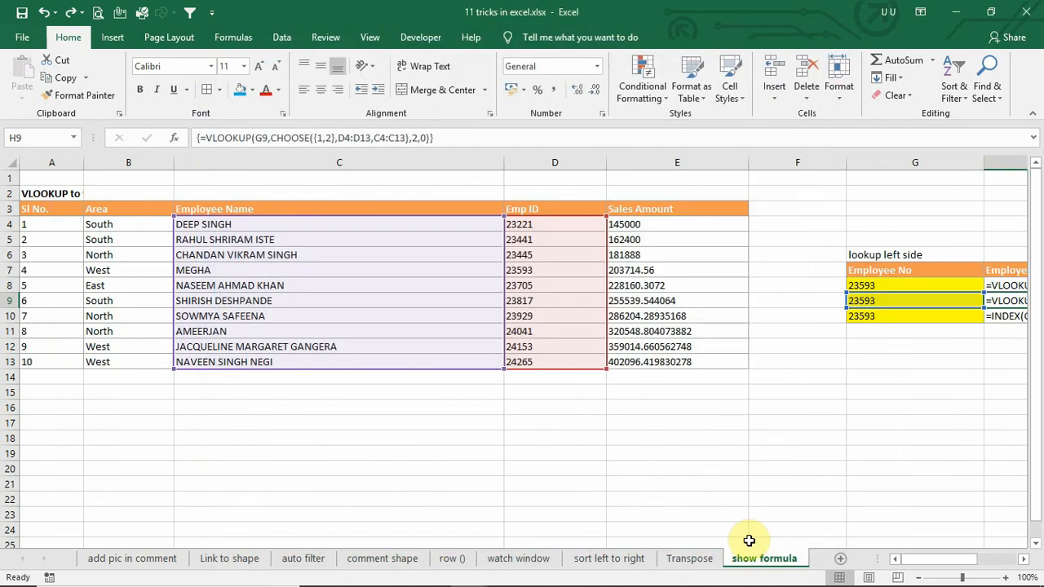
# Turn formula display off again so the lookup cells show results, returning MEGHA
pyautogui.hscroll(3)
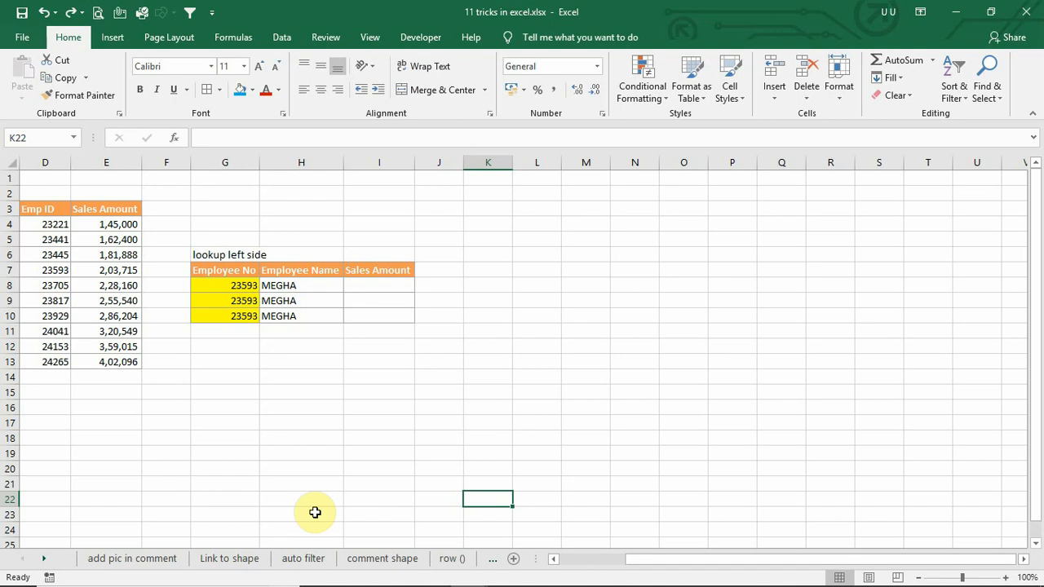
pyautogui.moveTo(339, 502)
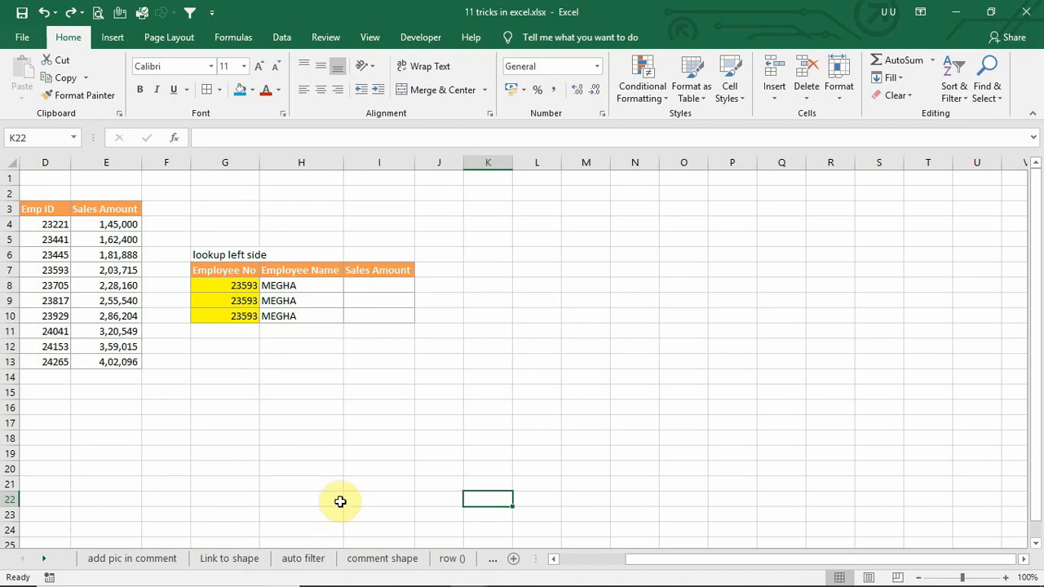
pyautogui.moveTo(190, 538)
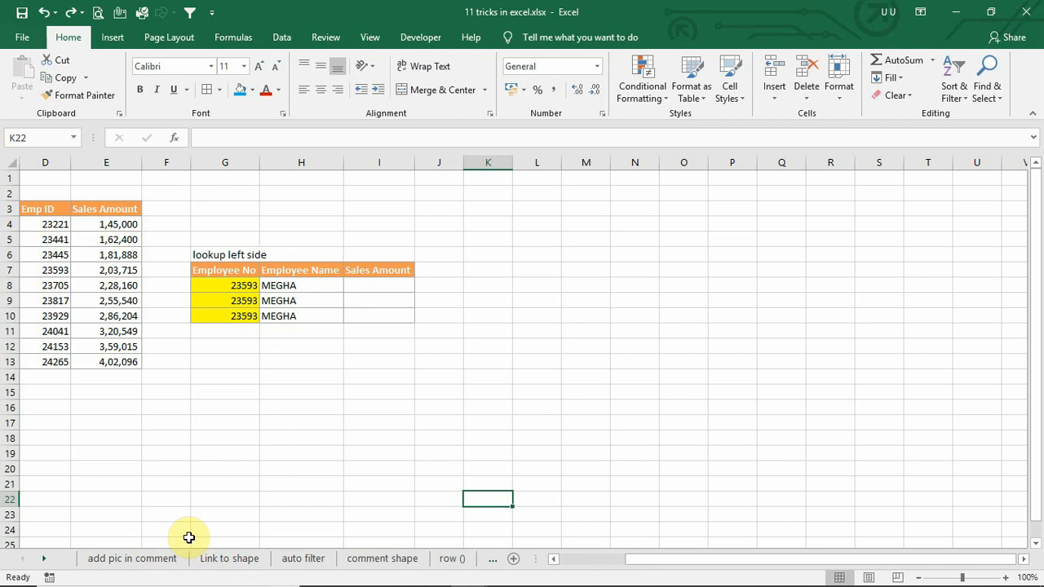
pyautogui.moveTo(669, 530)
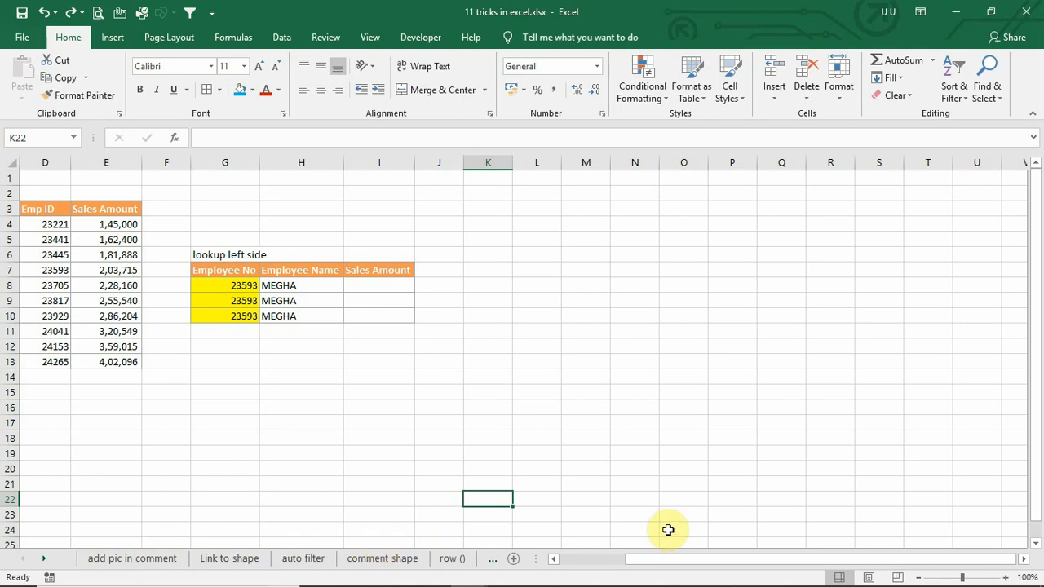
pyautogui.moveTo(33, 575)
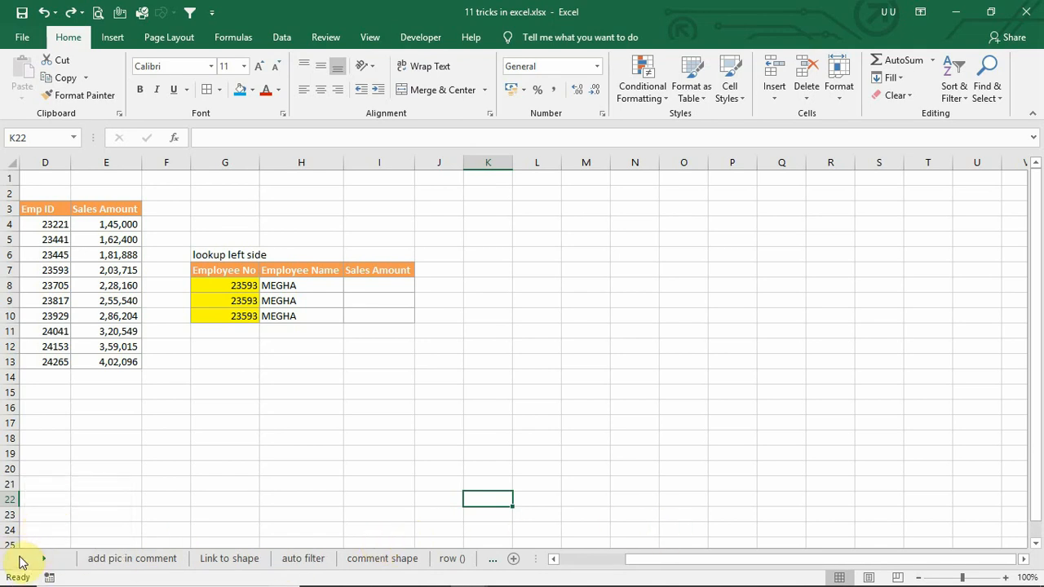
pyautogui.moveTo(19, 557)
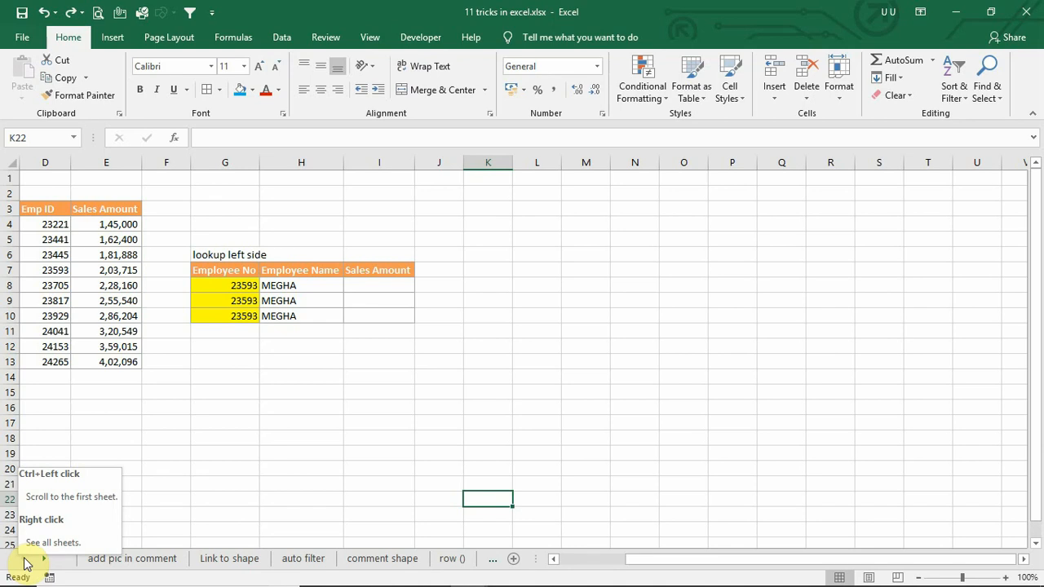
# Use the sheet Activate list to jump to Link to shape, then land on the sort left to right sheet
pyautogui.rightClick(33, 558)
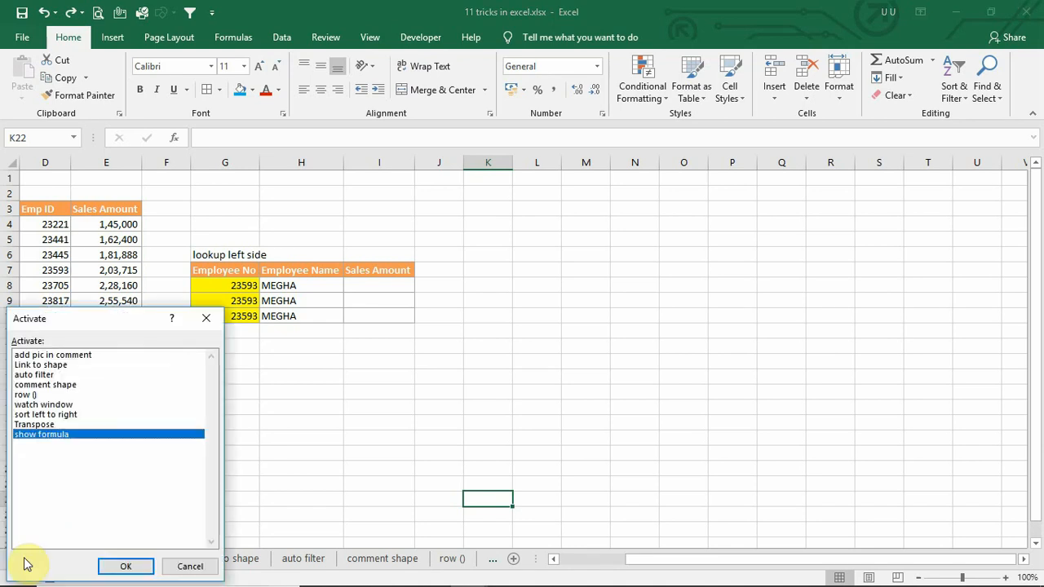
pyautogui.moveTo(213, 473)
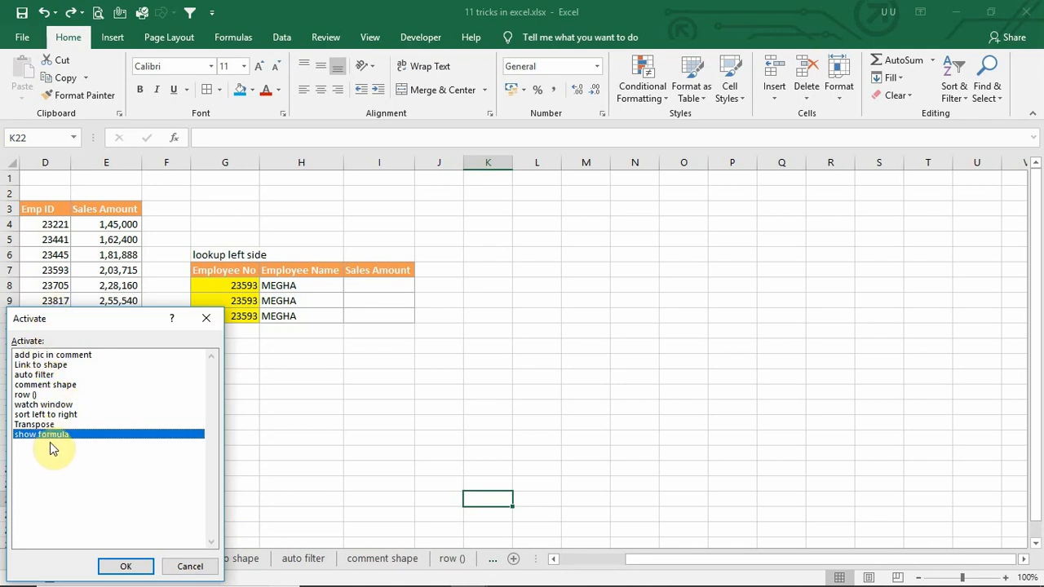
pyautogui.moveTo(45, 405)
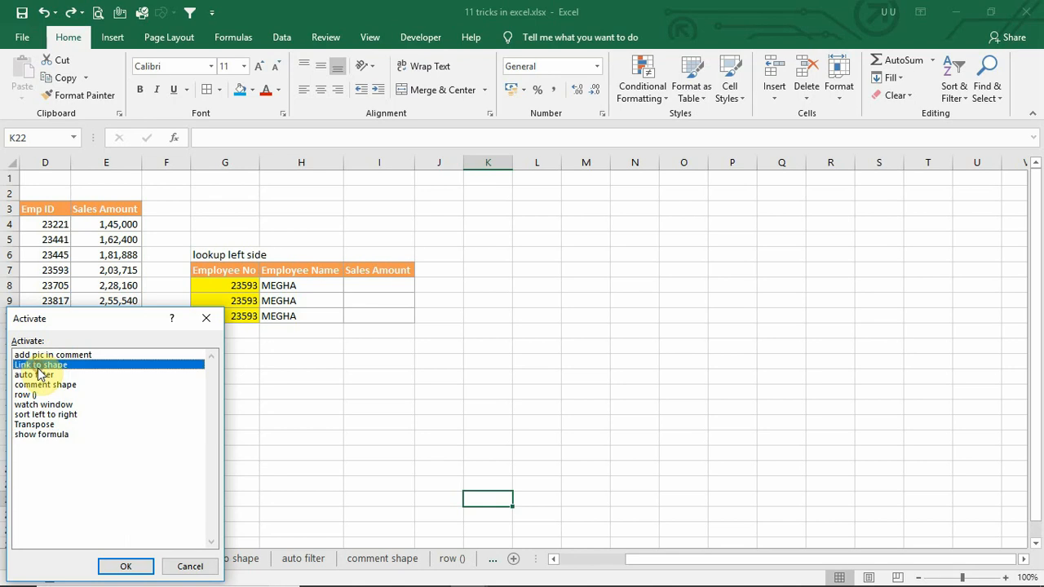
pyautogui.click(126, 566)
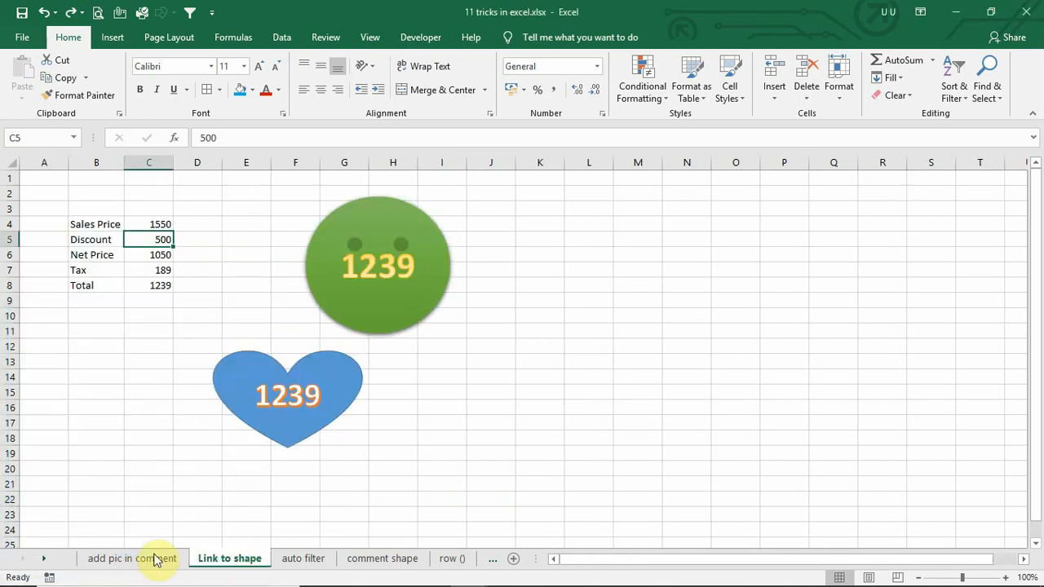
pyautogui.moveTo(186, 518)
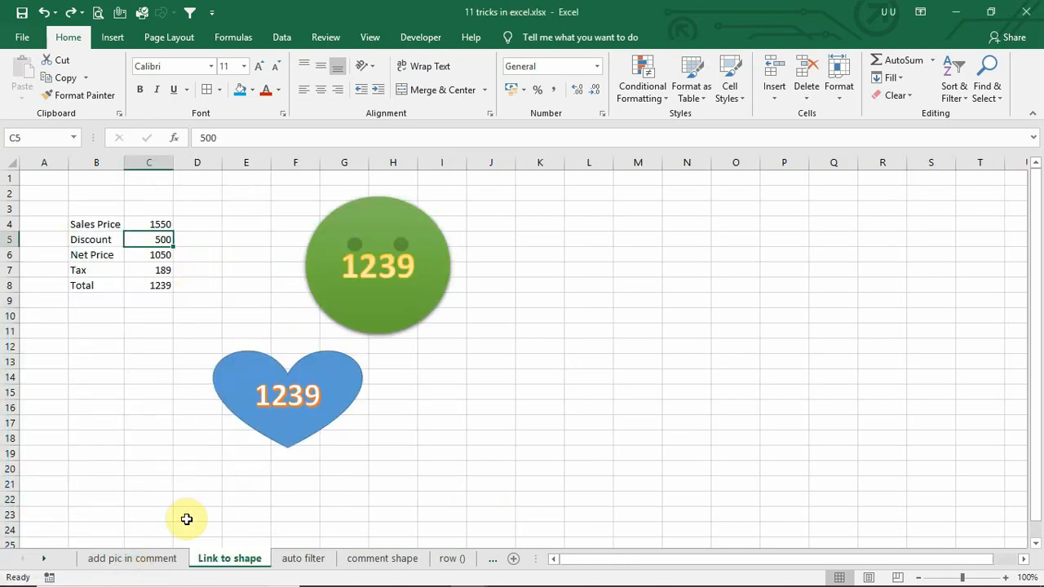
pyautogui.click(414, 557)
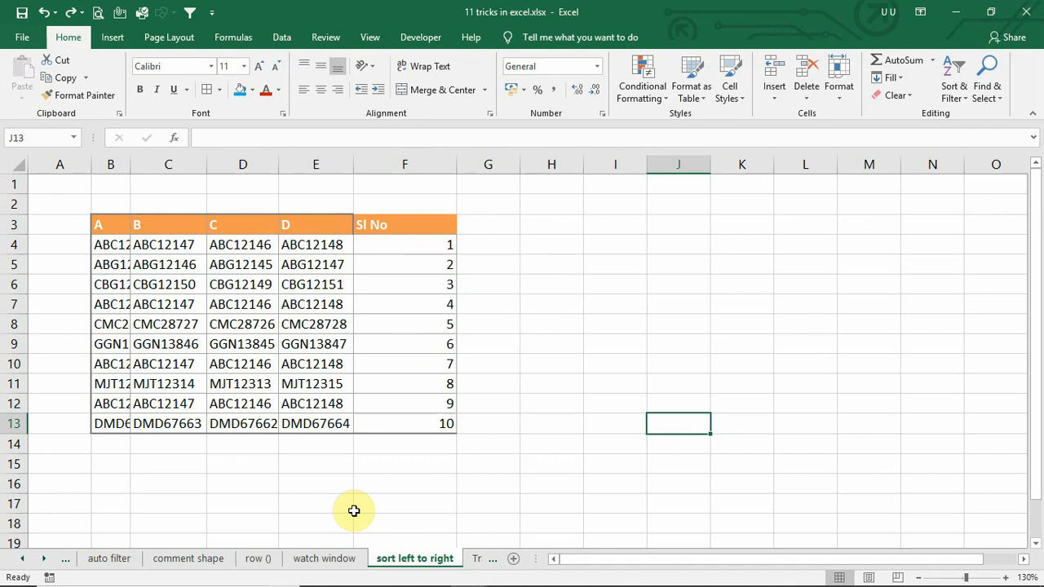
pyautogui.moveTo(366, 436)
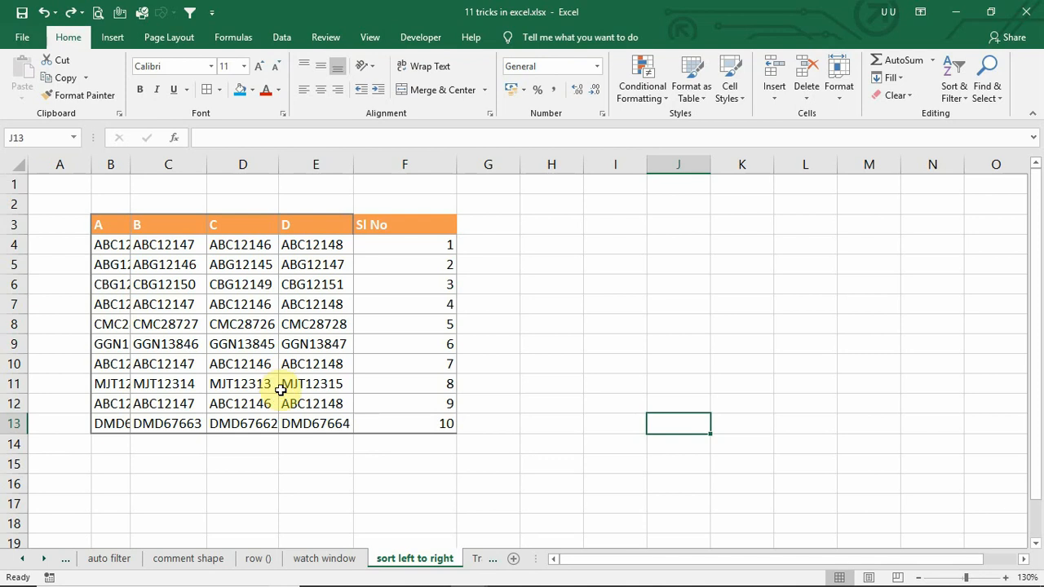
pyautogui.moveTo(279, 398)
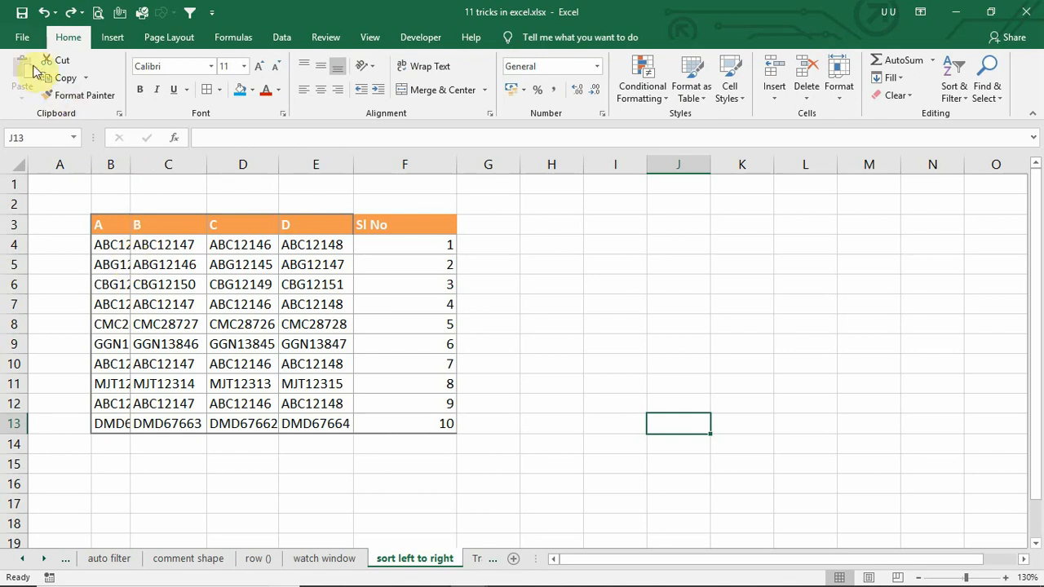
# Bring up the File backstage Info page for the 11 tricks in excel workbook
pyautogui.click(23, 35)
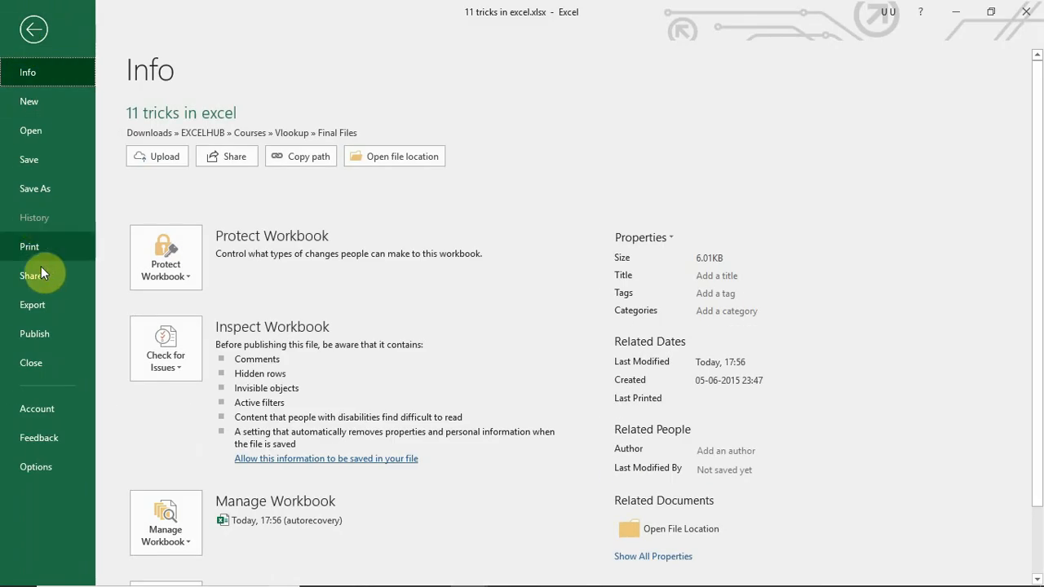
pyautogui.moveTo(55, 399)
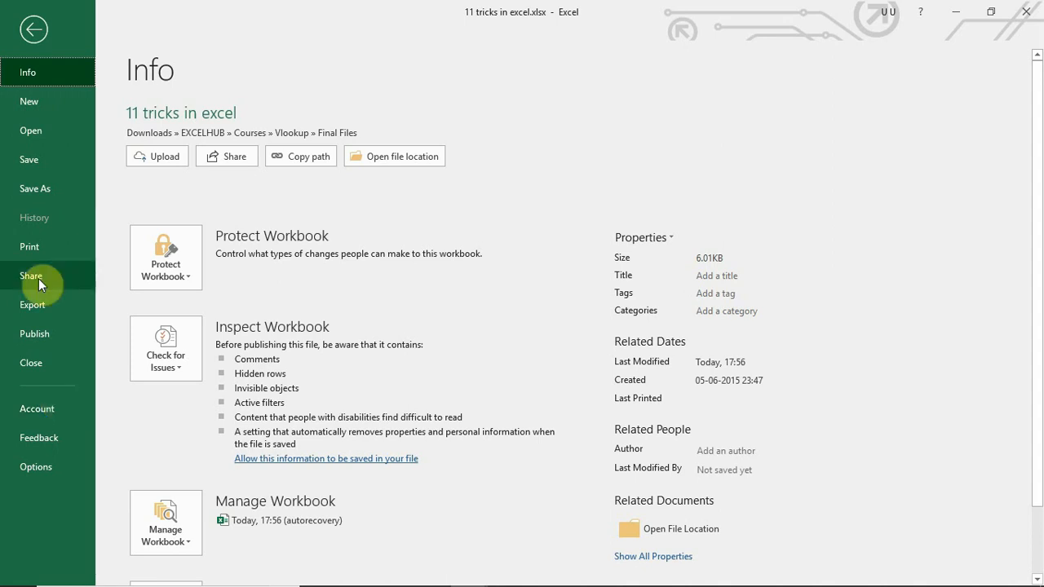
# Send the workbook by email as a PDF attachment via Share > Email
pyautogui.click(31, 274)
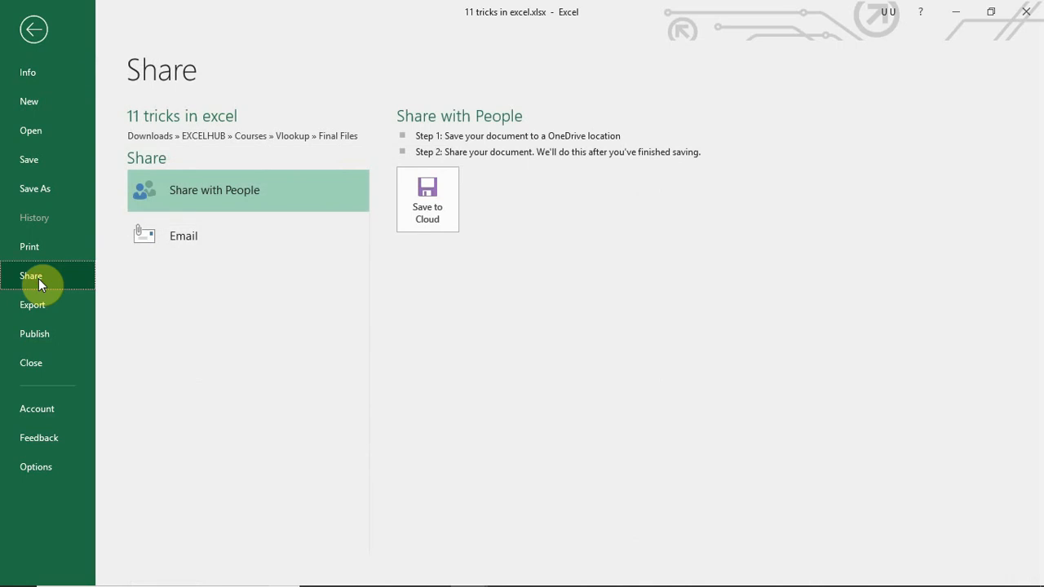
pyautogui.click(183, 235)
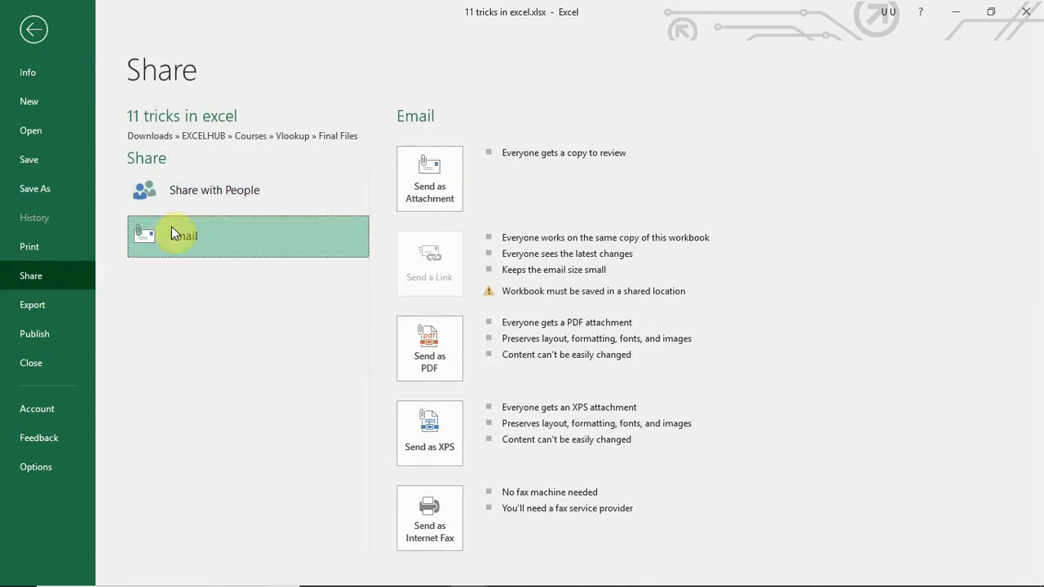
pyautogui.moveTo(429, 349)
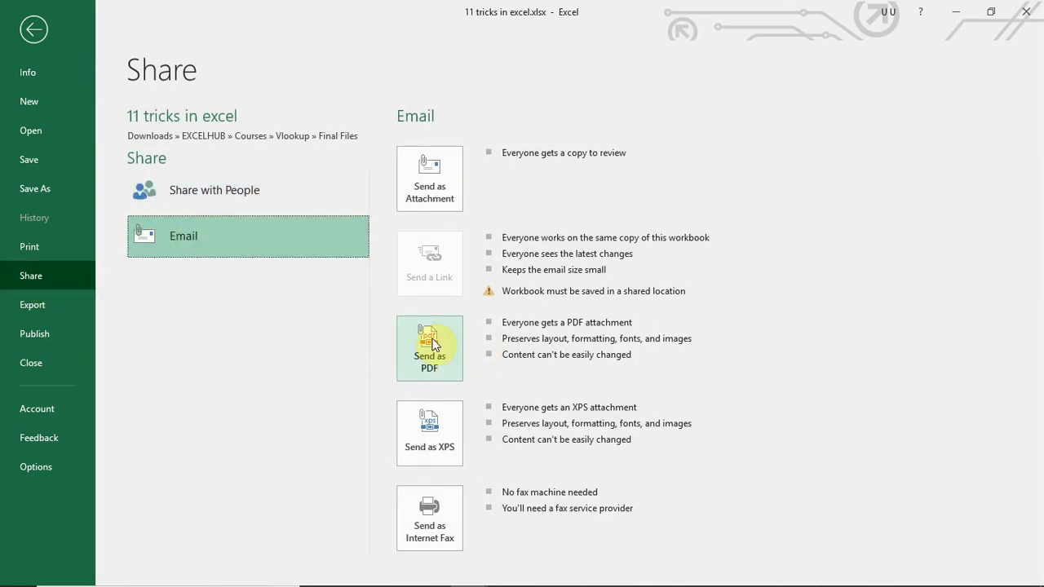
pyautogui.click(33, 29)
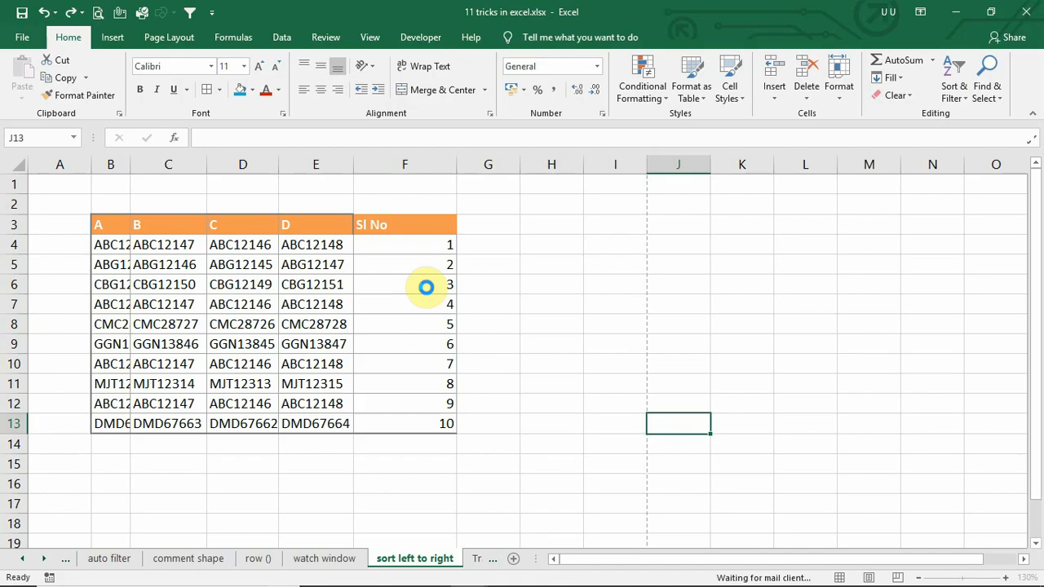
pyautogui.moveTo(432, 281)
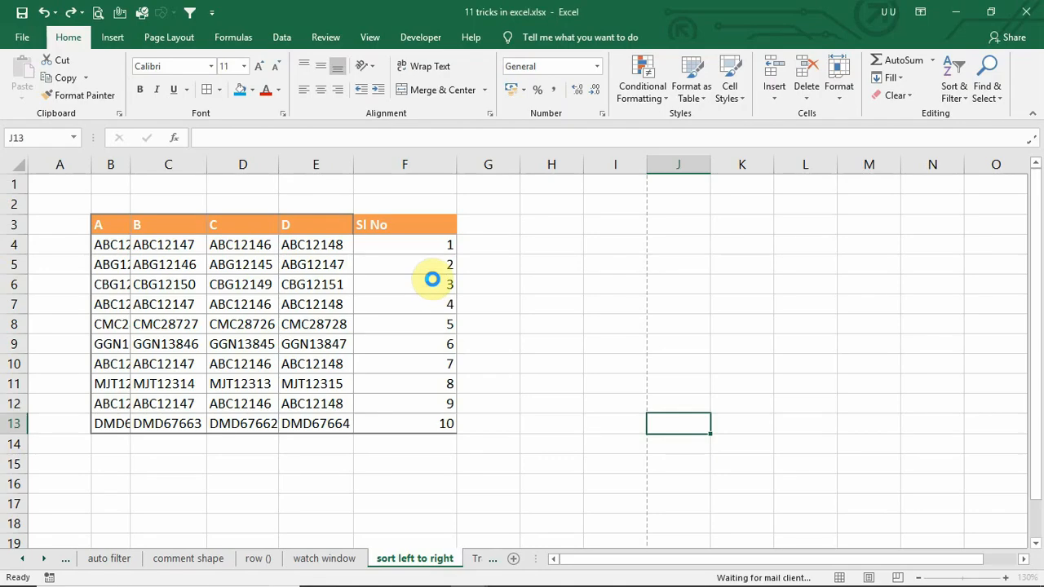